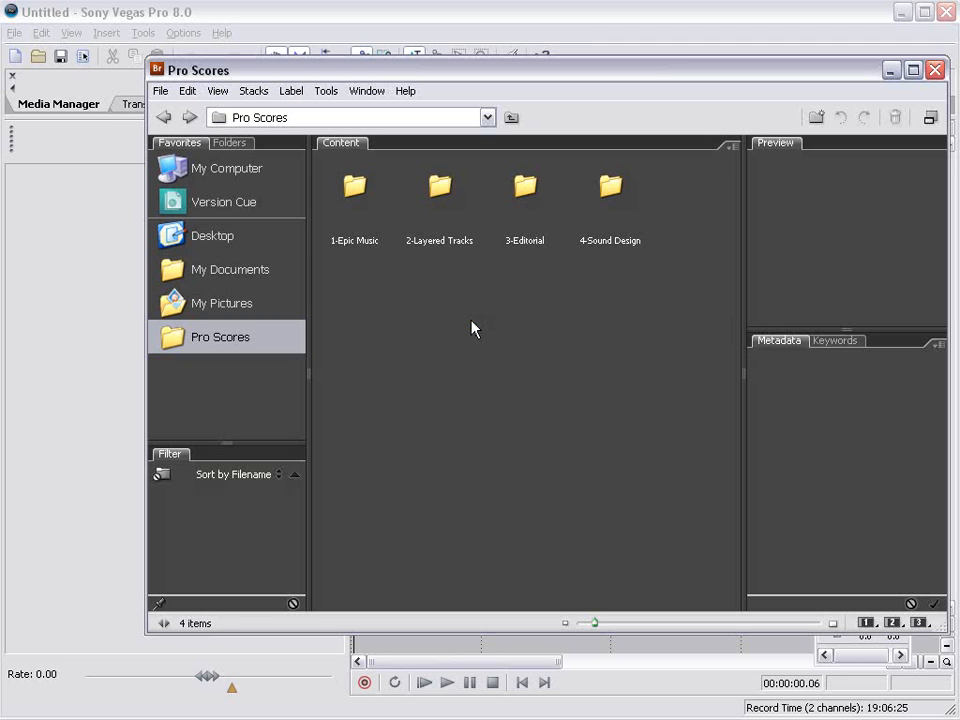
pyautogui.moveTo(493, 383)
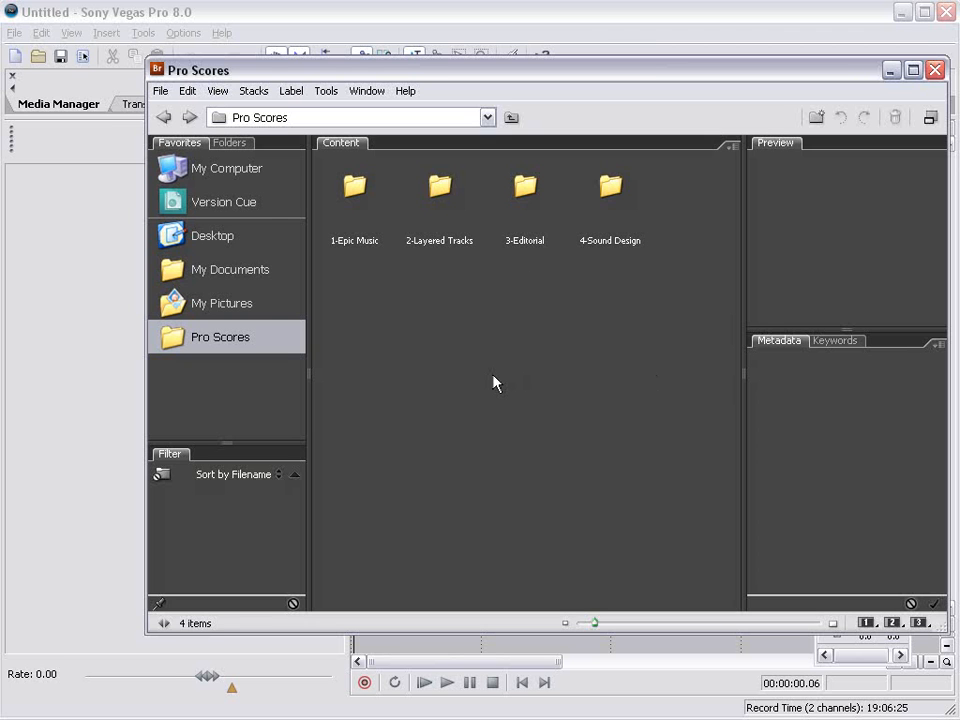
pyautogui.moveTo(445, 218)
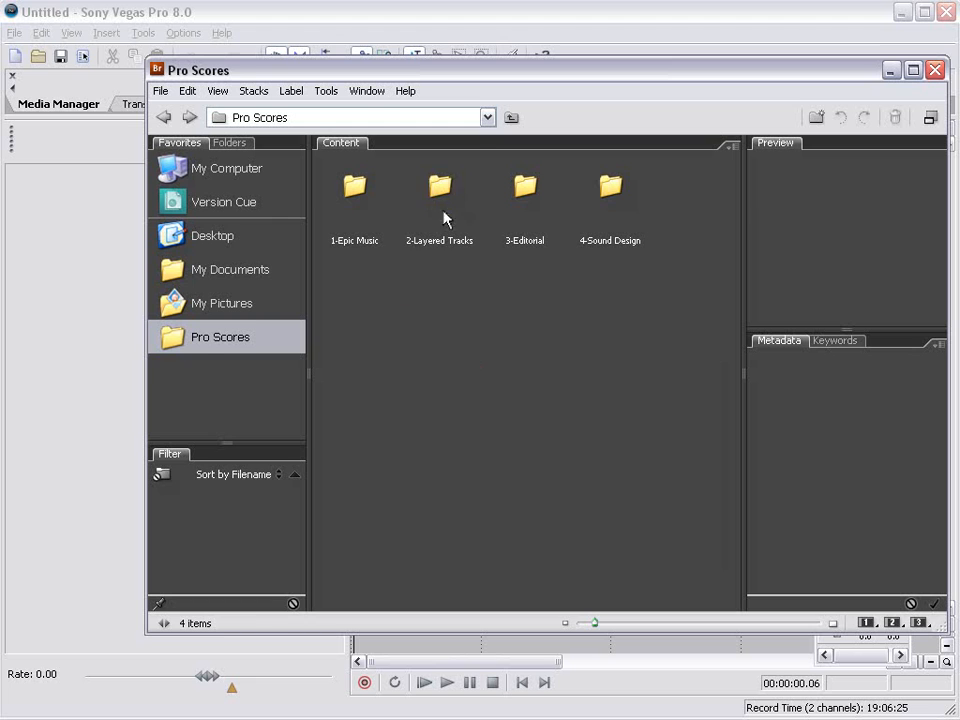
# Step: Open 2-Layered Tracks > UnleashedPower and bring both UnleashedPower WAV files into Vegas as tracks
pyautogui.doubleClick(439, 190)
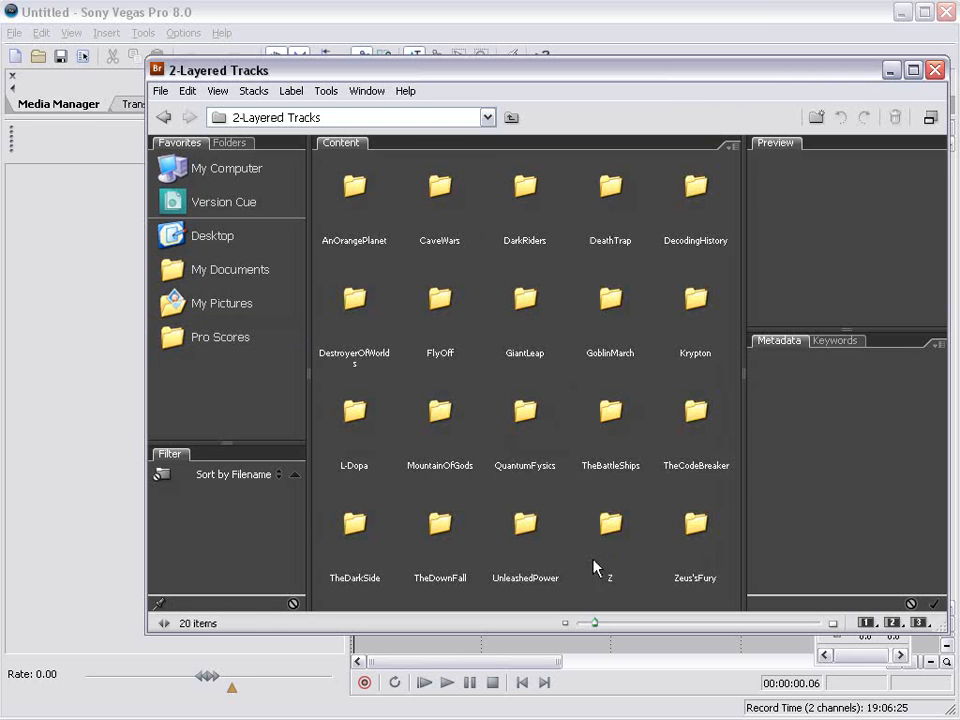
pyautogui.doubleClick(524, 527)
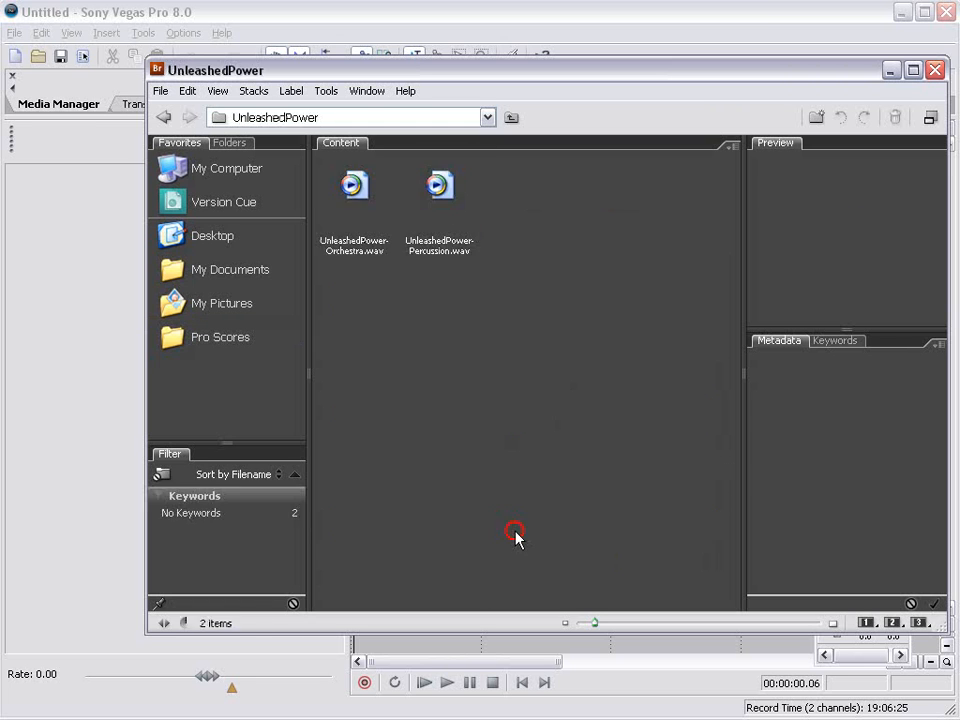
pyautogui.click(354, 185)
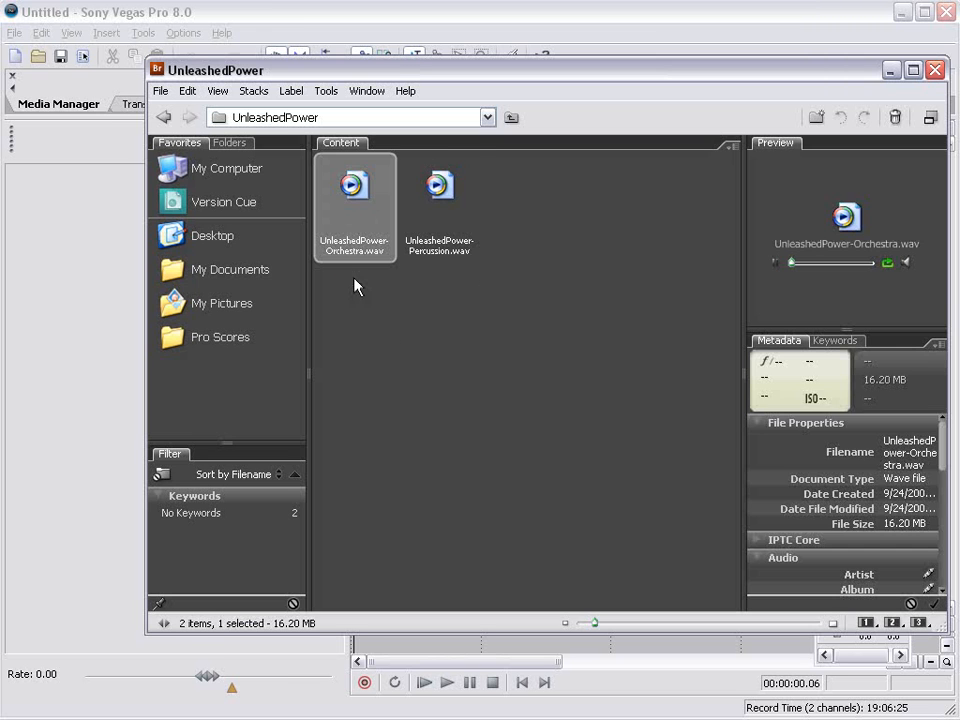
pyautogui.click(490, 378)
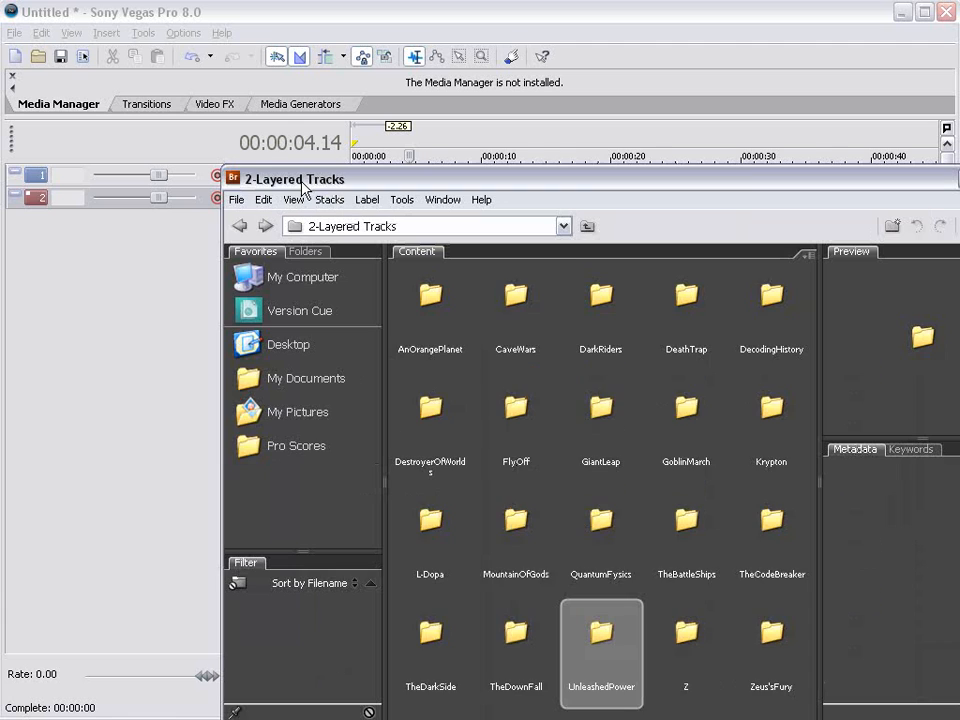
# Step: Add Big drum.wav from 4-Sound Design > Bombs, then select FX25, FX31 and FX32 in Musical FX
pyautogui.click(296, 445)
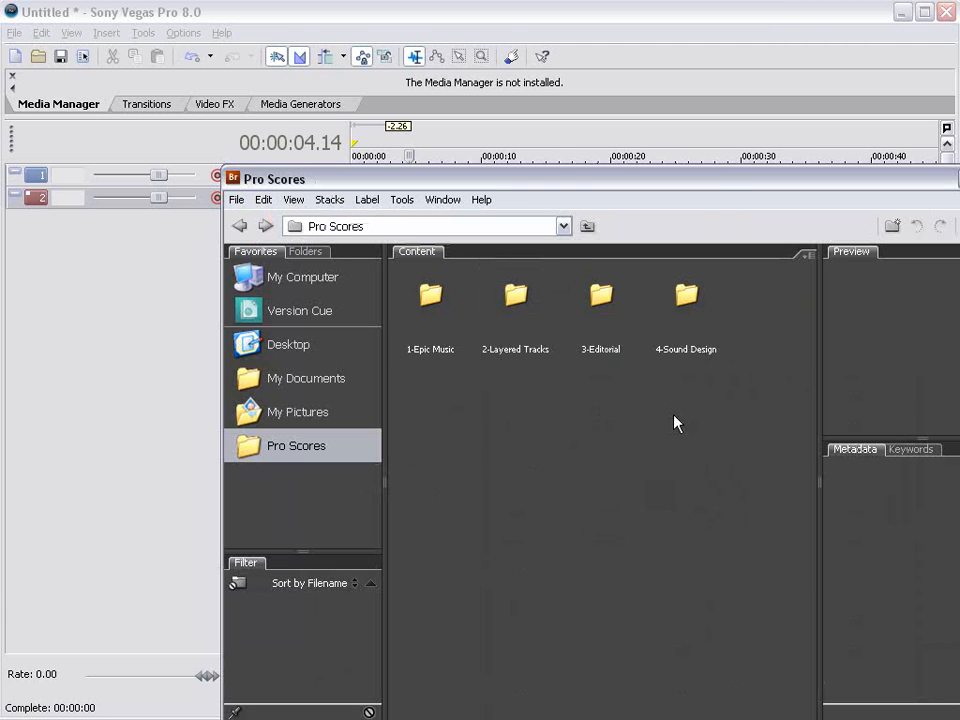
pyautogui.doubleClick(686, 300)
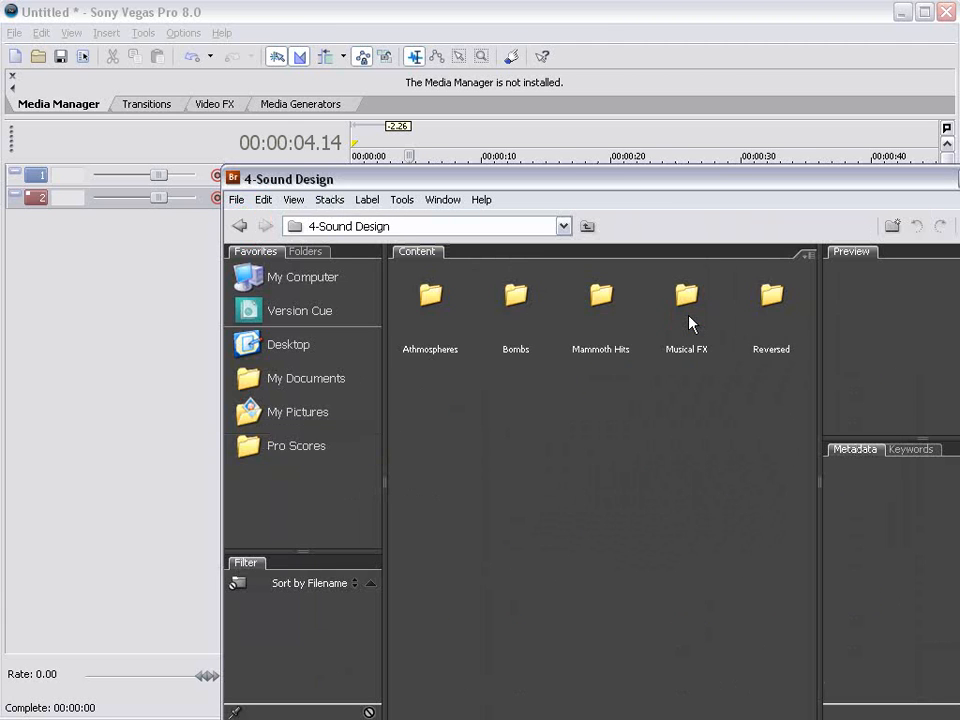
pyautogui.doubleClick(515, 300)
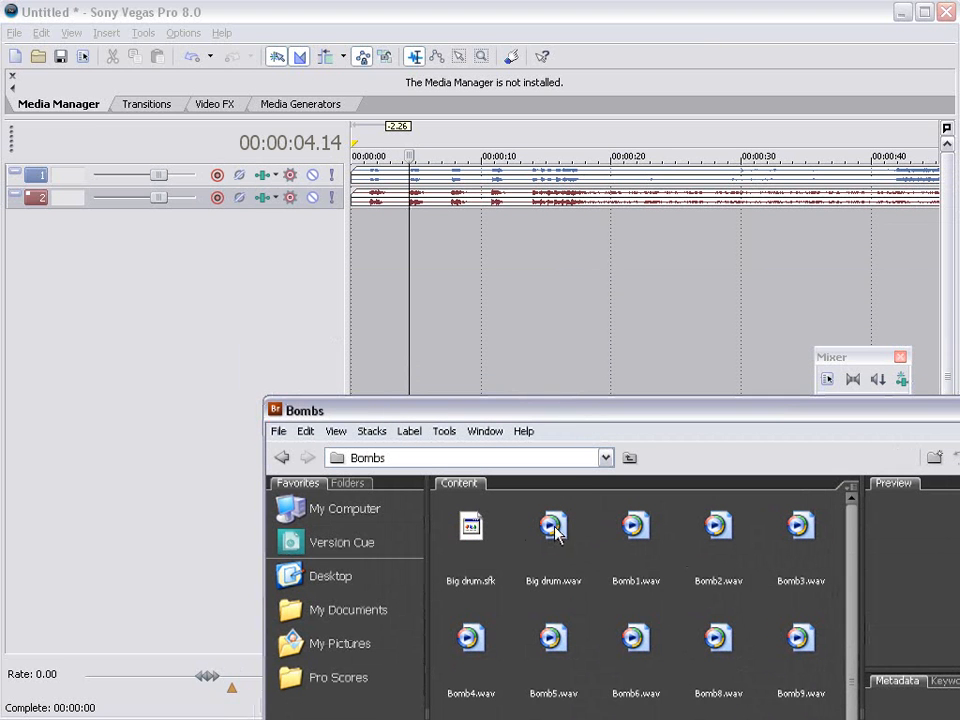
pyautogui.moveTo(554, 525); pyautogui.dragTo(520, 220)
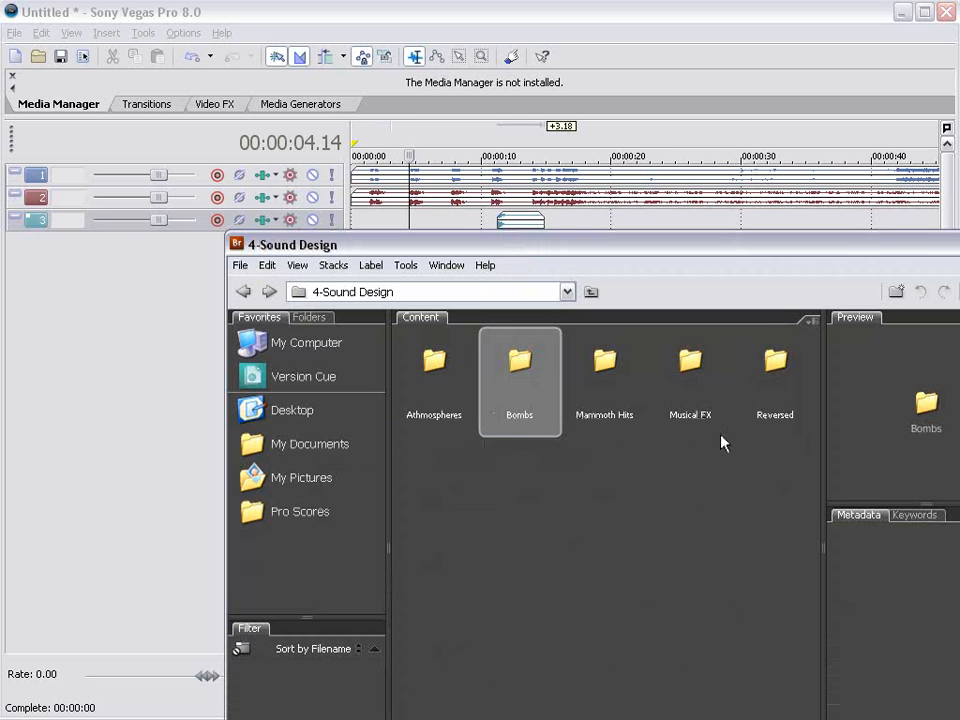
pyautogui.doubleClick(689, 365)
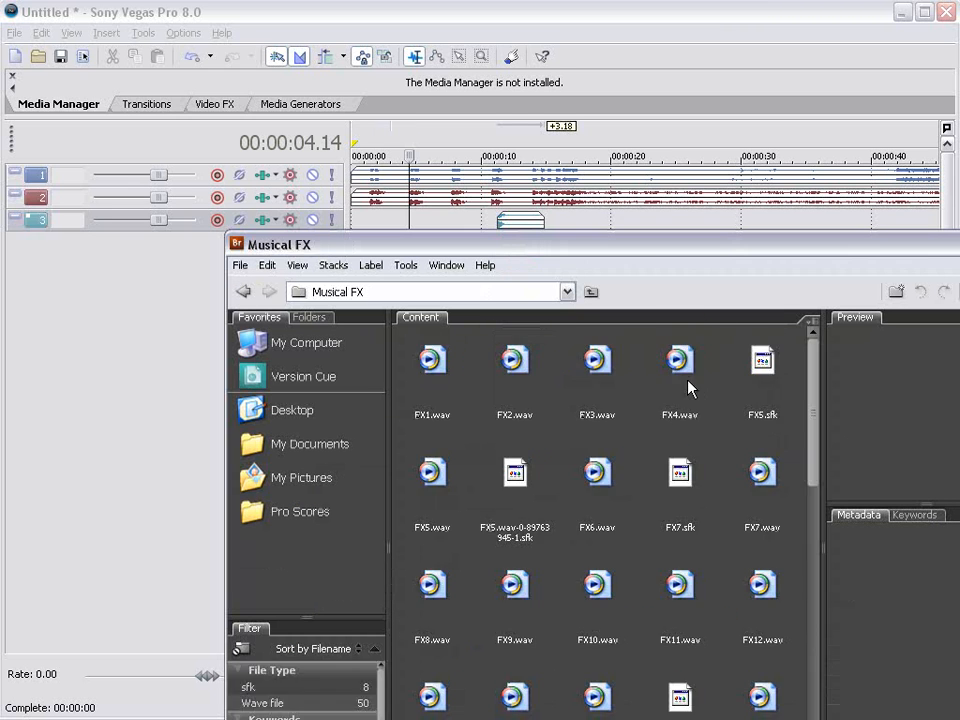
pyautogui.click(680, 471)
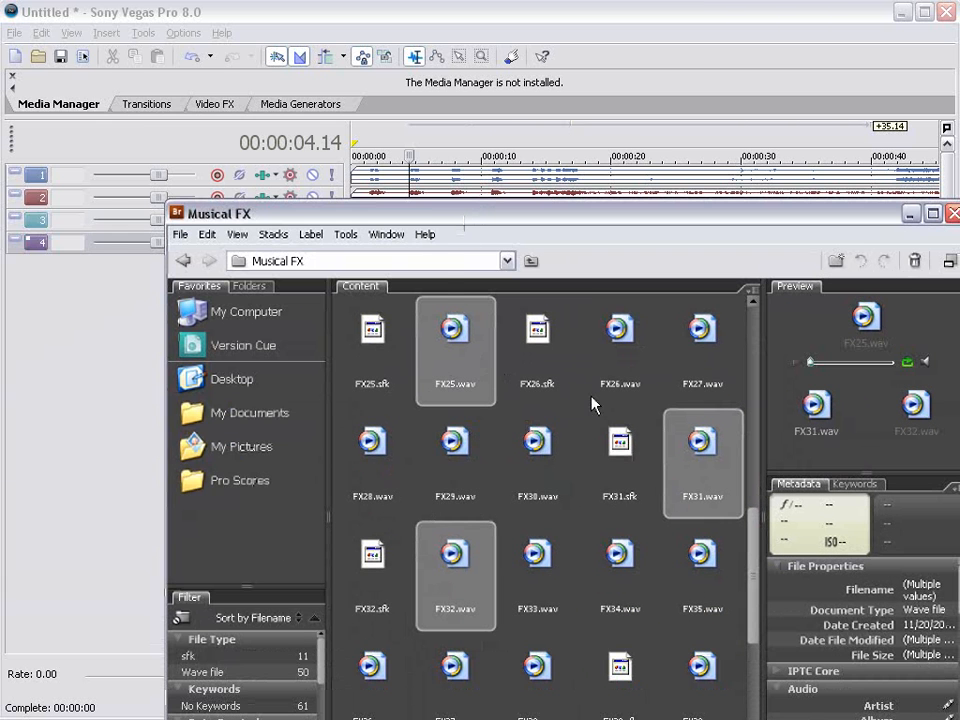
# Step: Turn off 'Play audio files automatically when previewed' in Bridge preferences and close Bridge
pyautogui.click(180, 234)
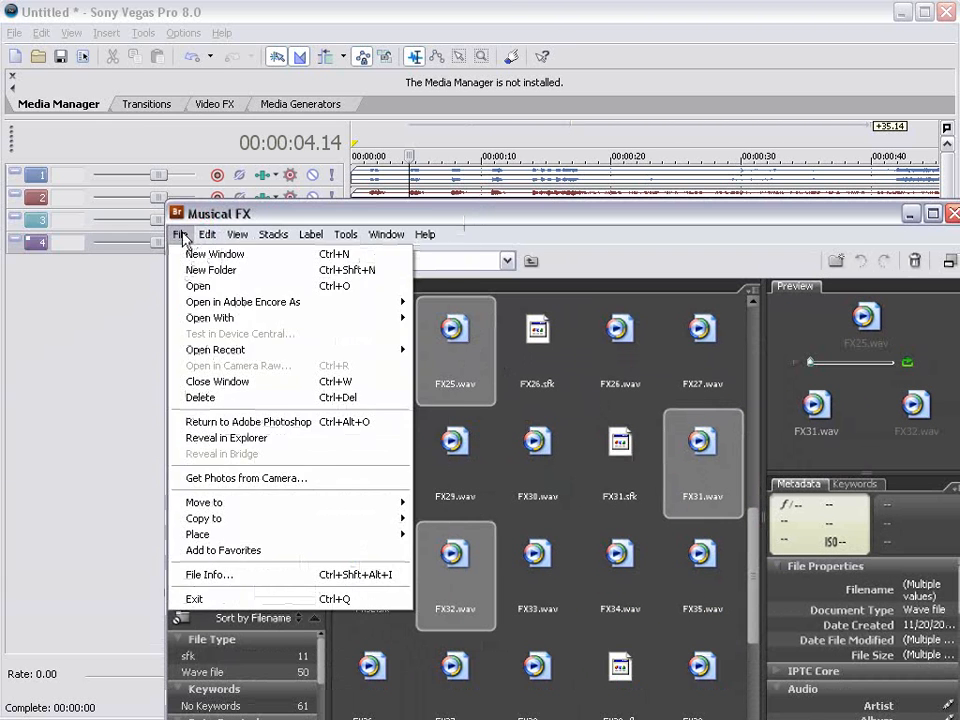
pyautogui.click(207, 234)
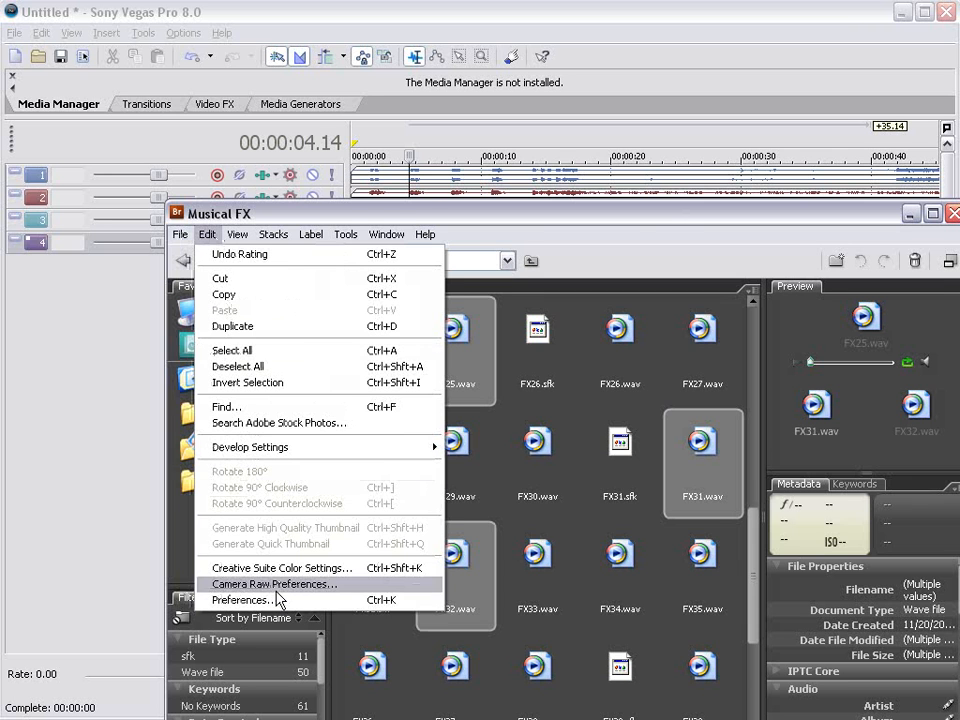
pyautogui.click(241, 599)
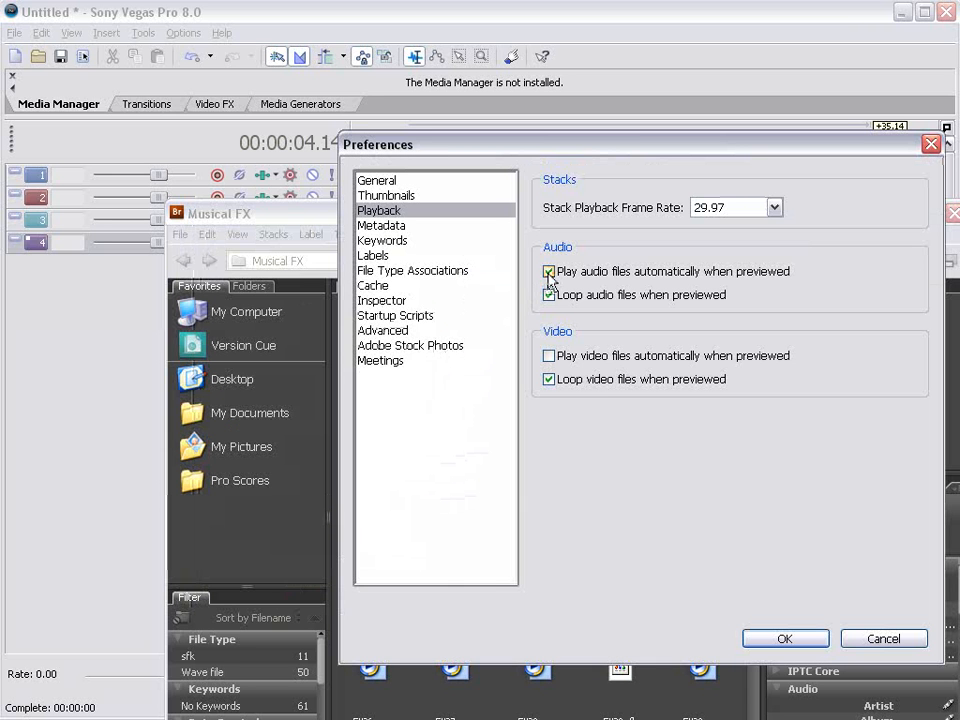
pyautogui.click(548, 271)
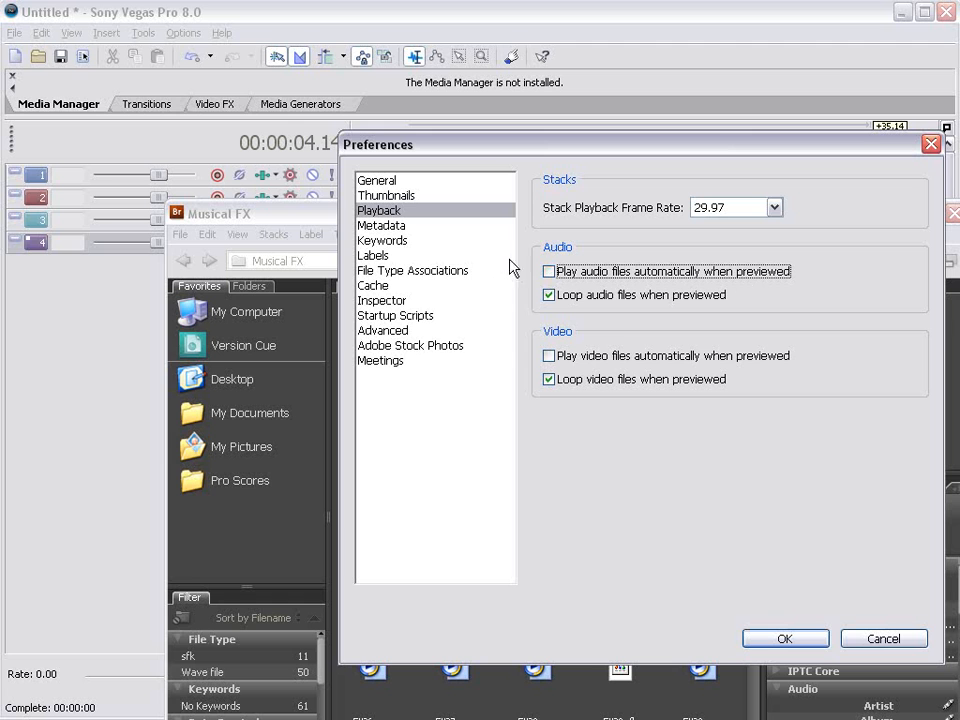
pyautogui.click(785, 638)
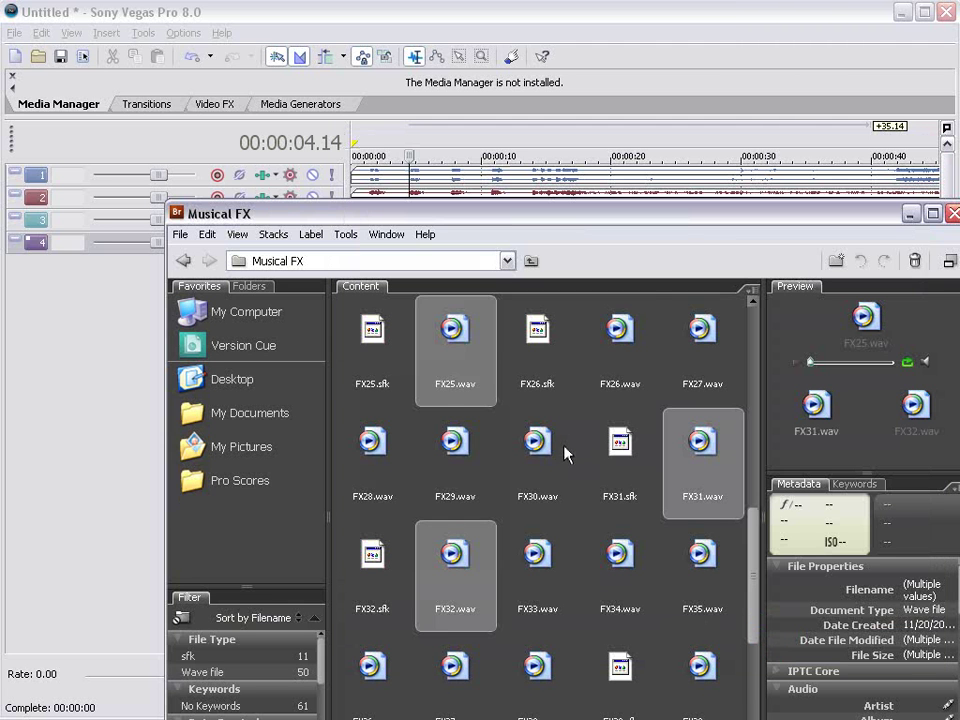
pyautogui.click(703, 340)
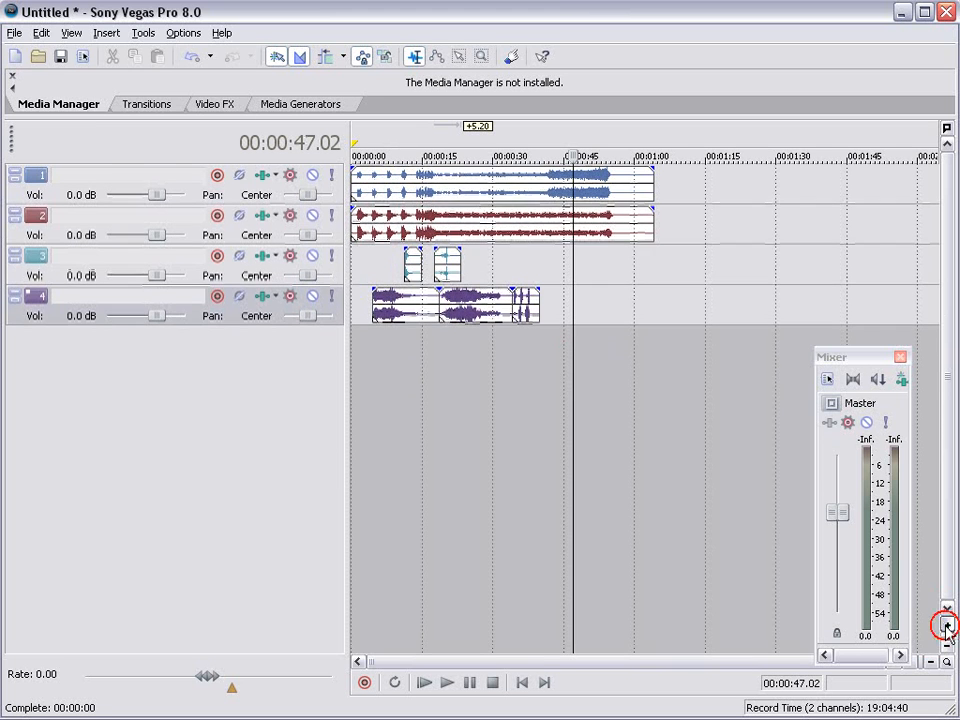
# Step: Enlarge the track heights and zoom into the opening seconds of all four waveforms
pyautogui.click(447, 682)
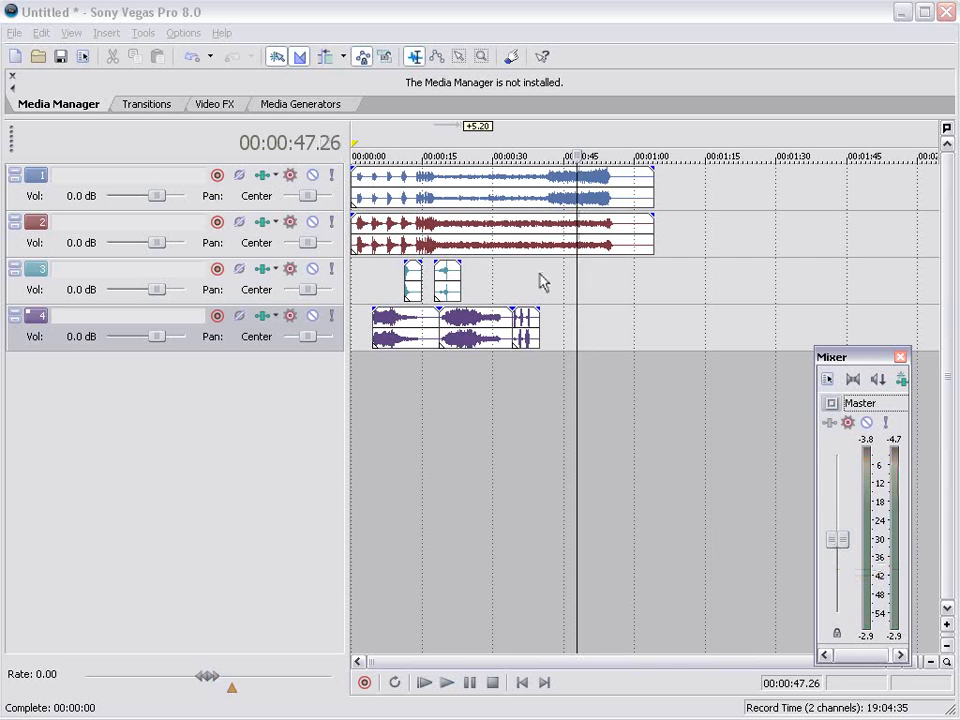
pyautogui.click(537, 155)
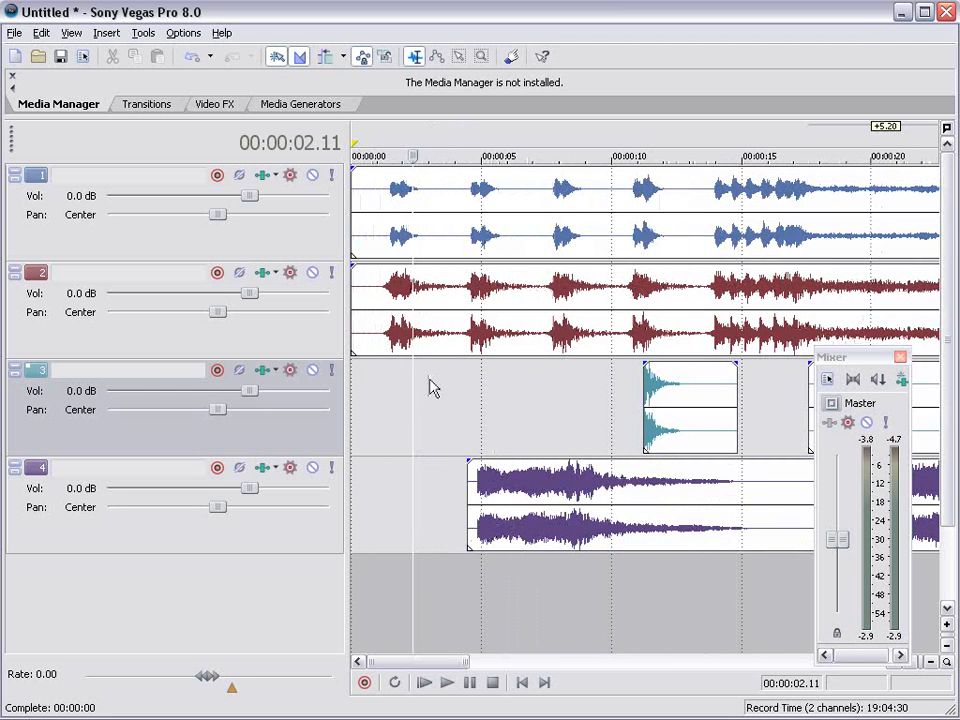
# Step: Split tracks 1 and 2 at 00:00:13.13, delete the openings, and play back
pyautogui.click(446, 682)
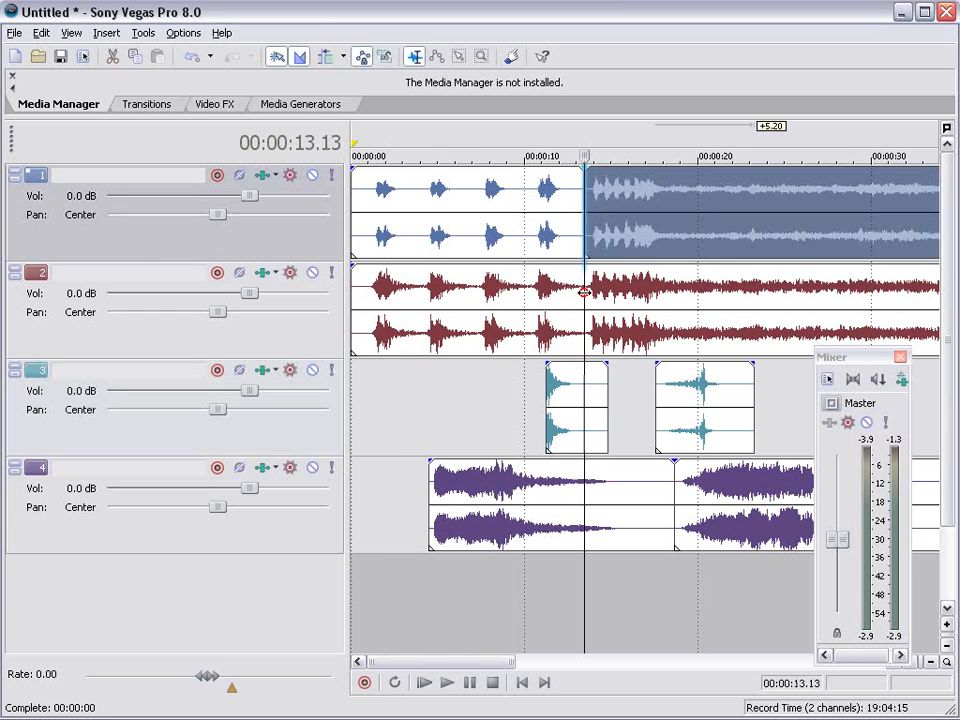
pyautogui.click(510, 300)
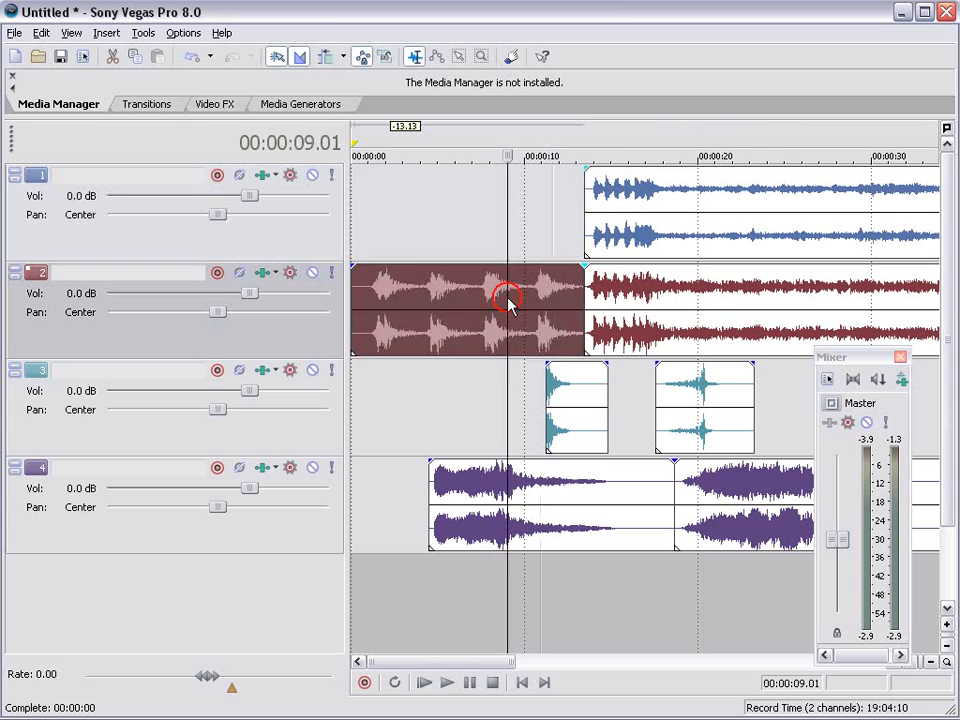
pyautogui.click(507, 300)
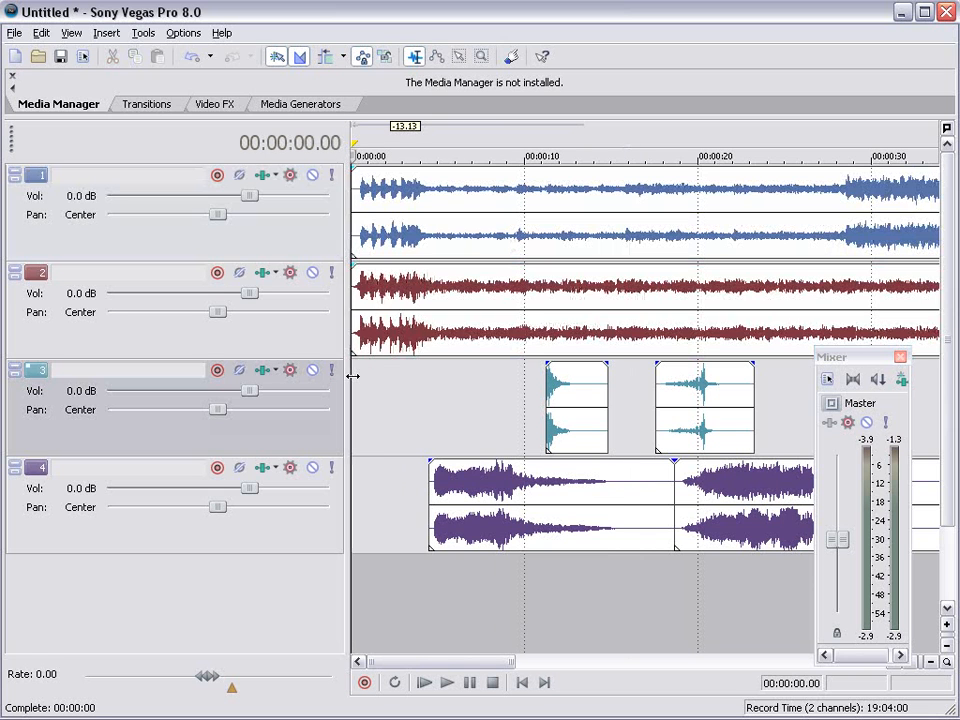
pyautogui.click(446, 682)
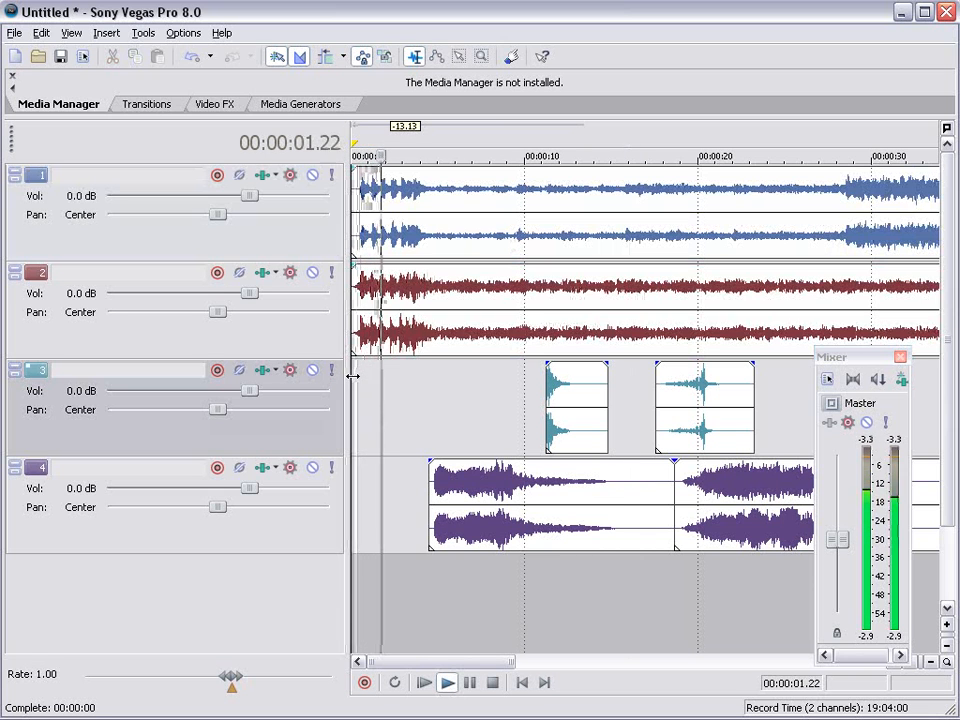
pyautogui.click(446, 682)
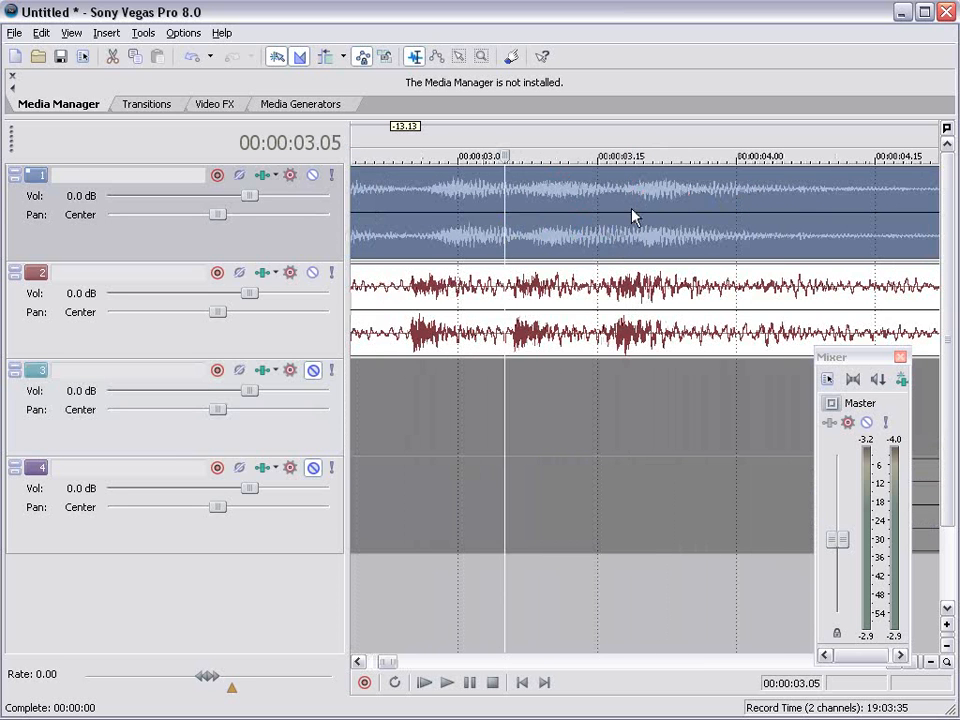
# Step: Align the starts of the orchestra, drum and hit clips on tracks 1–3, then audition
pyautogui.click(625, 240)
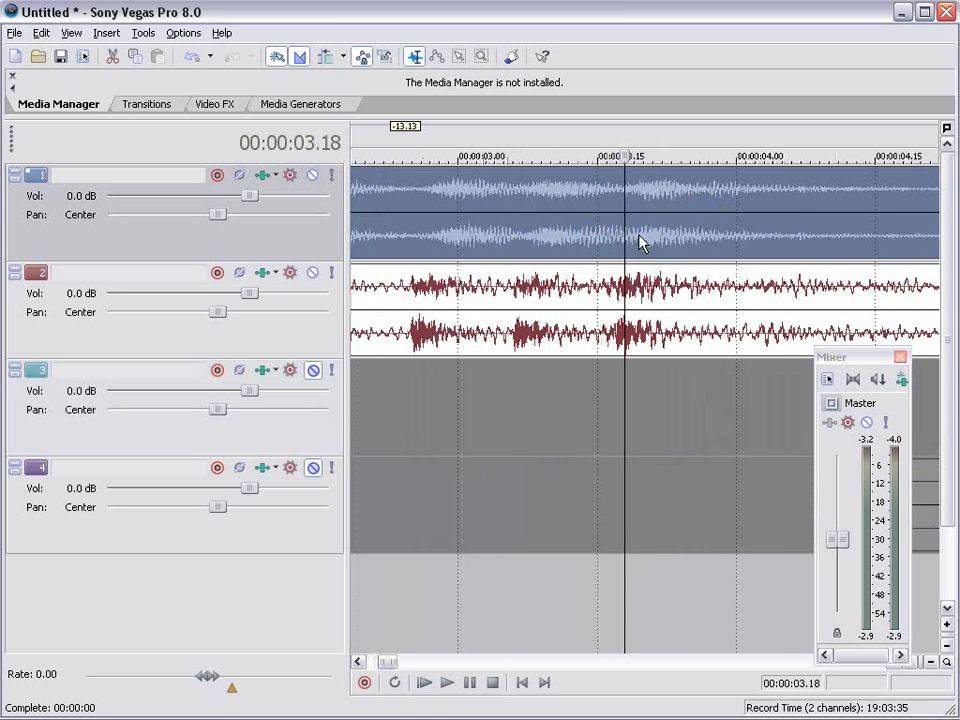
pyautogui.click(616, 211)
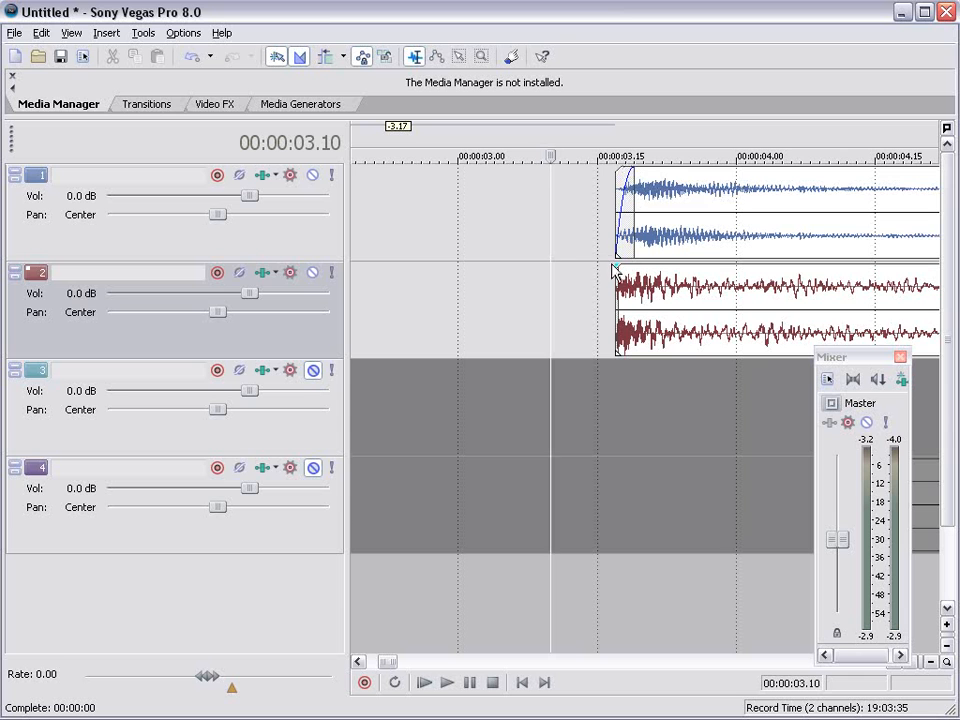
pyautogui.click(447, 682)
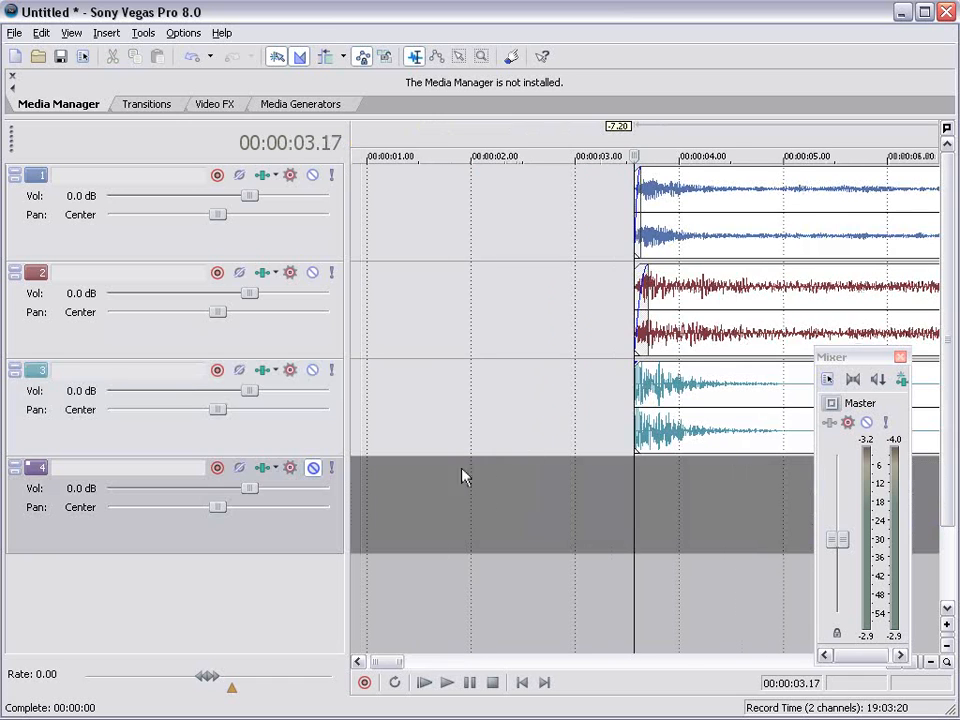
pyautogui.click(423, 682)
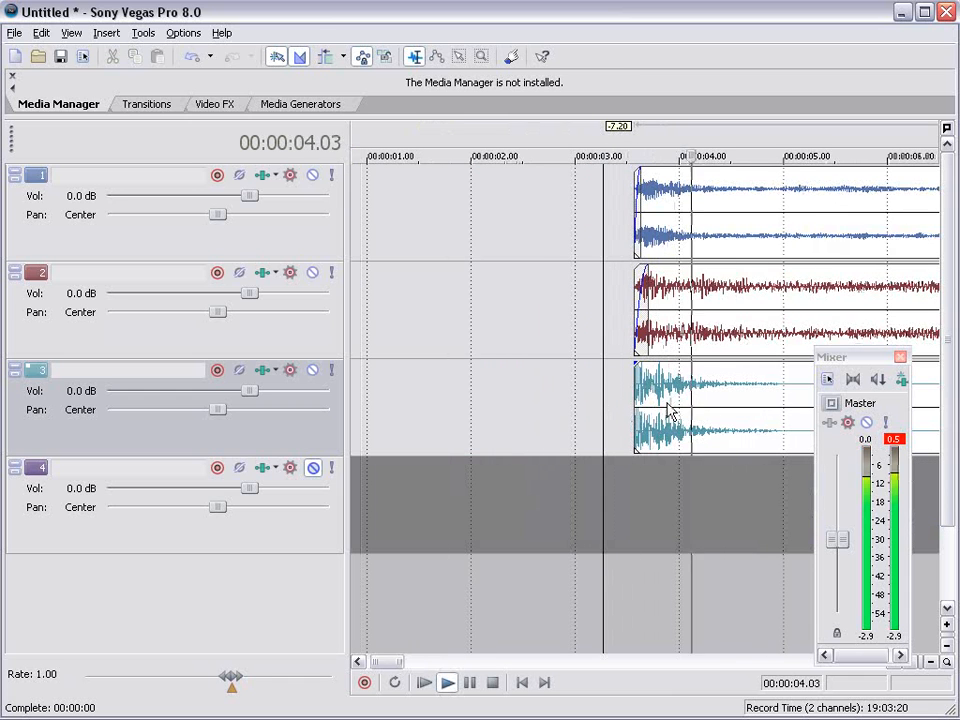
pyautogui.click(607, 156)
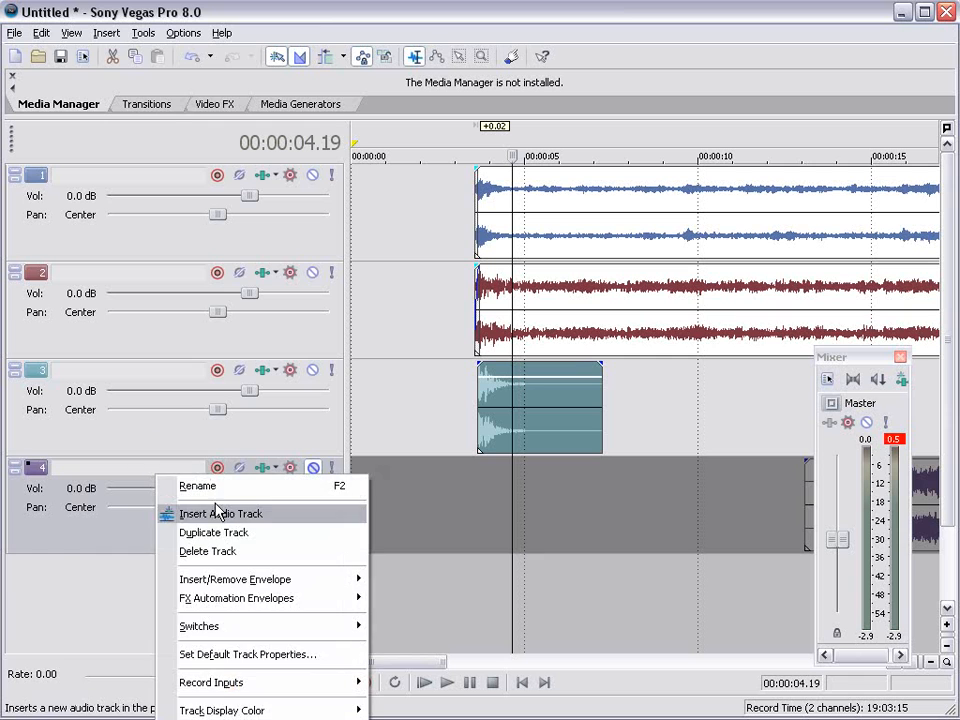
# Step: Insert new audio tracks and Ctrl-drag a copy of the hit clip onto track 4
pyautogui.click(220, 513)
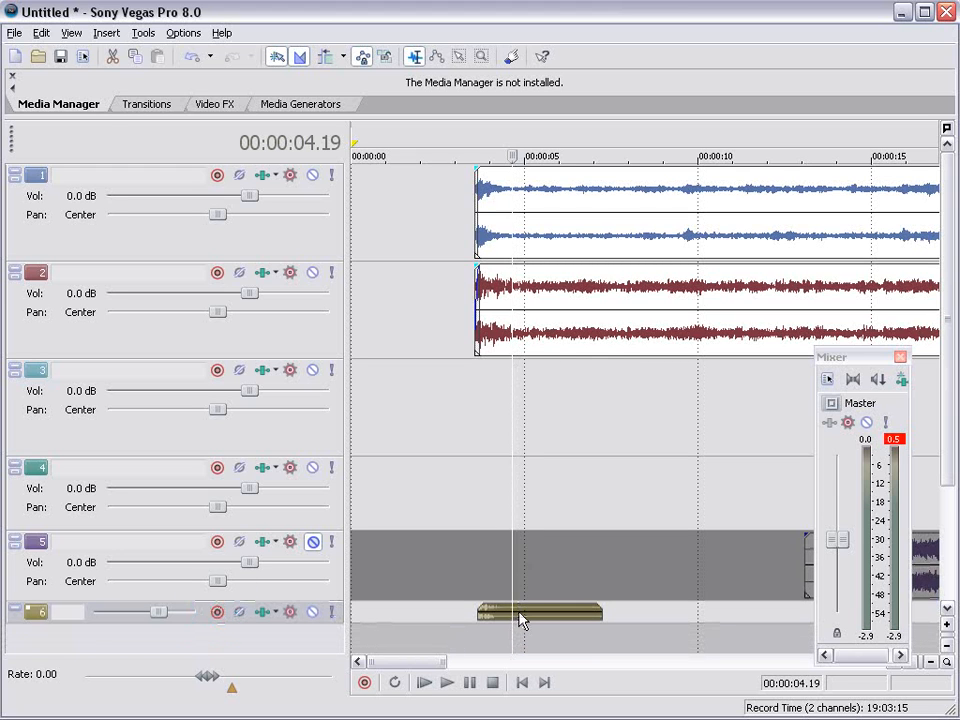
pyautogui.moveTo(540, 612); pyautogui.dragTo(540, 408)
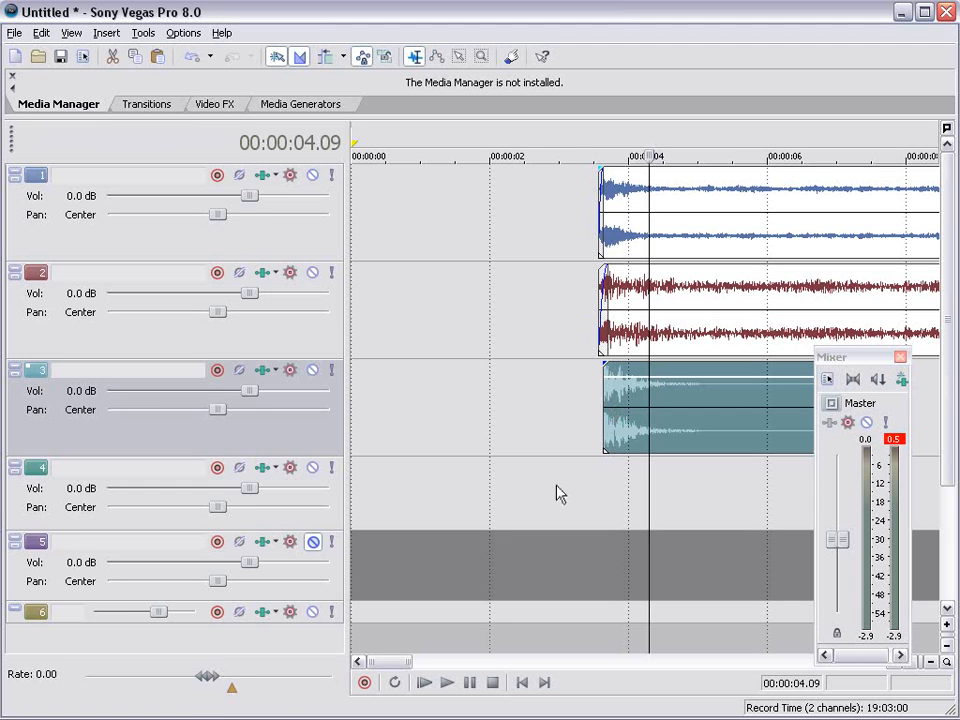
pyautogui.click(42, 33)
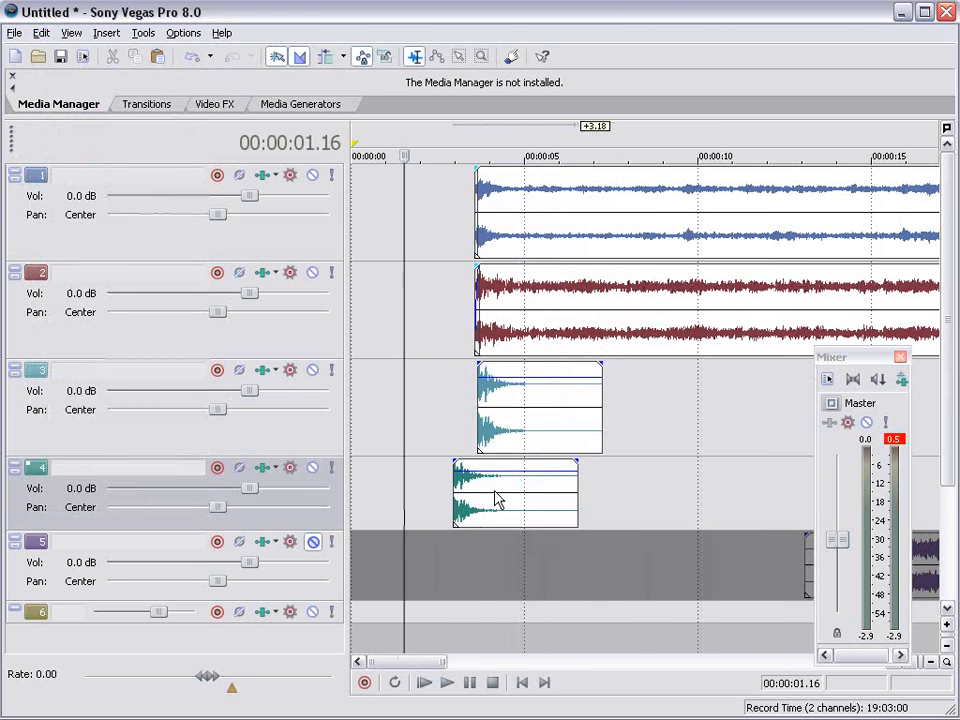
pyautogui.click(520, 400)
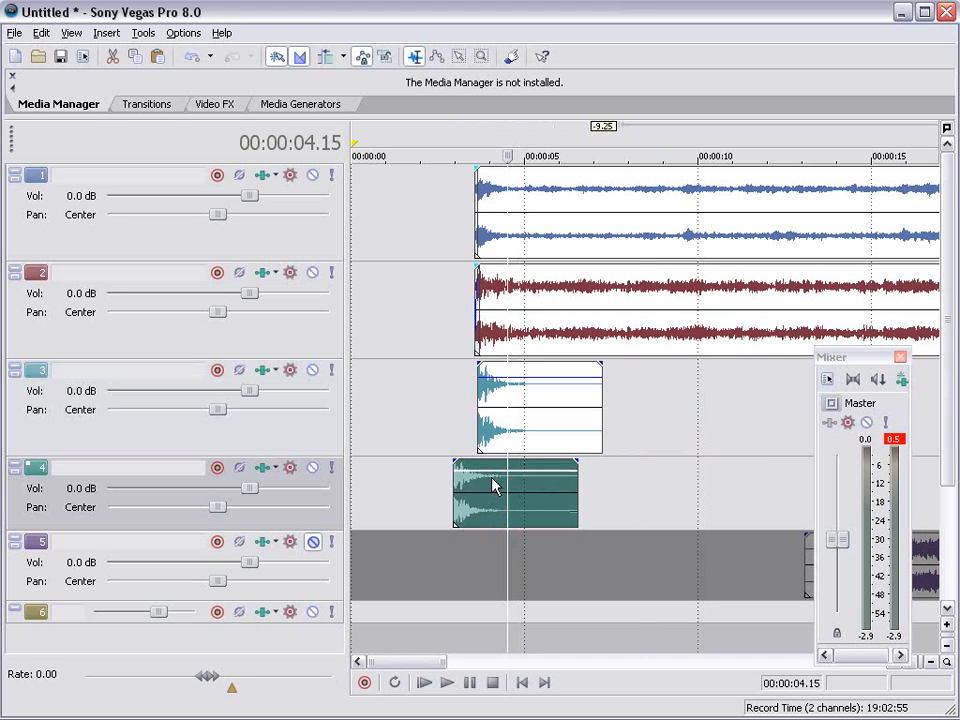
pyautogui.moveTo(133, 56)
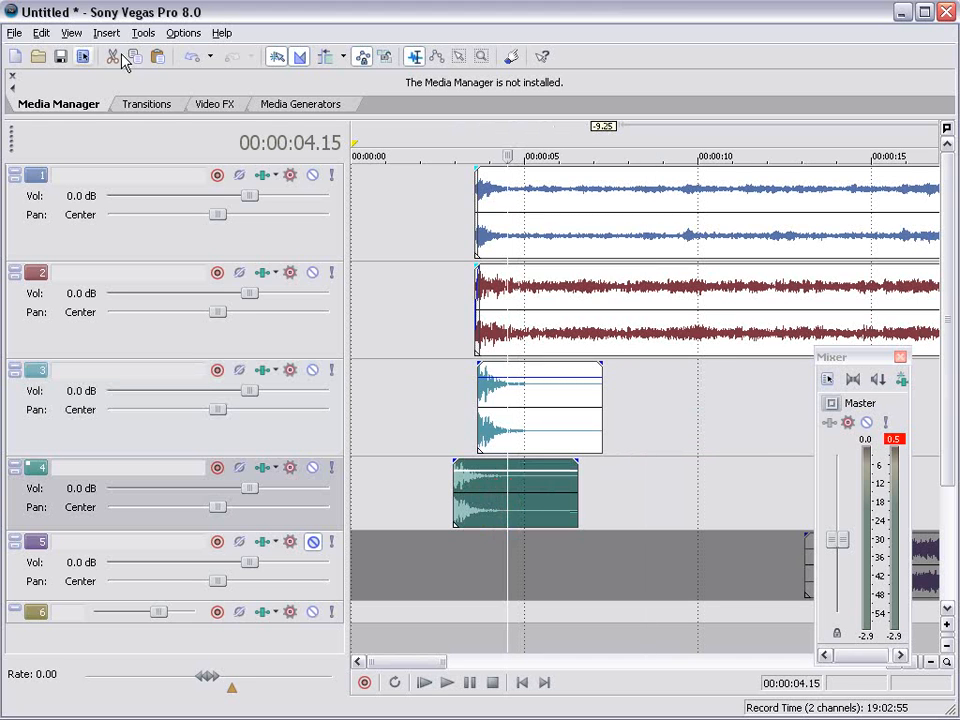
# Step: Reverse the track 4 hit copy, end it at the orchestra start with a fade, and play
pyautogui.rightClick(515, 490)
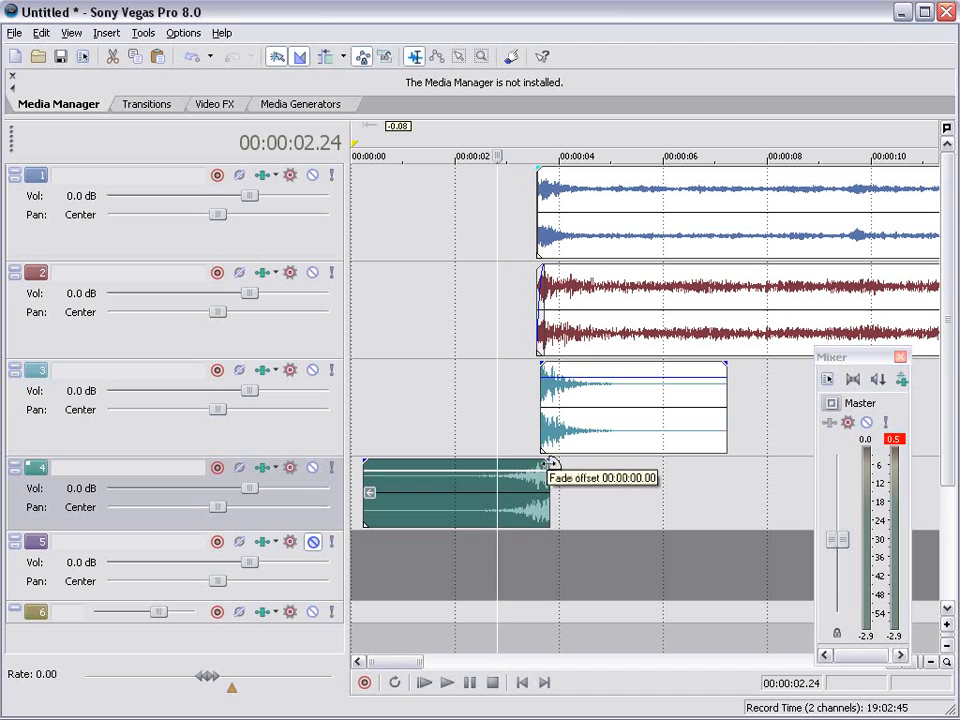
pyautogui.click(446, 682)
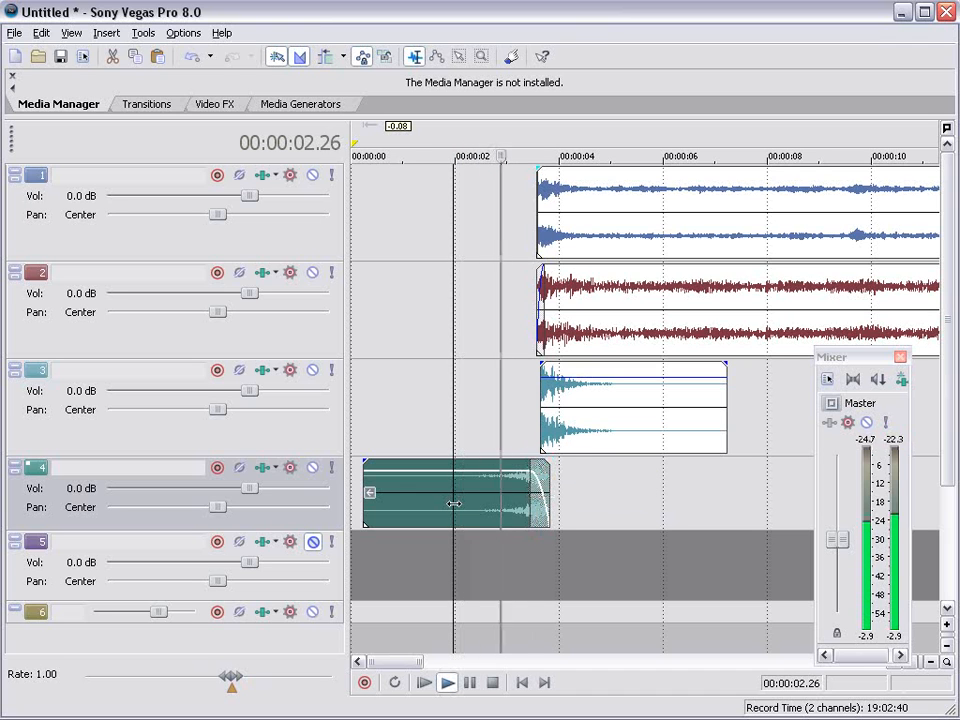
pyautogui.click(490, 497)
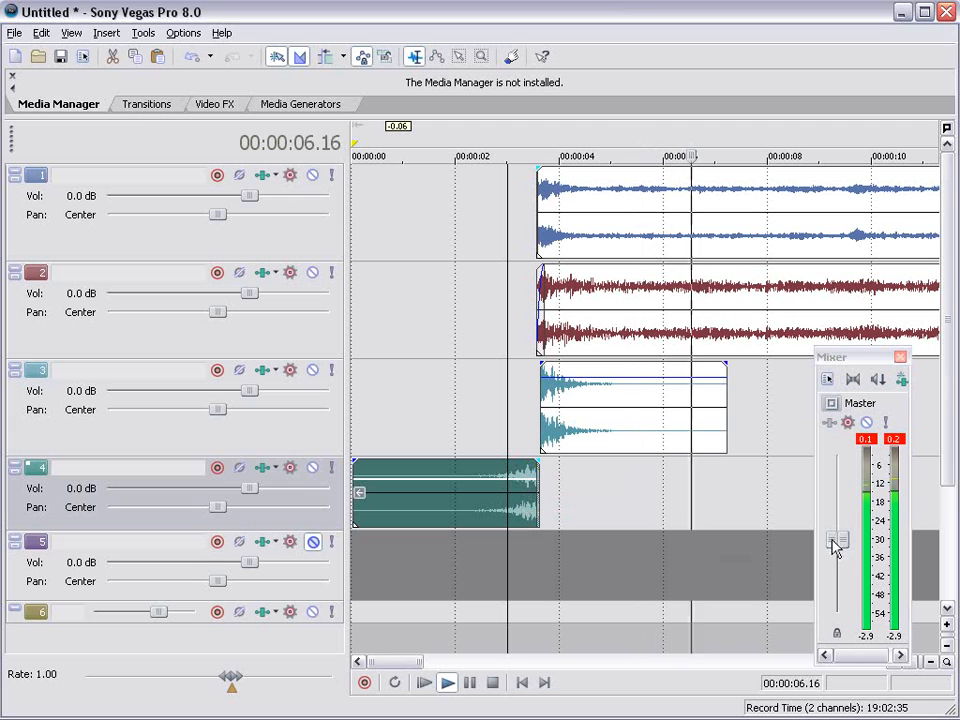
# Step: Slide the track 5 effect so its peak meets the orchestra entry and check its Properties
pyautogui.click(513, 561)
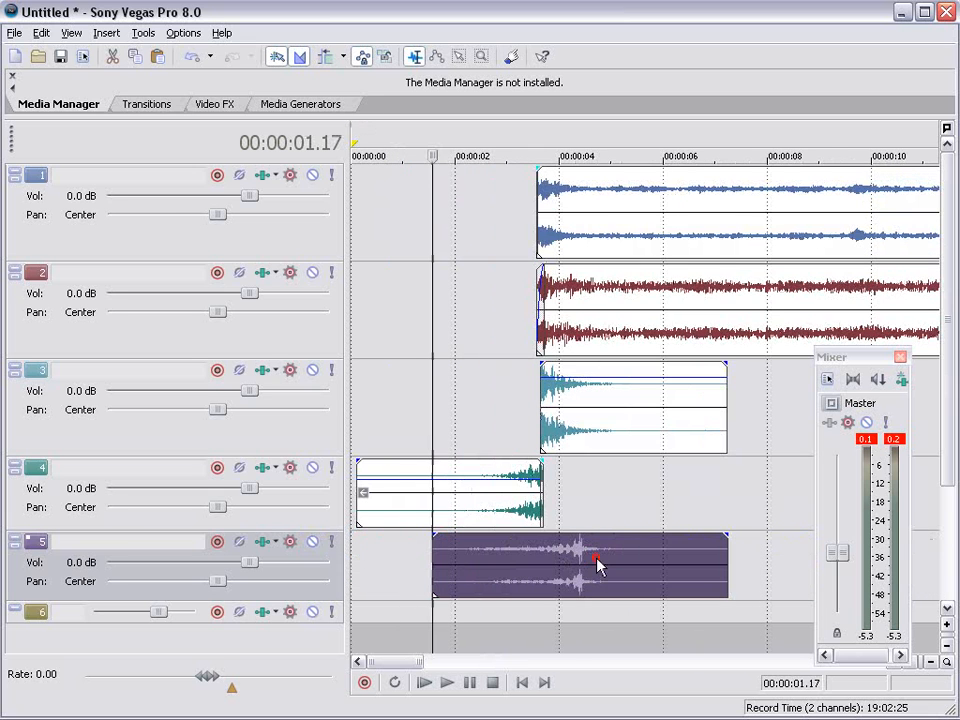
pyautogui.moveTo(595, 563); pyautogui.dragTo(453, 555)
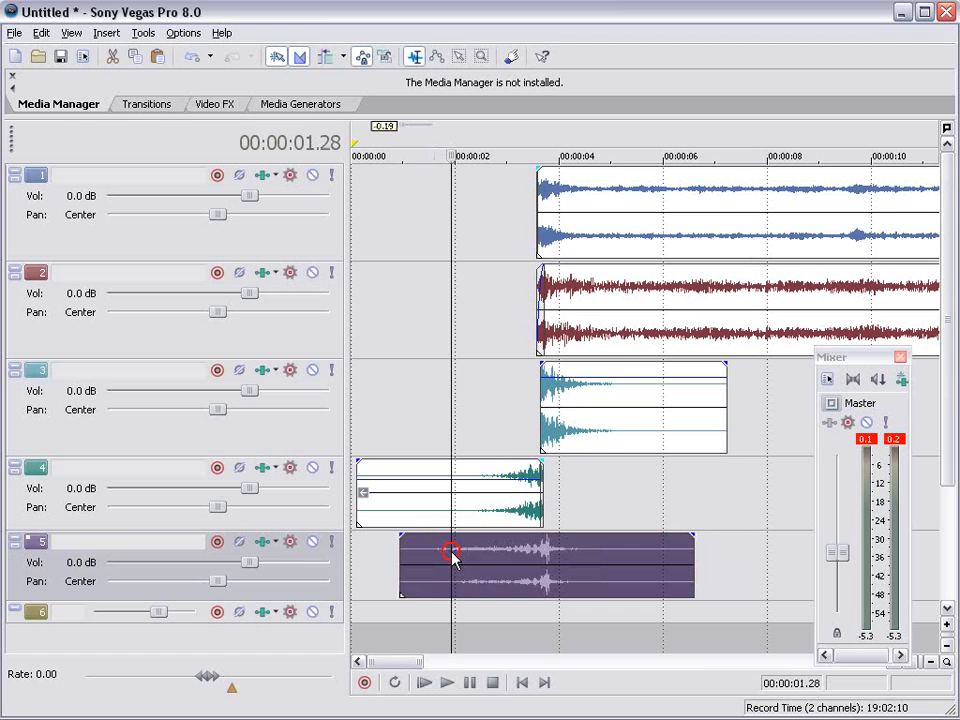
pyautogui.rightClick(452, 552)
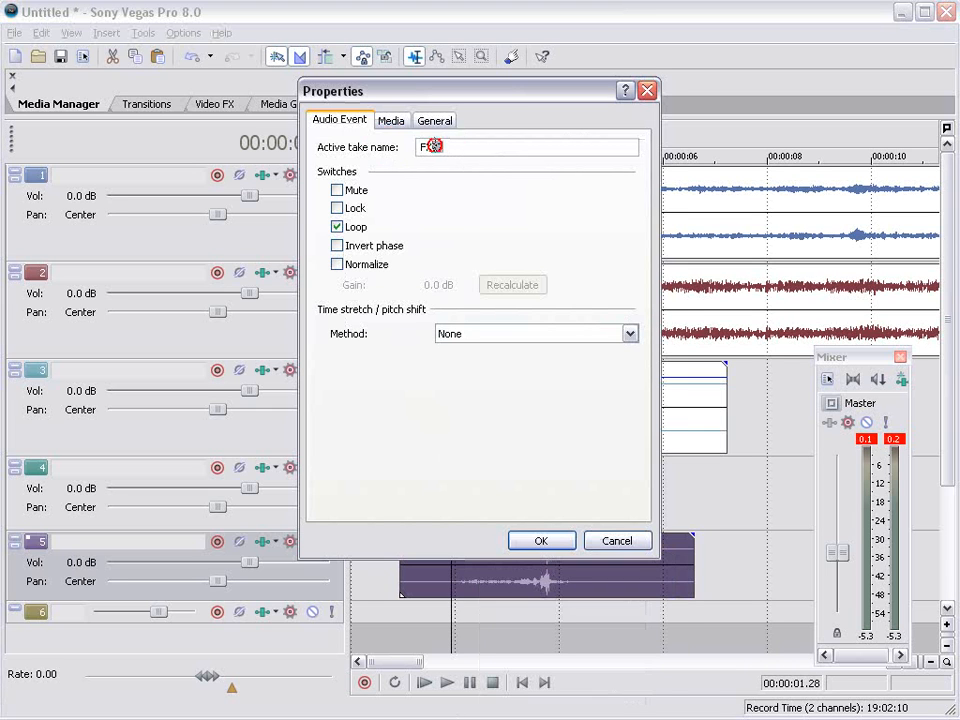
pyautogui.click(616, 540)
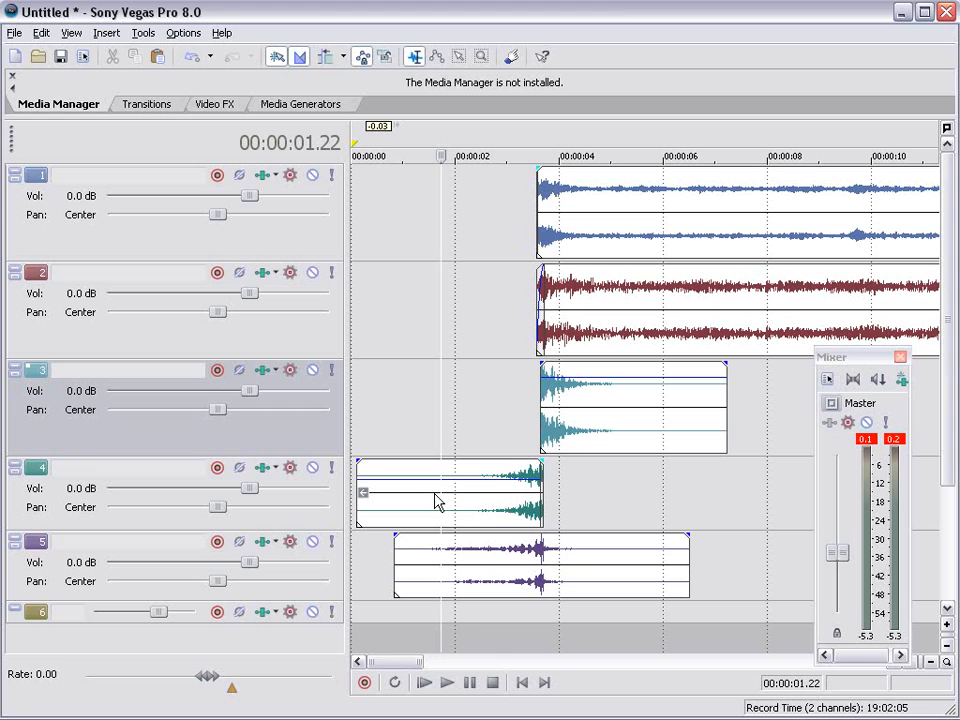
pyautogui.moveTo(387, 481)
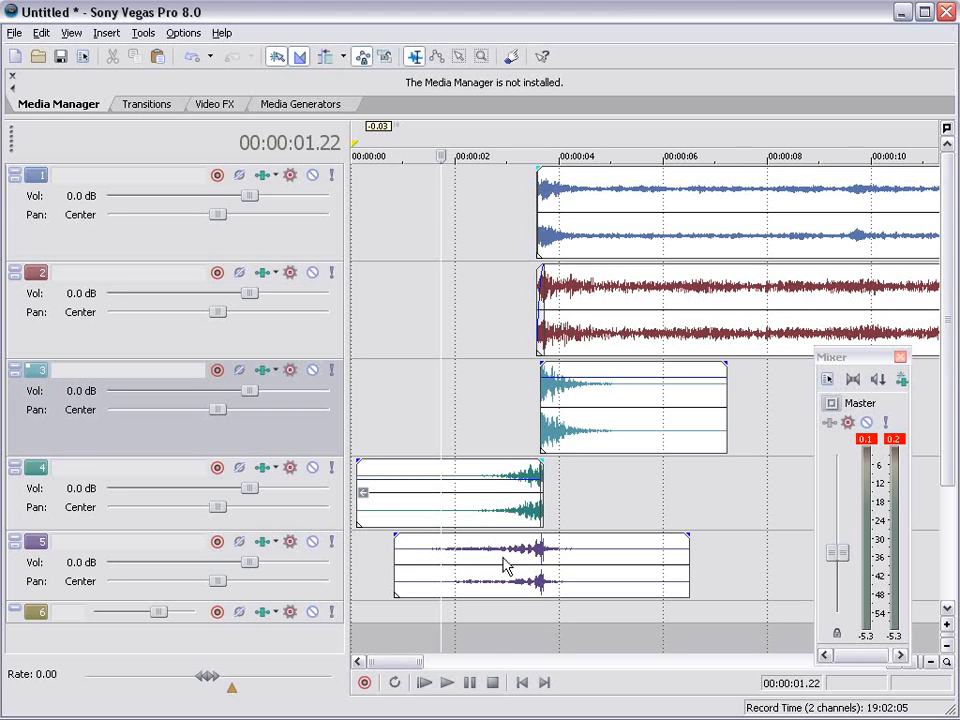
pyautogui.click(446, 682)
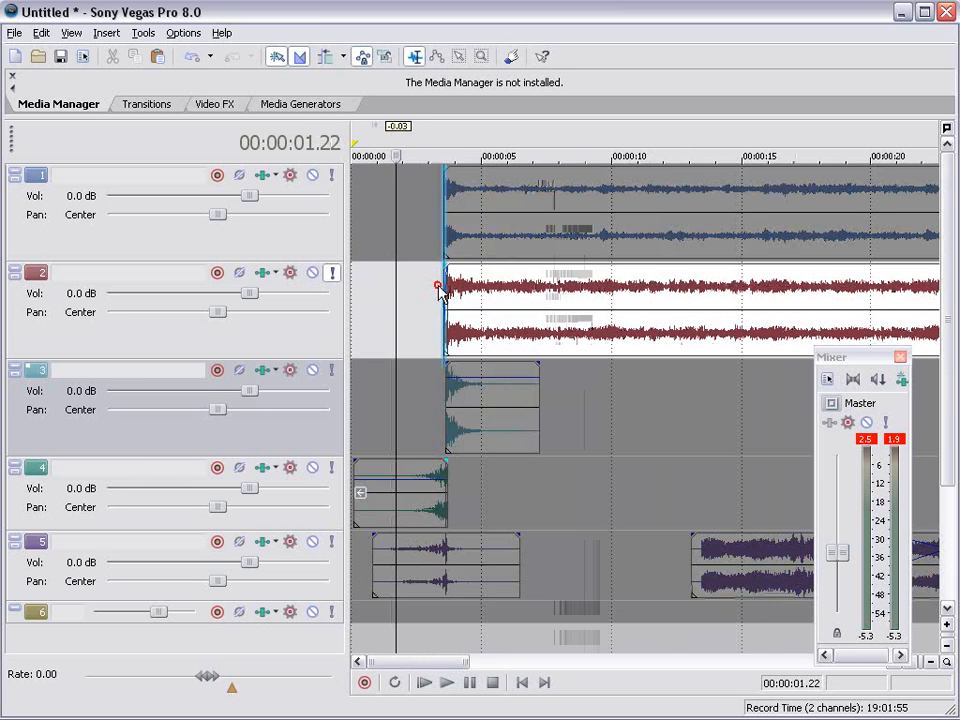
# Step: Solo the drums and orchestra to audition, then name tracks 1 and 2 Orchestra and Drums
pyautogui.click(423, 682)
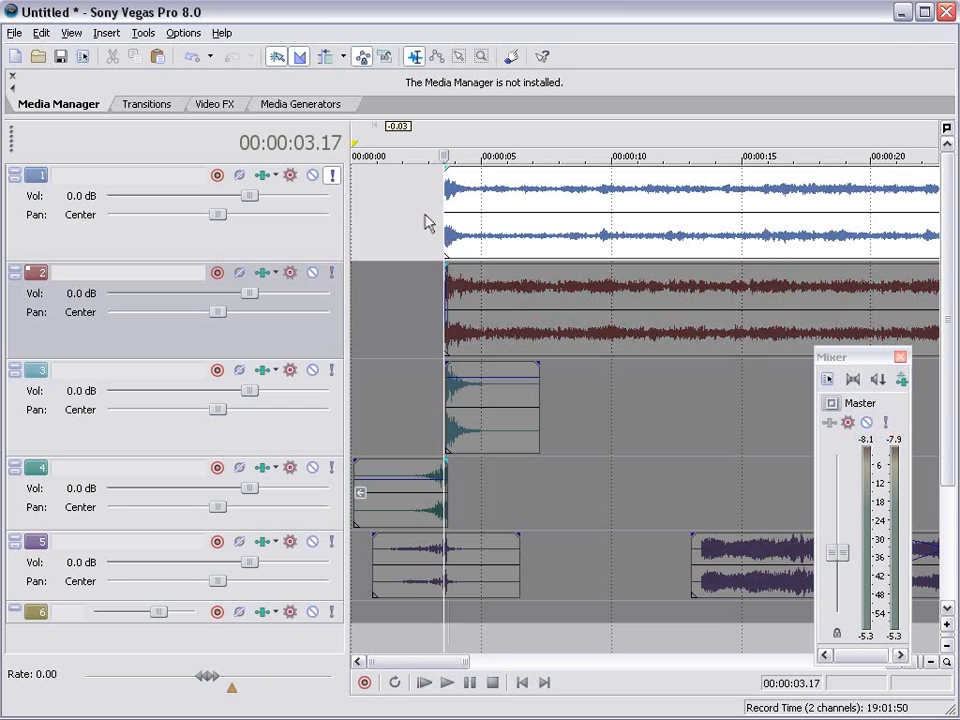
pyautogui.click(446, 682)
pyautogui.write('Orchestra')
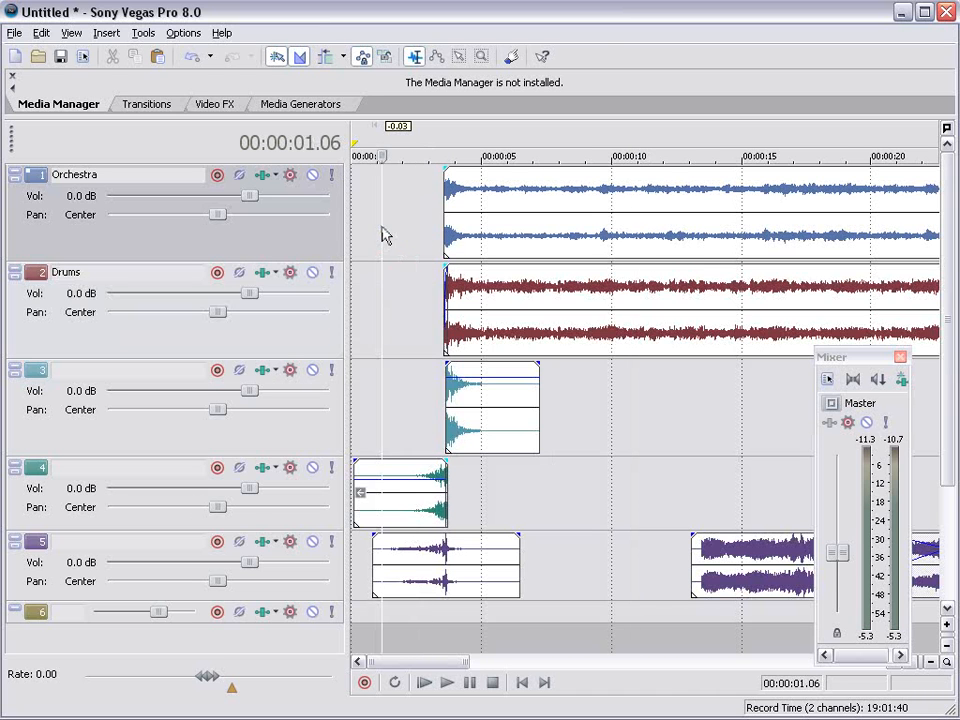
pyautogui.click(423, 682)
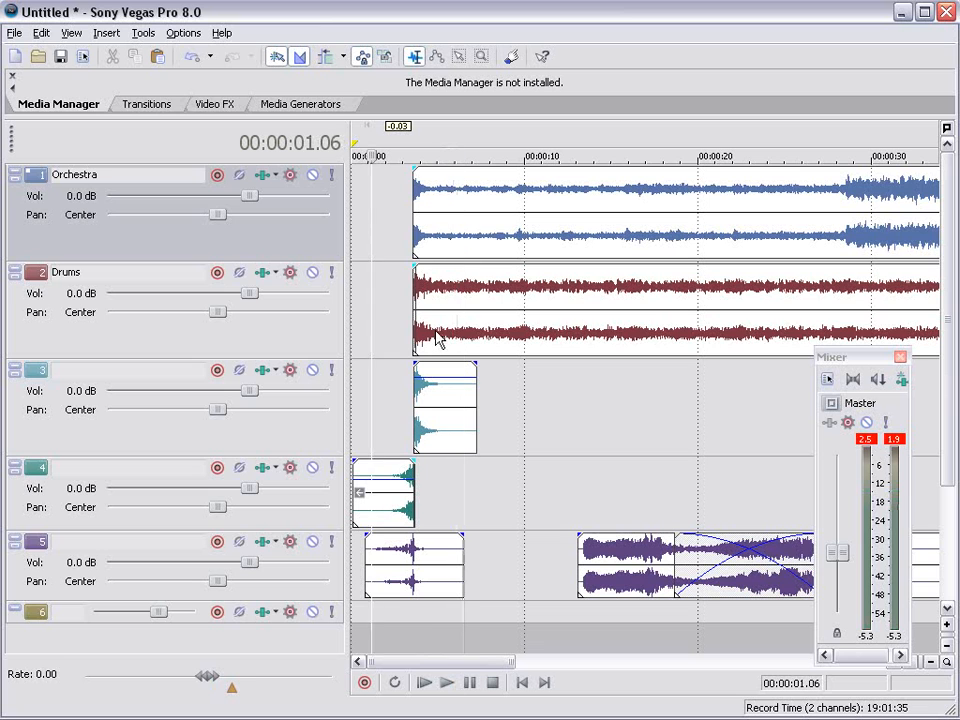
# Step: Split the Drums event into a short faded-out hit and raise the Orchestra track volume
pyautogui.click(427, 305)
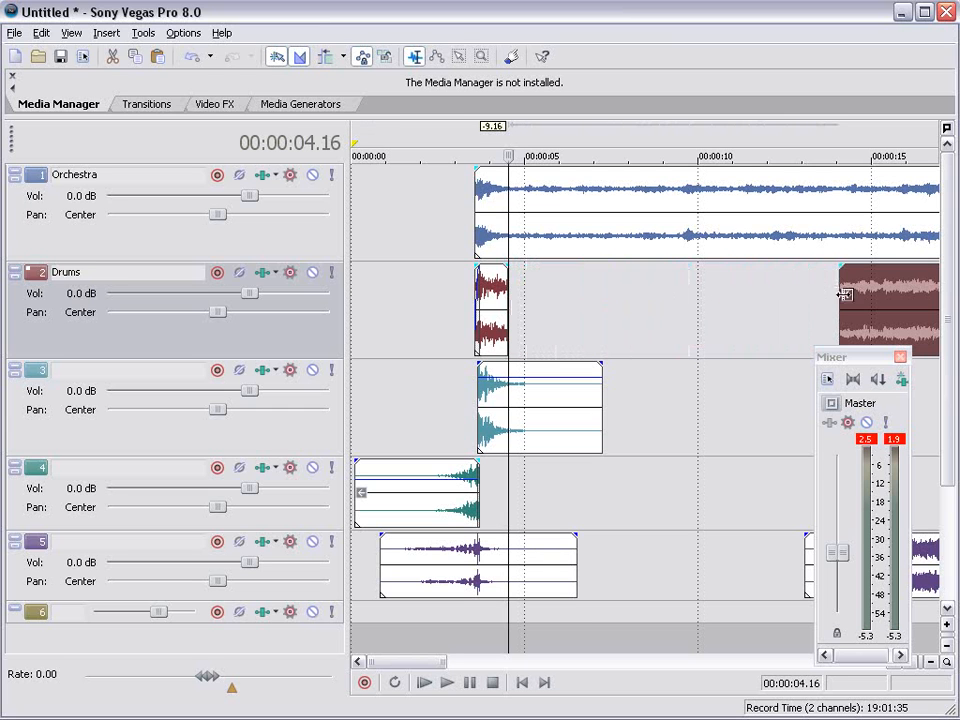
pyautogui.moveTo(505, 337)
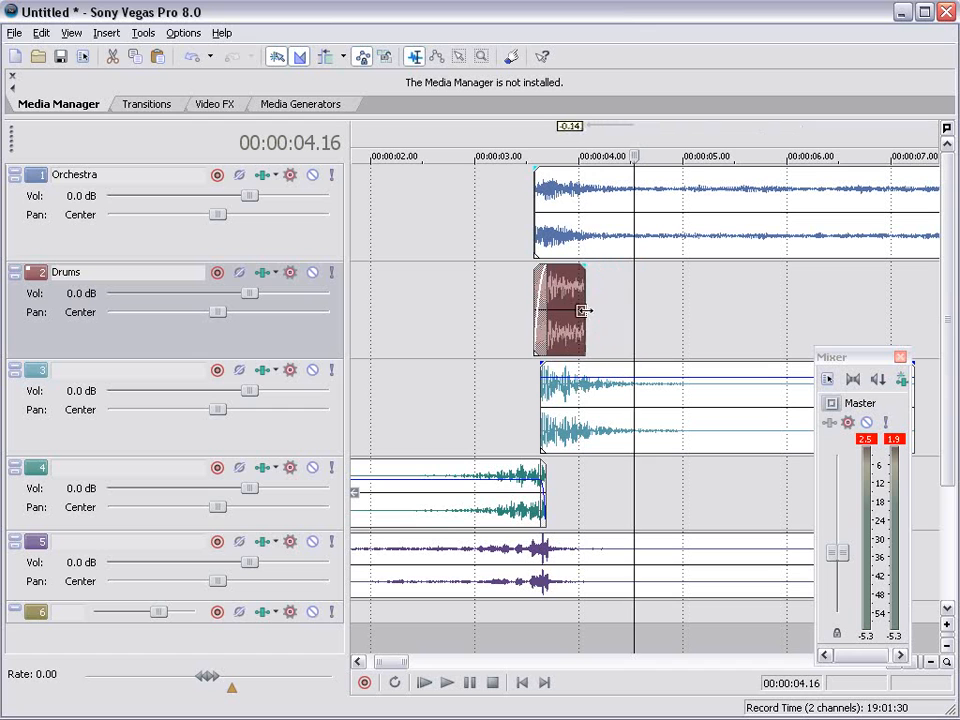
pyautogui.click(446, 682)
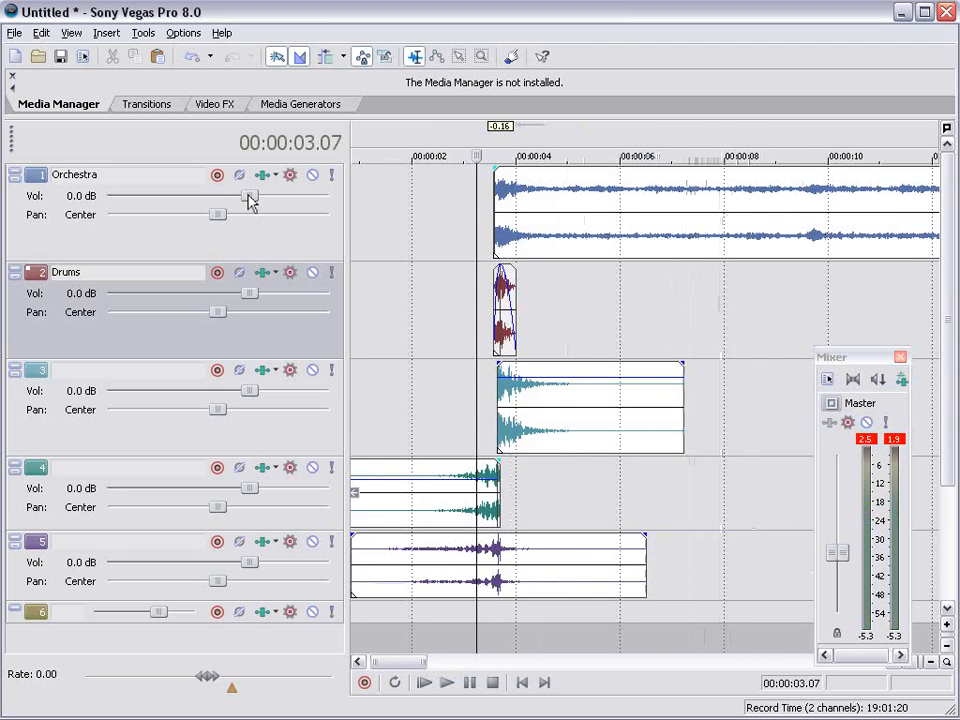
pyautogui.moveTo(250, 195); pyautogui.dragTo(280, 195)
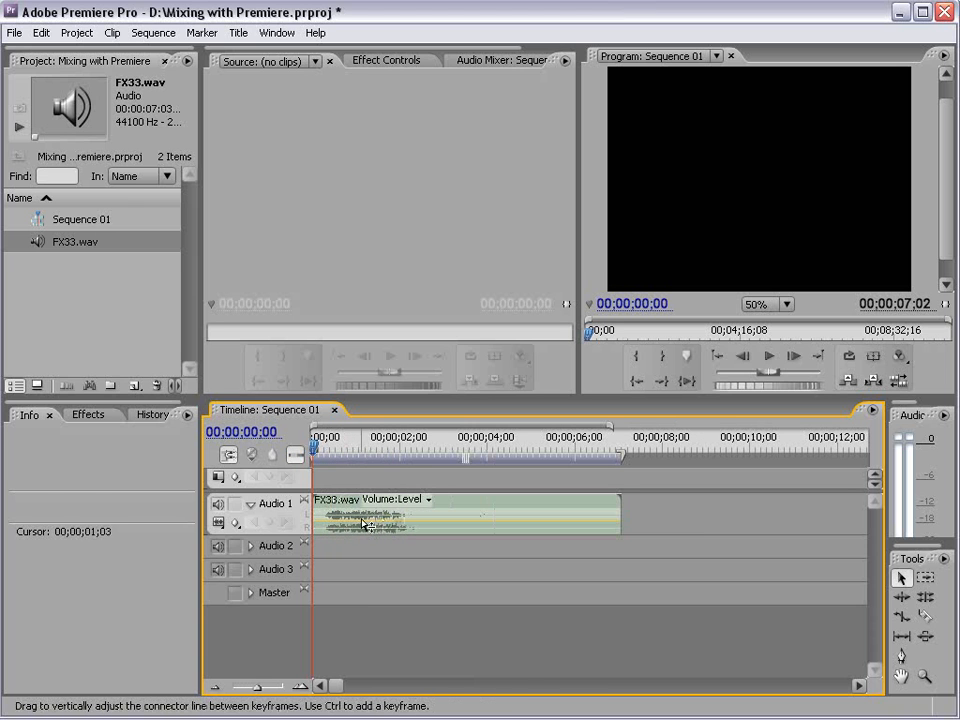
# Step: Raise FX33.wav's volume line and increase the clip's Audio Gain
pyautogui.moveTo(365, 525); pyautogui.dragTo(365, 512)
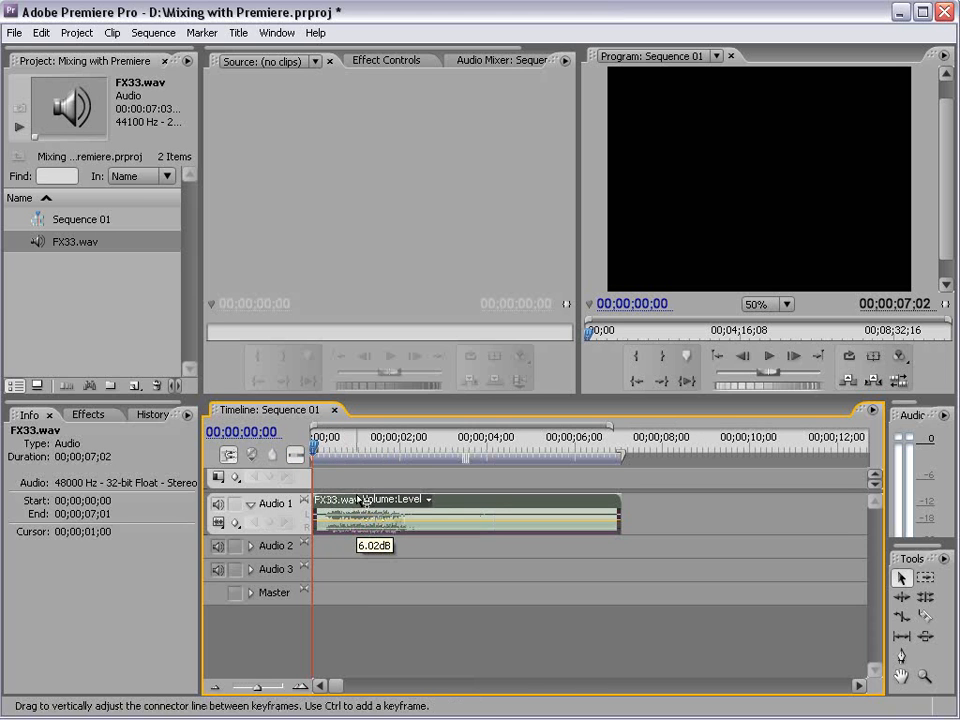
pyautogui.rightClick(360, 510)
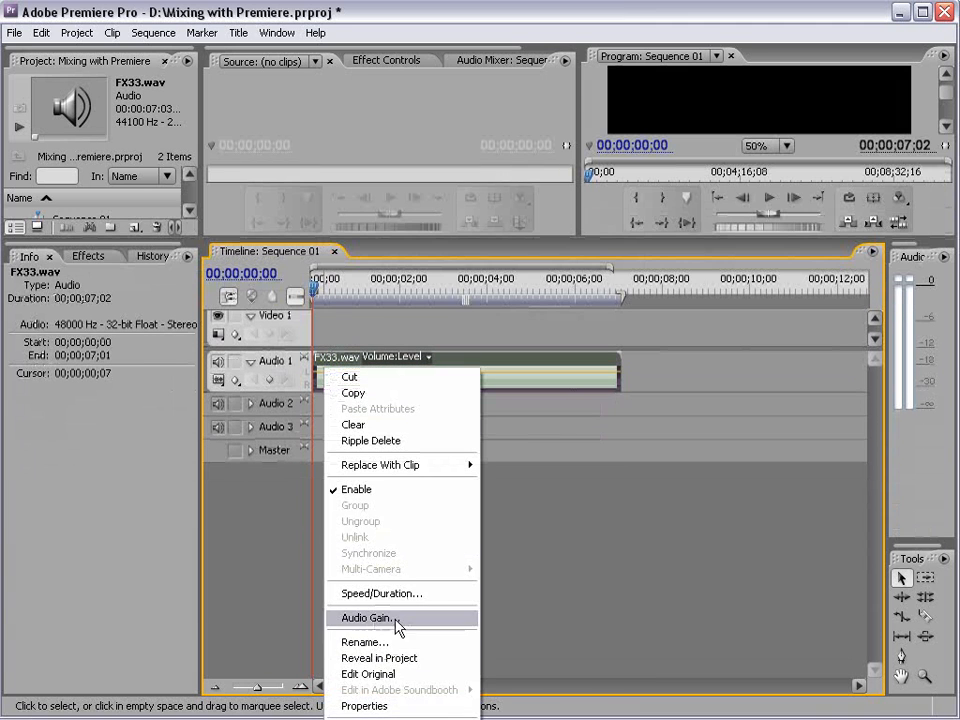
pyautogui.click(367, 618)
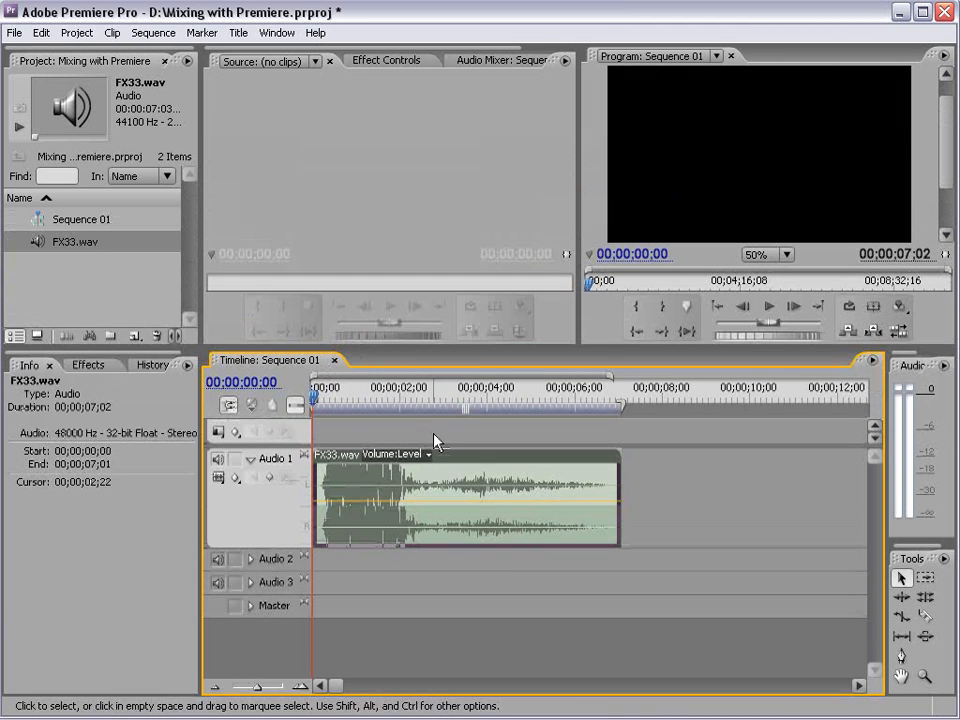
pyautogui.click(428, 454)
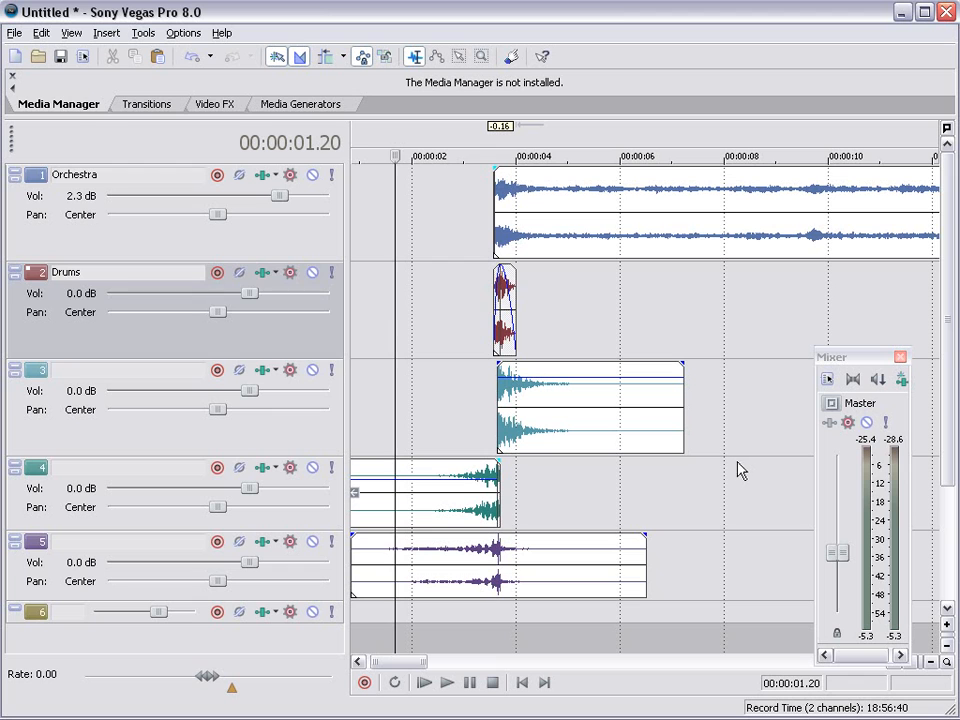
# Step: Split the Orchestra clip near 00:00:09.15 and move the Drums section to start there
pyautogui.click(447, 682)
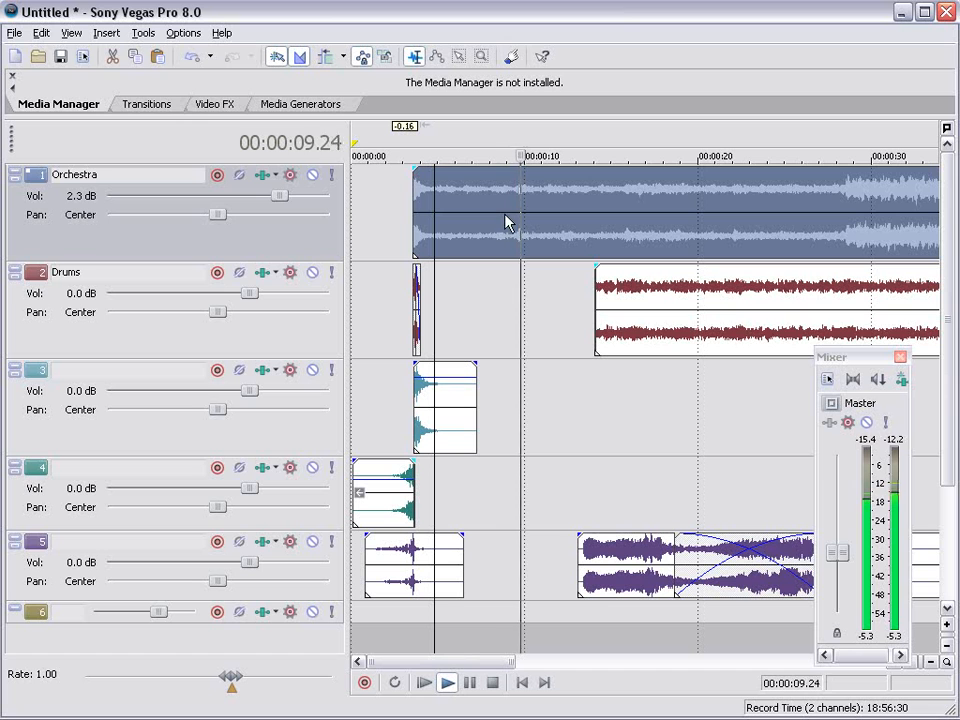
pyautogui.click(502, 206)
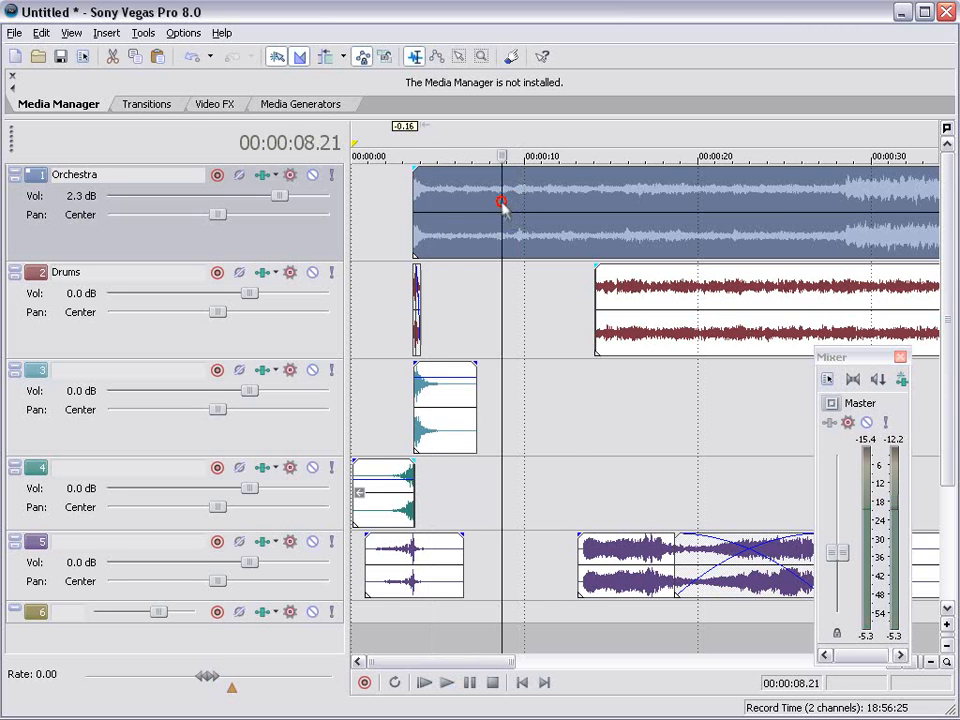
pyautogui.click(446, 682)
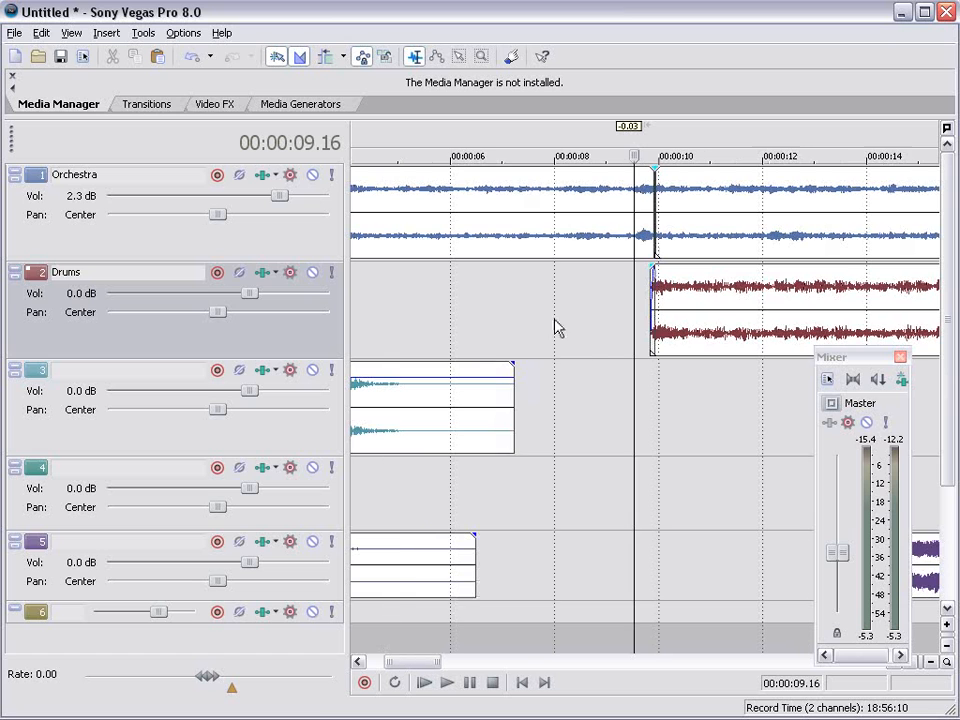
pyautogui.click(423, 682)
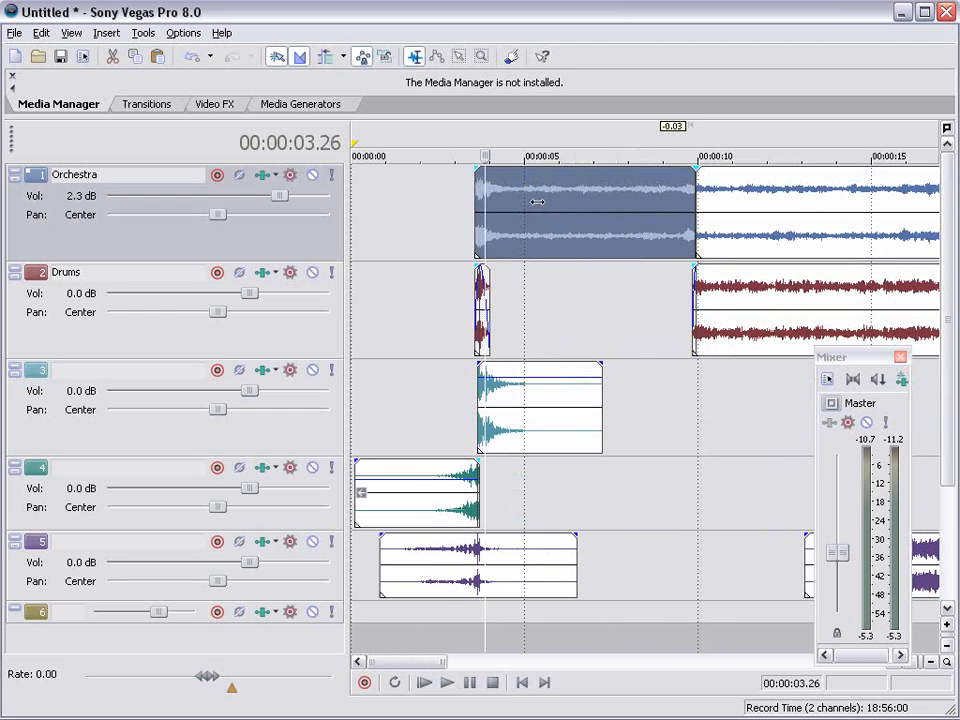
pyautogui.moveTo(263, 175)
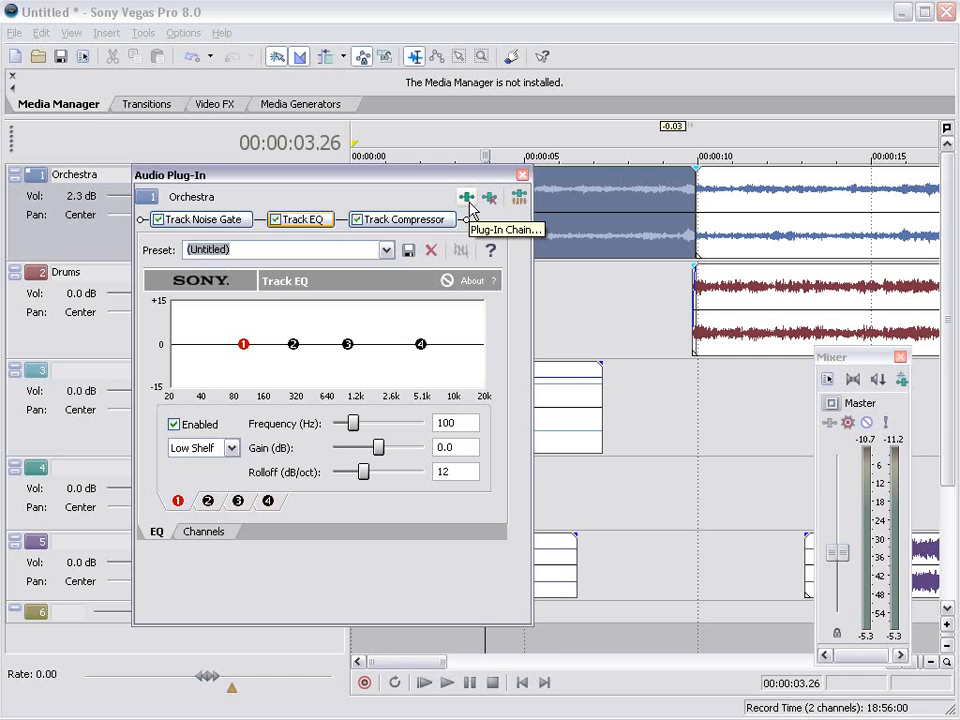
# Step: Browse the Sony plug-ins for the Orchestra chain, cancel, and show the Track EQ settings
pyautogui.click(464, 197)
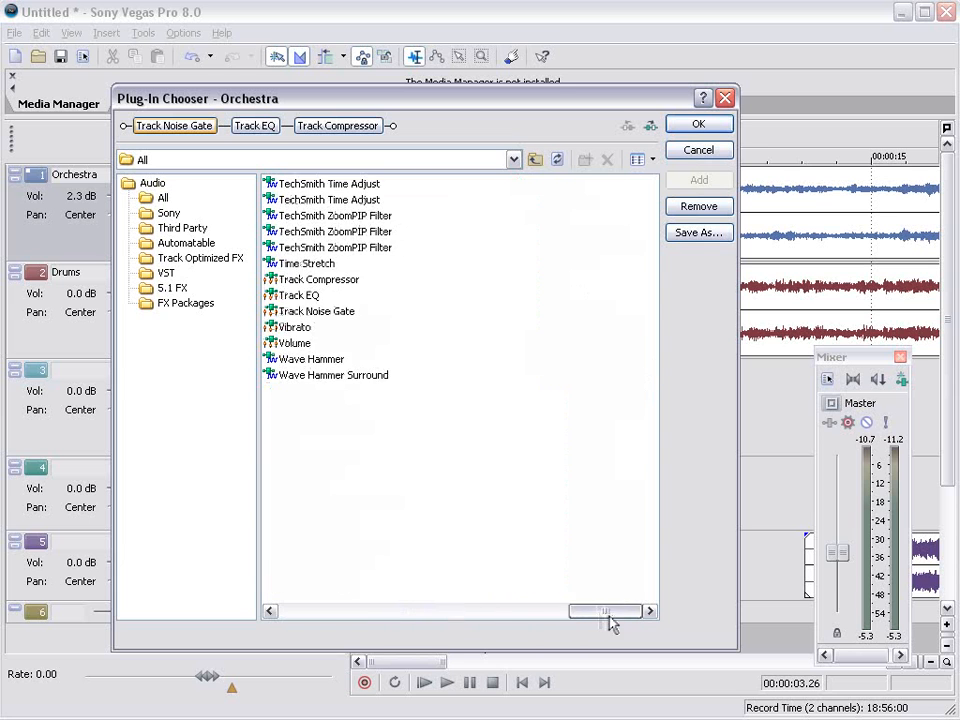
pyautogui.click(169, 212)
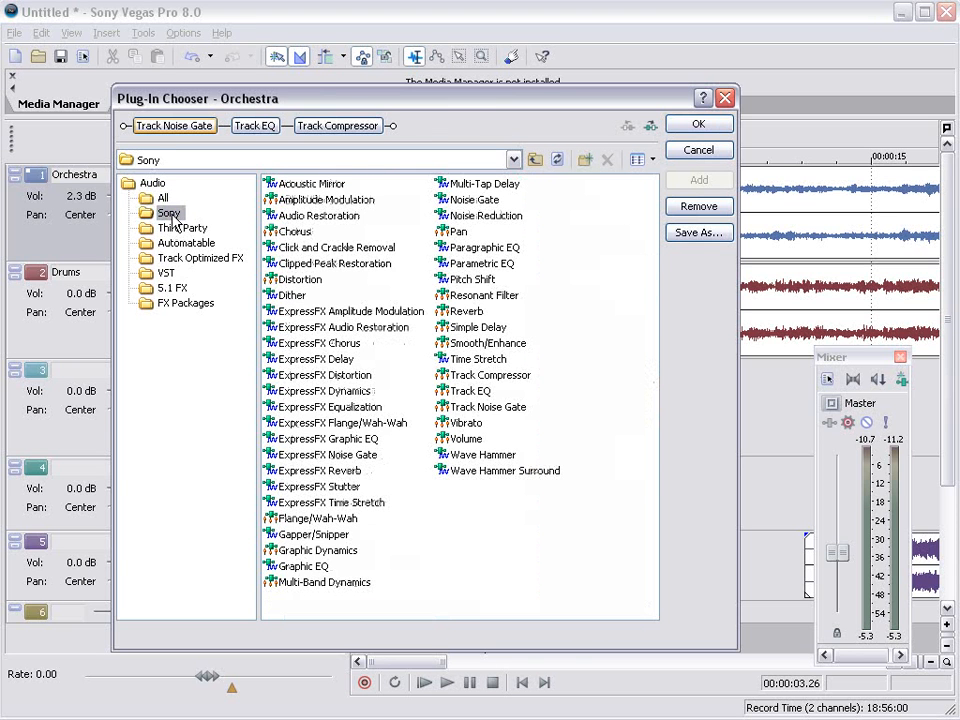
pyautogui.click(470, 390)
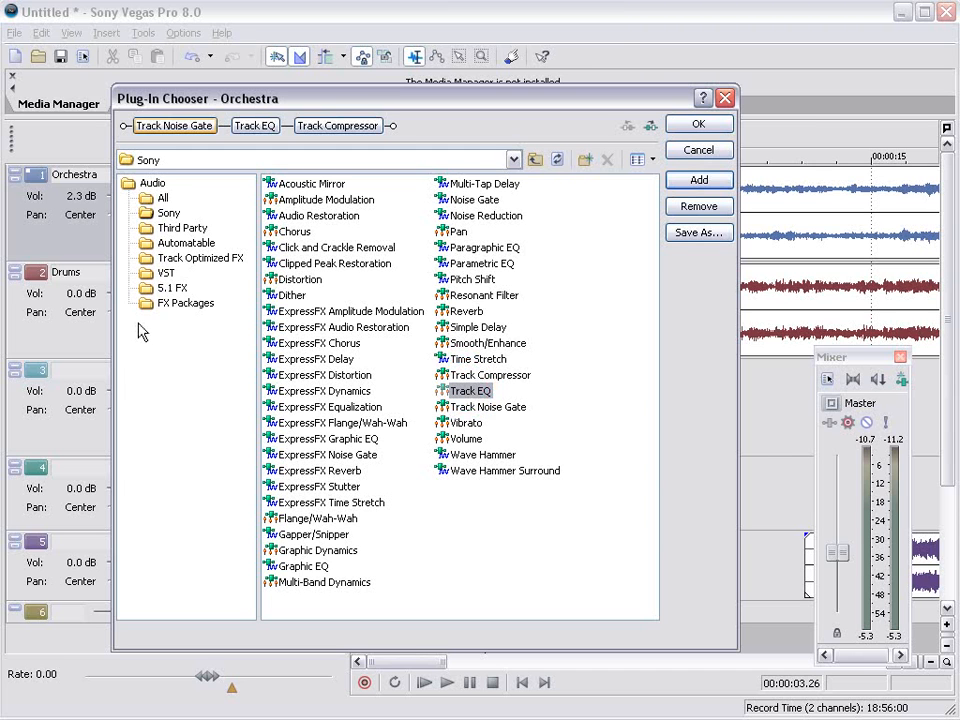
pyautogui.moveTo(699, 149)
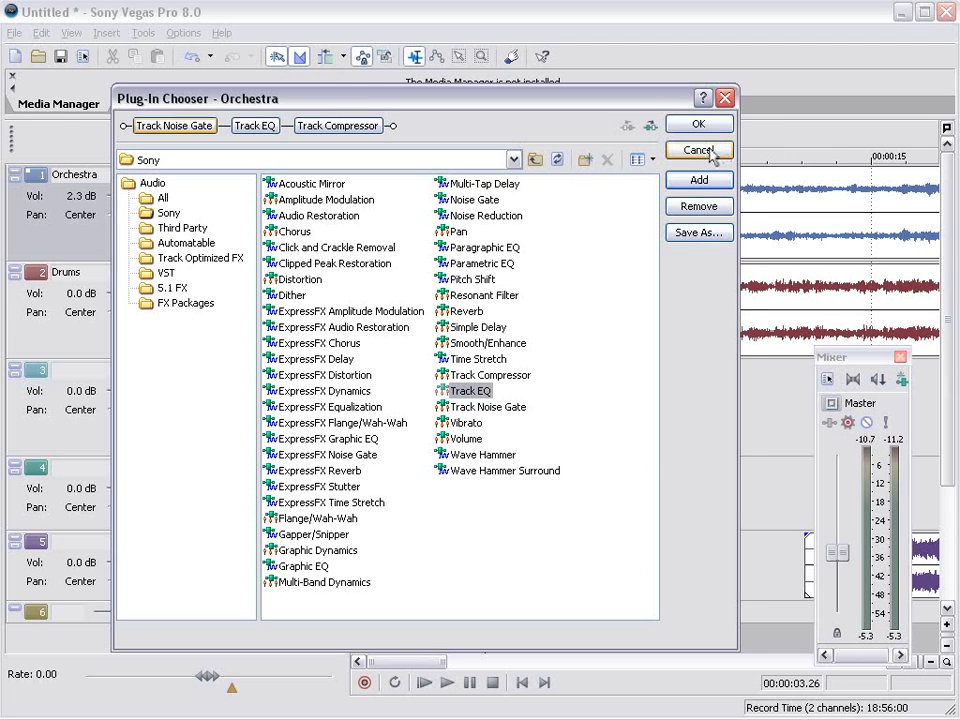
pyautogui.click(698, 123)
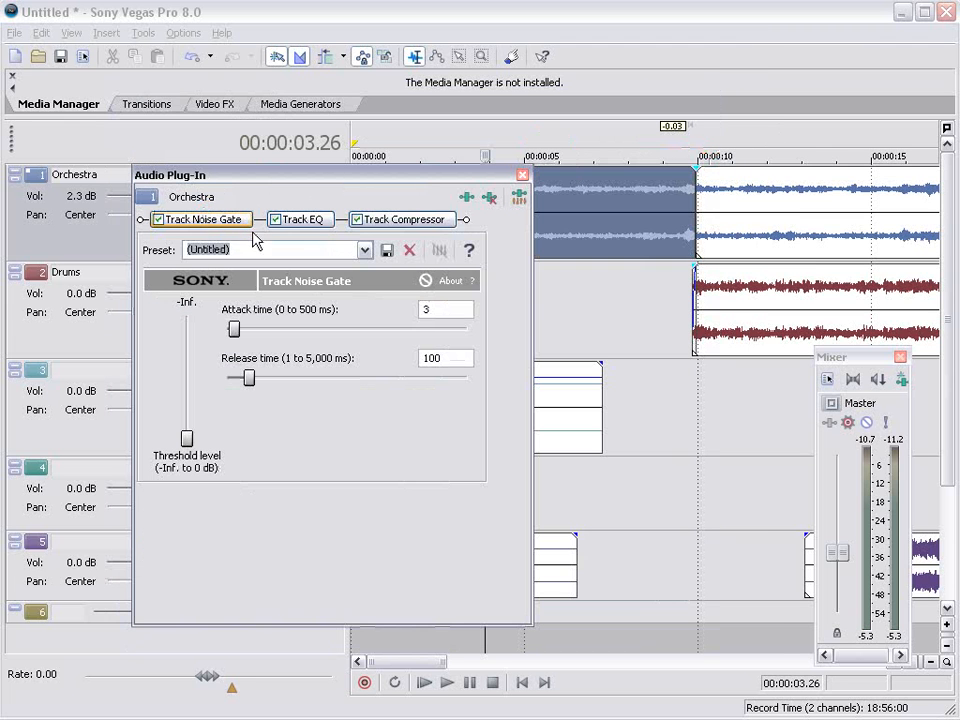
pyautogui.click(299, 219)
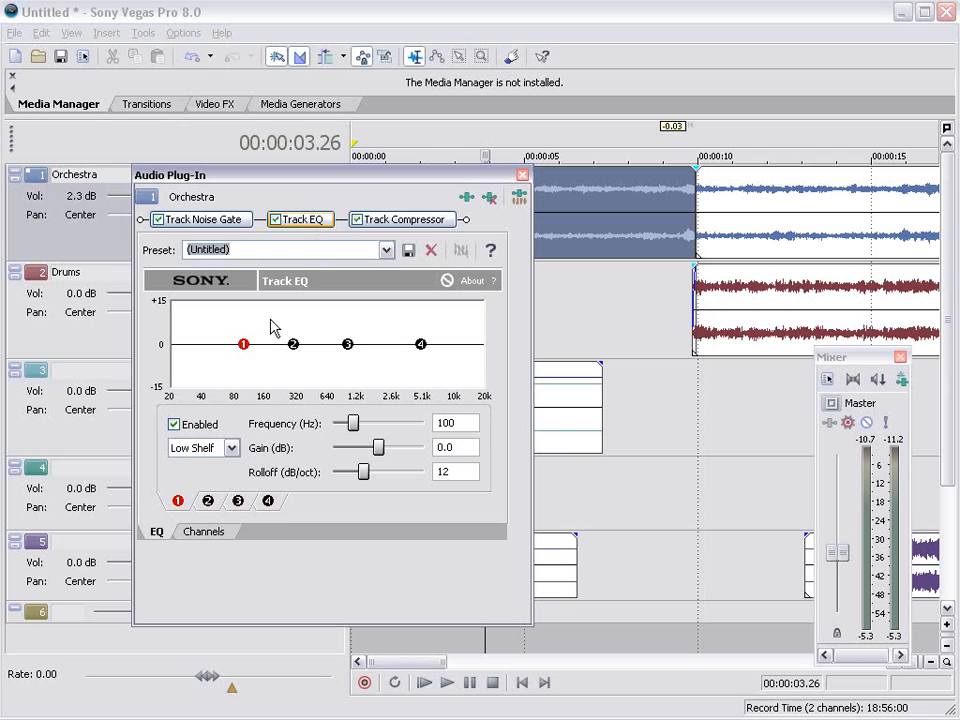
pyautogui.click(406, 219)
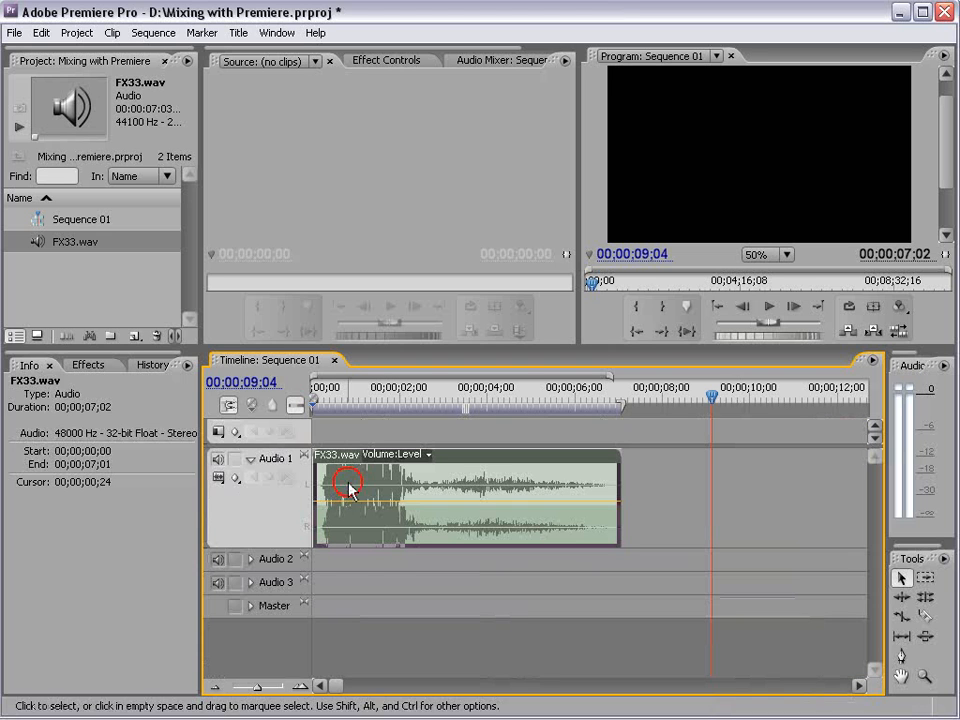
# Step: Show the Effects panel and expand Audio Effects to list the Stereo effects
pyautogui.click(87, 364)
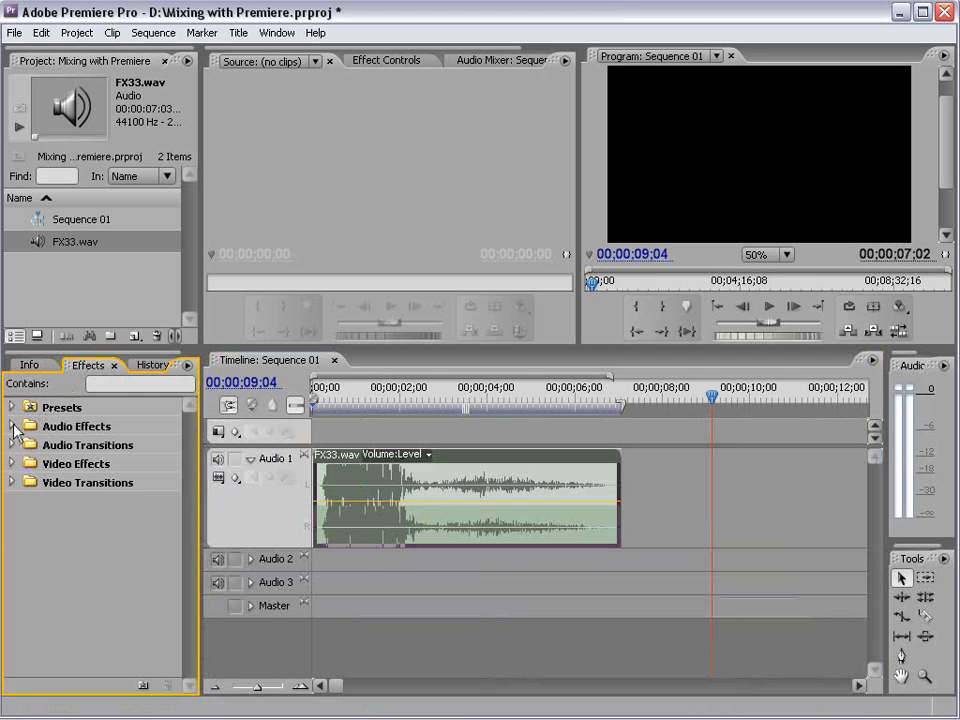
pyautogui.click(11, 426)
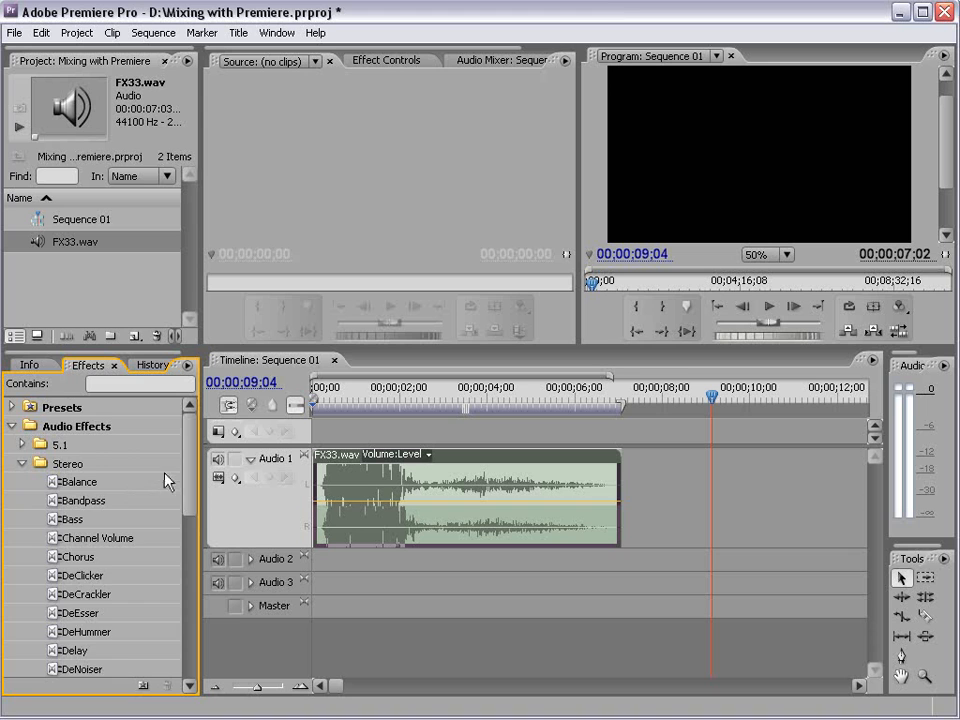
pyautogui.scroll(-3)
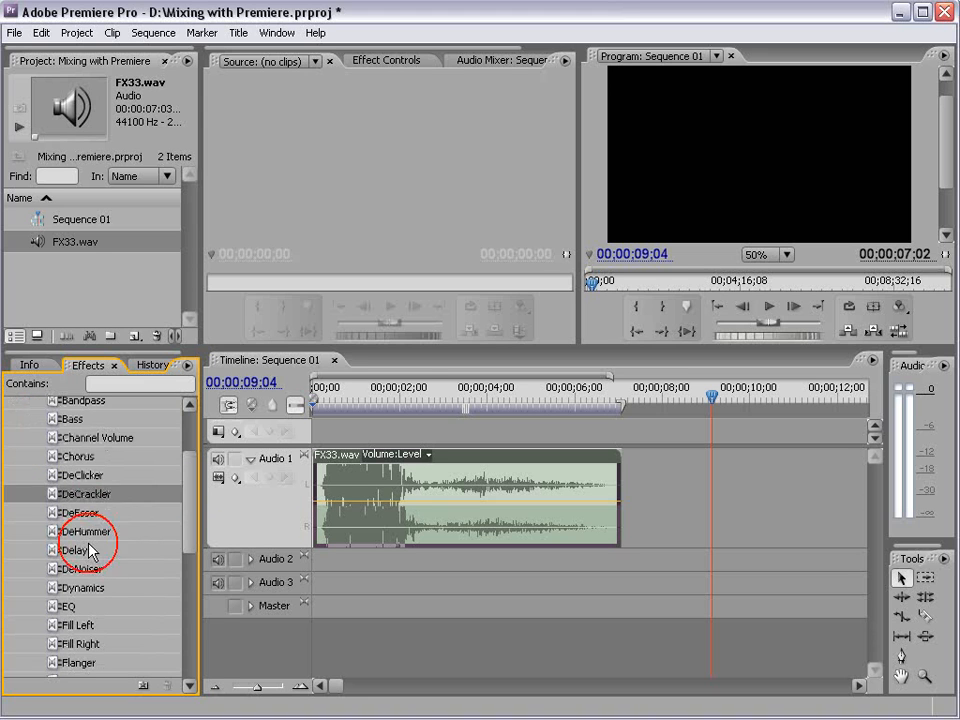
pyautogui.moveTo(85, 624)
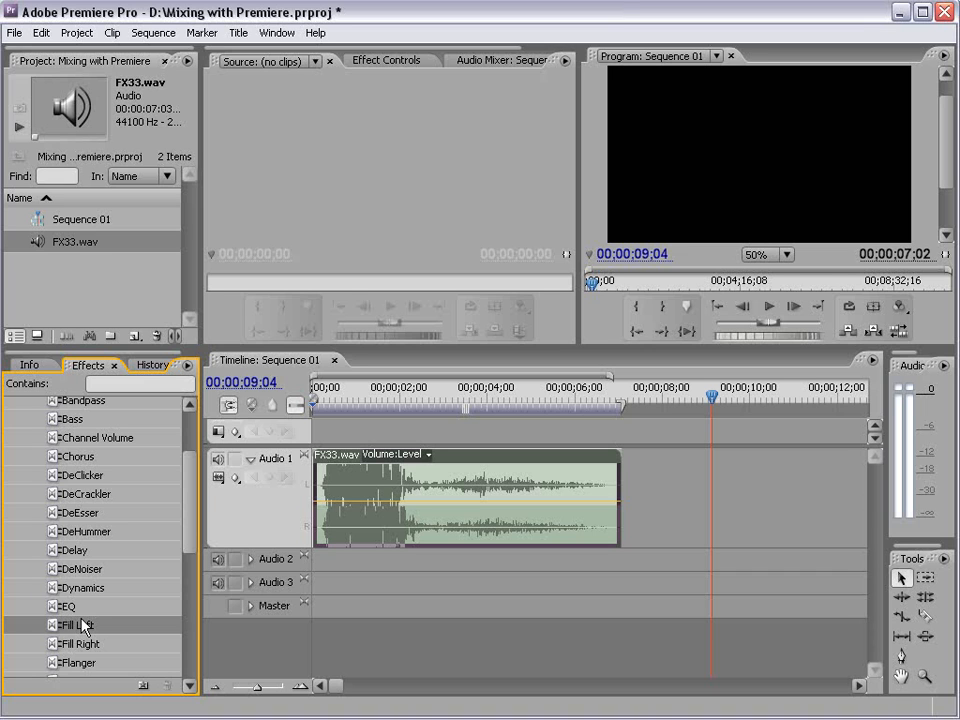
pyautogui.moveTo(99, 600)
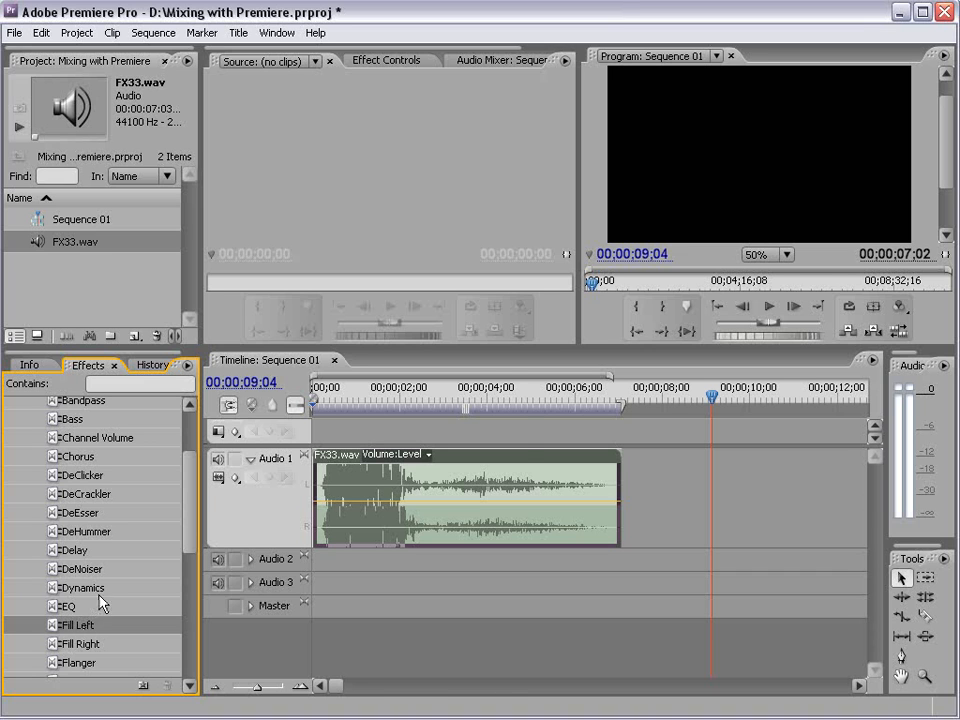
pyautogui.moveTo(447, 405)
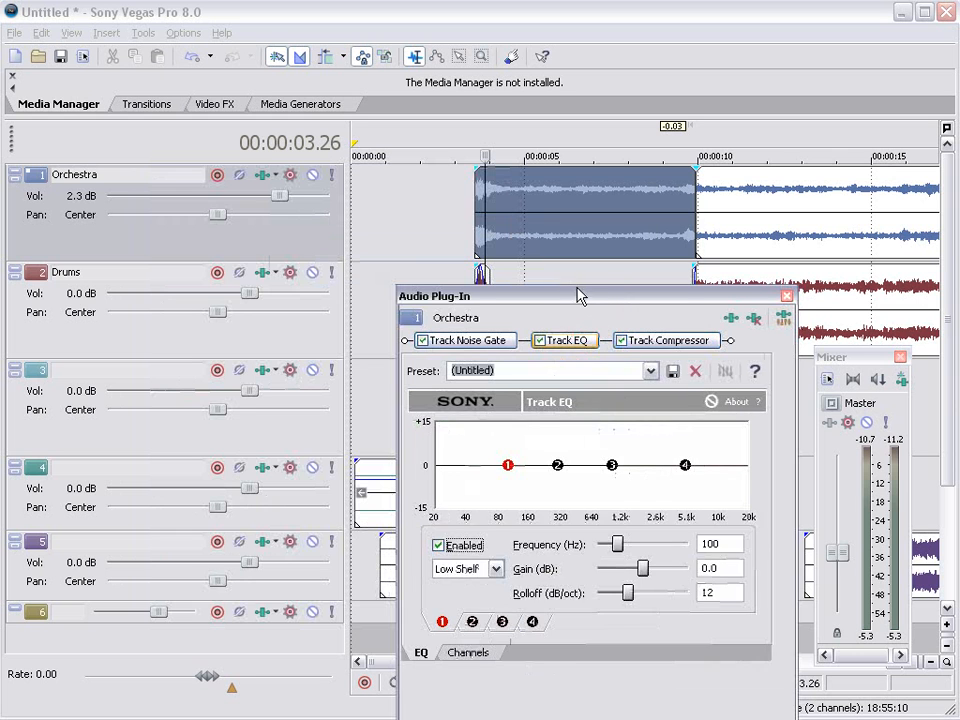
# Step: Move the plug-in window aside and shift the EQ low-shelf point to 192 Hz
pyautogui.moveTo(575, 295); pyautogui.dragTo(595, 325)
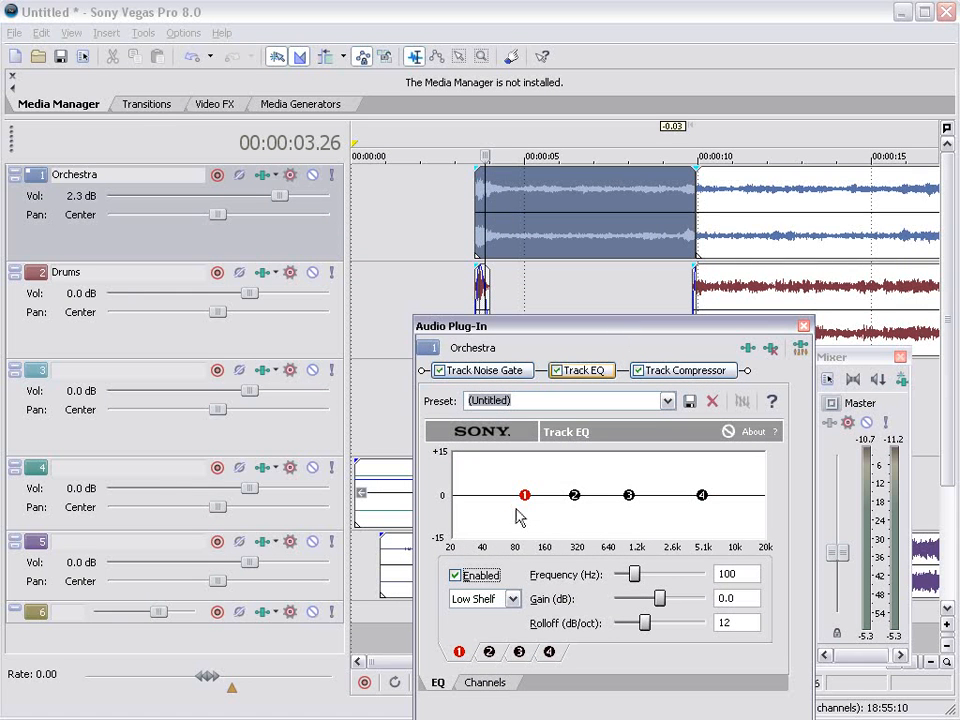
pyautogui.moveTo(524, 494); pyautogui.dragTo(559, 537)
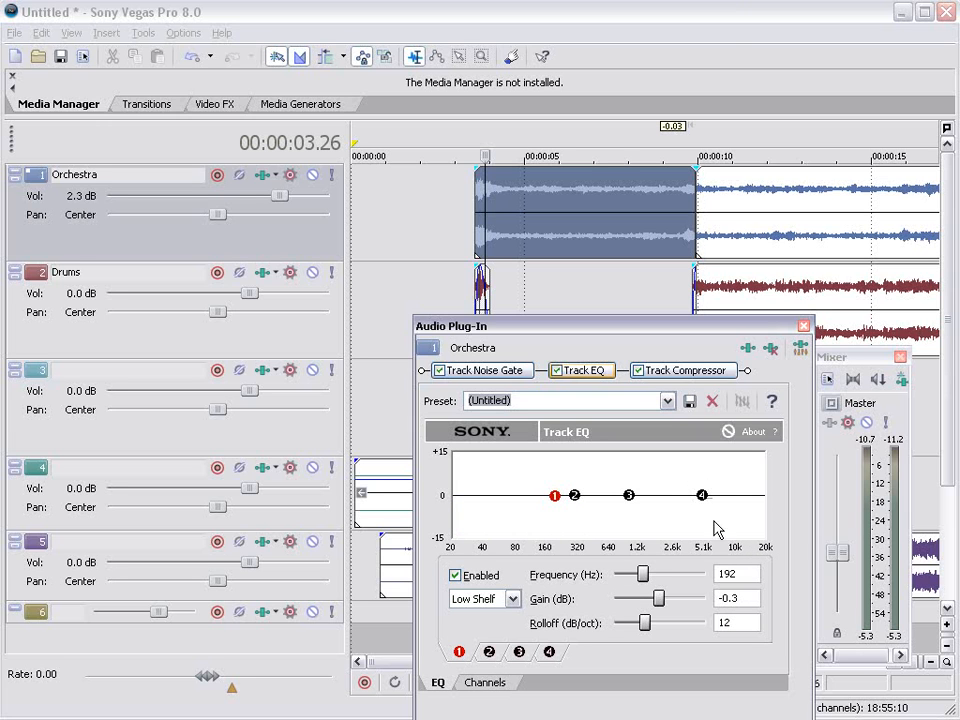
pyautogui.moveTo(480, 530)
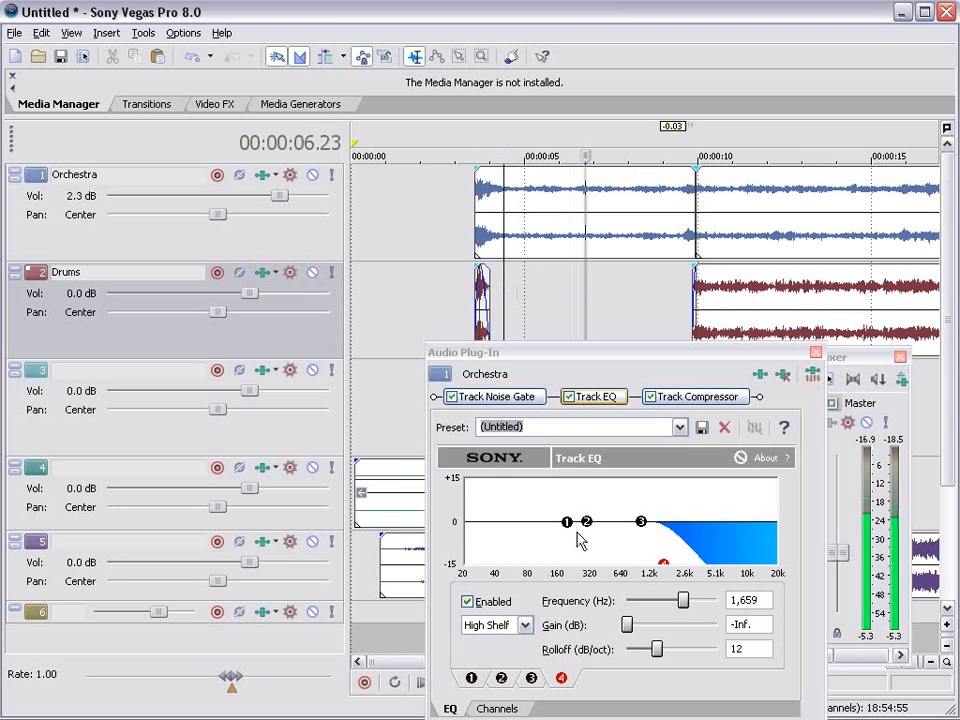
# Step: Flatten the high shelf, set band 1 to 459 Hz at -10.4 dB, and select band 3 near 854 Hz
pyautogui.moveTo(663, 560); pyautogui.dragTo(654, 499)
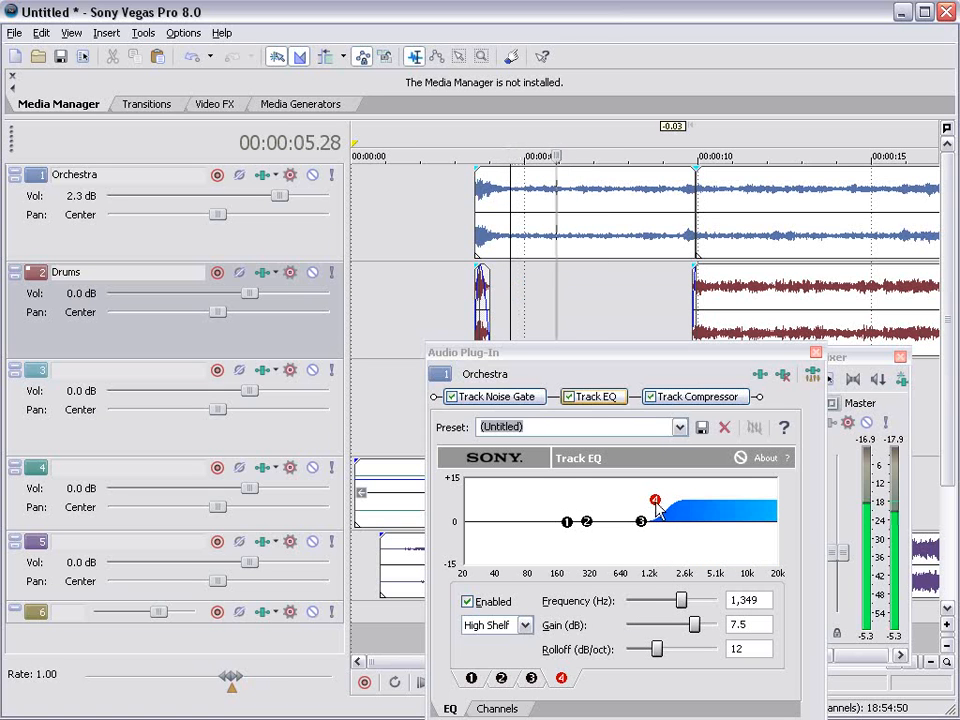
pyautogui.moveTo(654, 500); pyautogui.dragTo(647, 503)
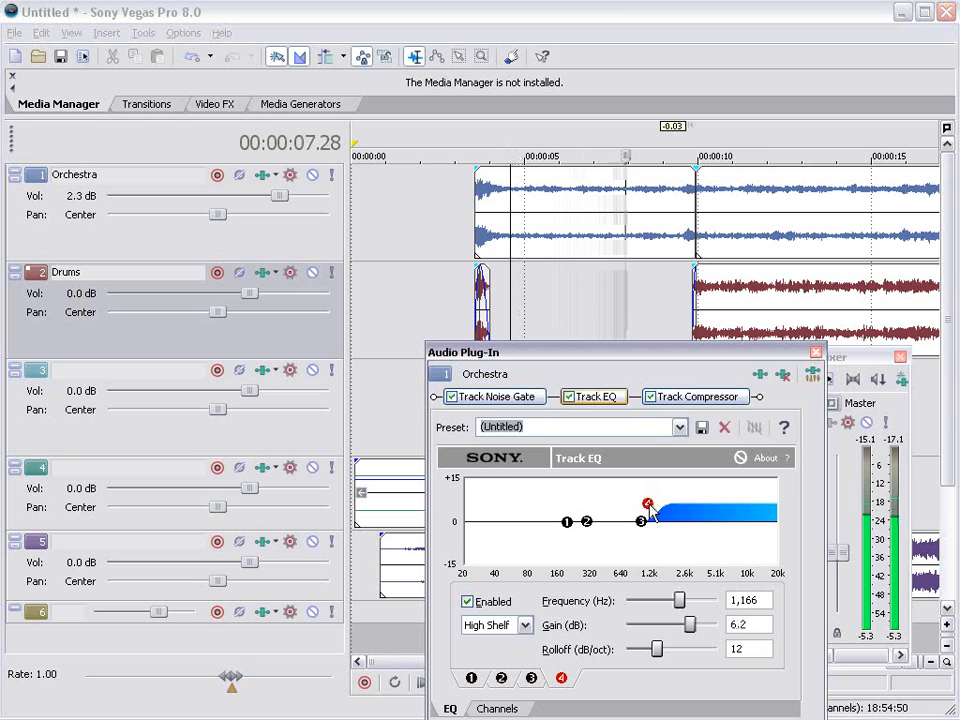
pyautogui.moveTo(647, 503); pyautogui.dragTo(641, 521)
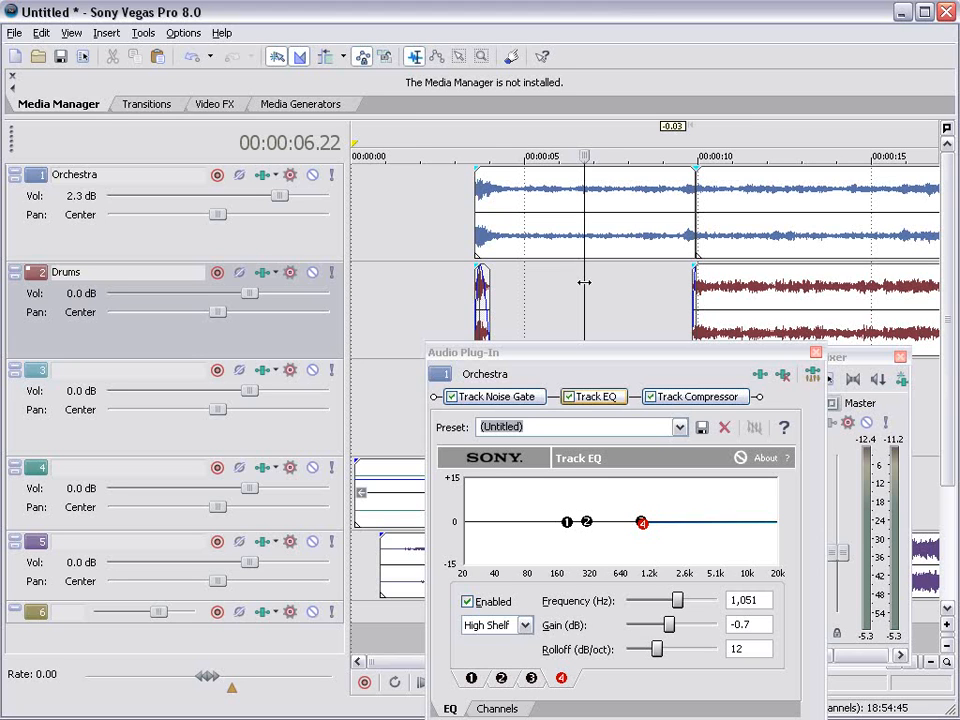
pyautogui.moveTo(580, 287)
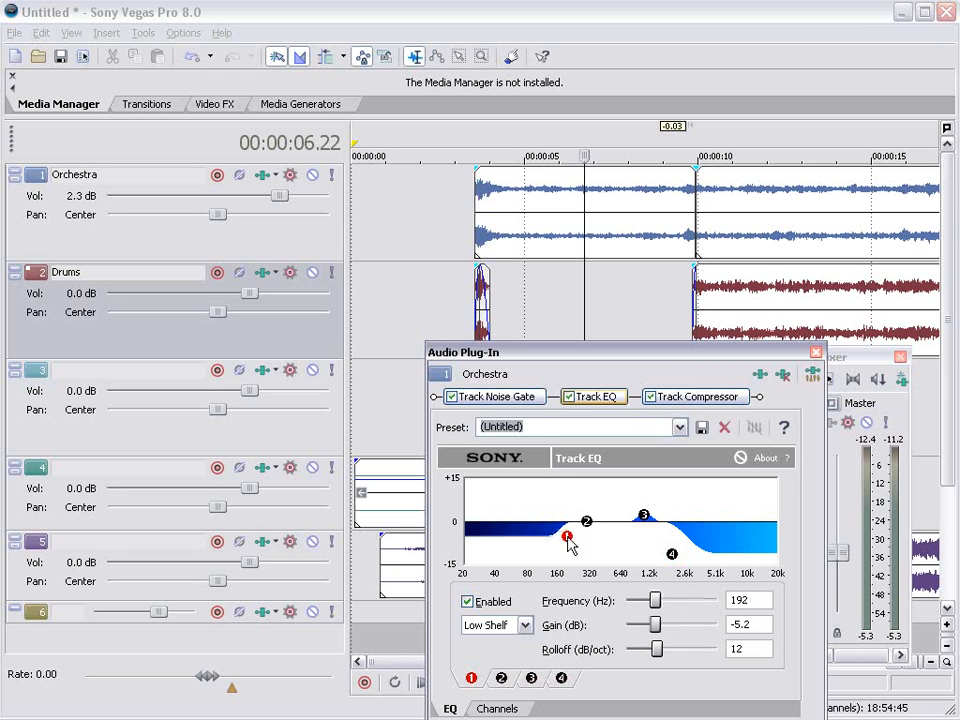
pyautogui.moveTo(567, 537); pyautogui.dragTo(605, 551)
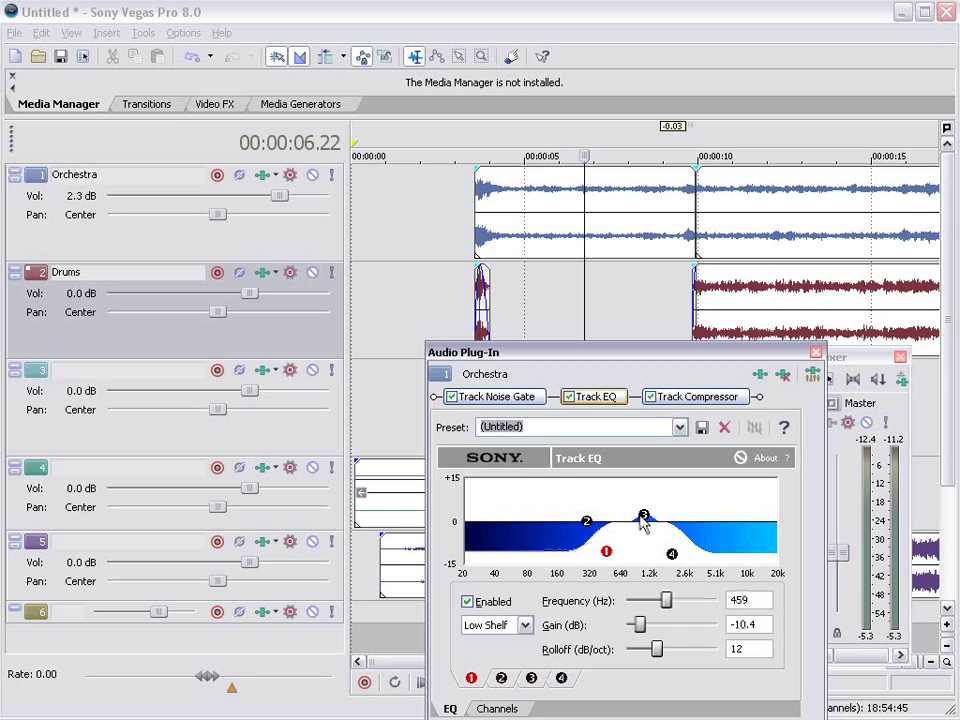
pyautogui.click(633, 518)
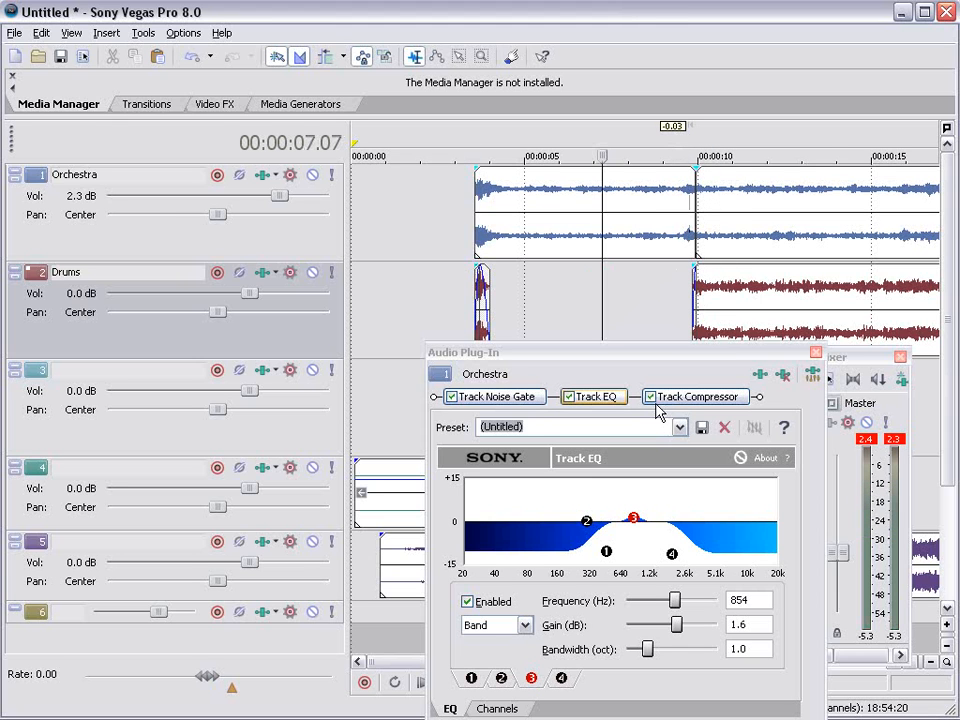
# Step: Copy the first Orchestra section onto a new track 1 just before 00:00:10
pyautogui.rightClick(100, 180)
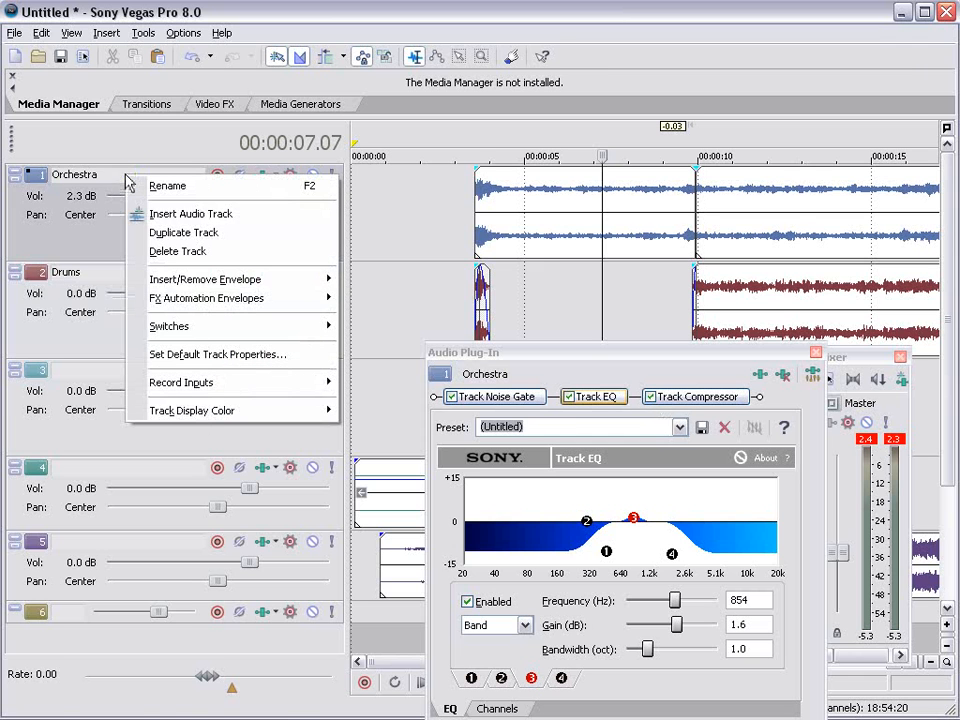
pyautogui.click(191, 213)
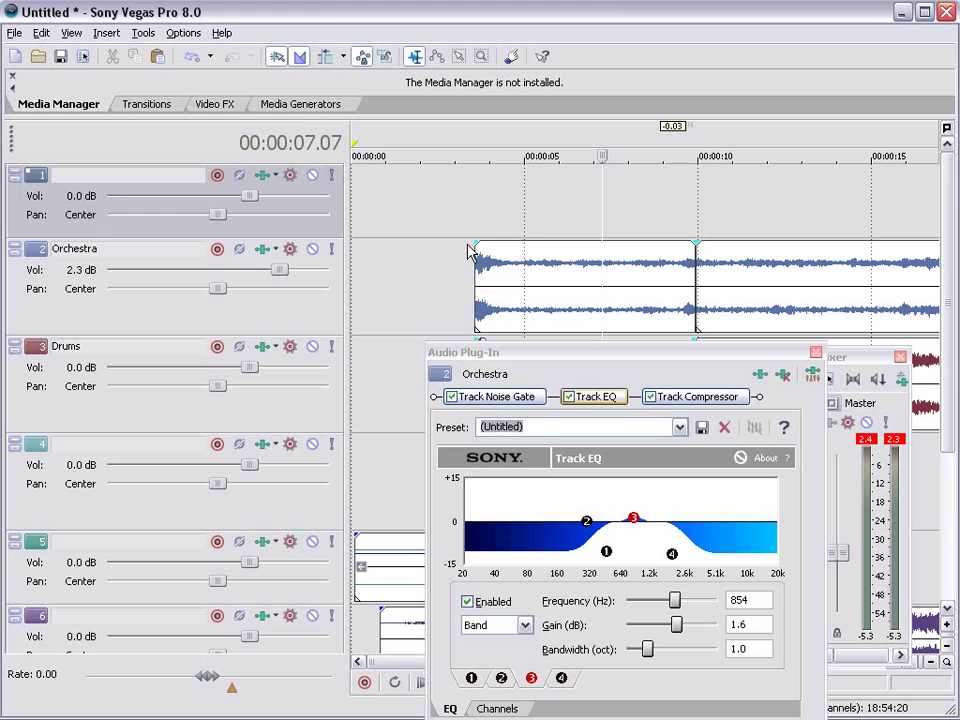
pyautogui.click(527, 290)
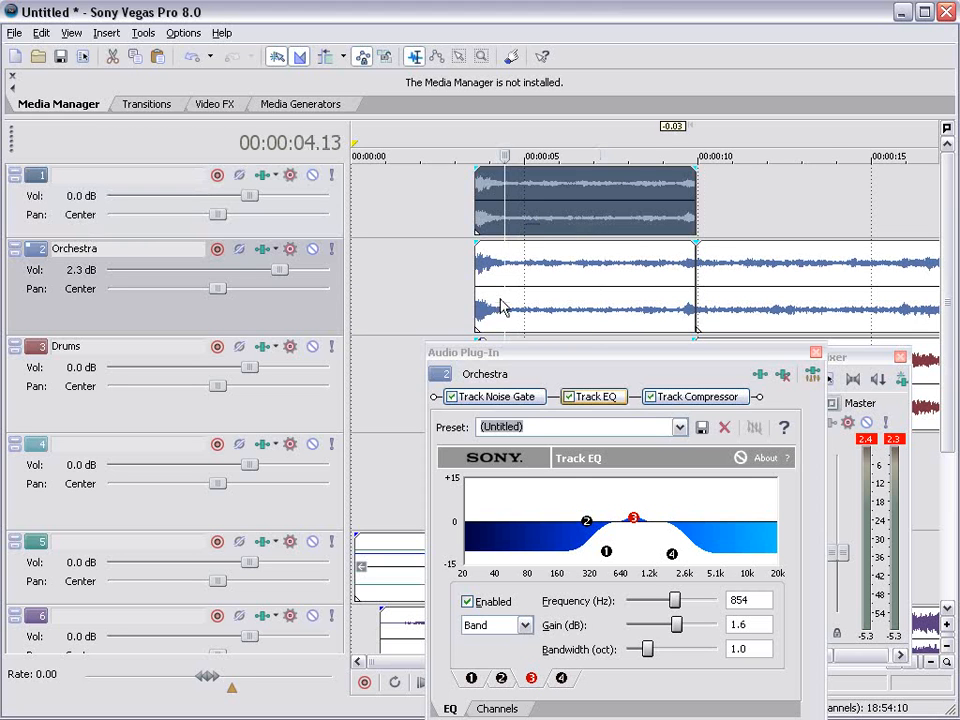
pyautogui.click(717, 156)
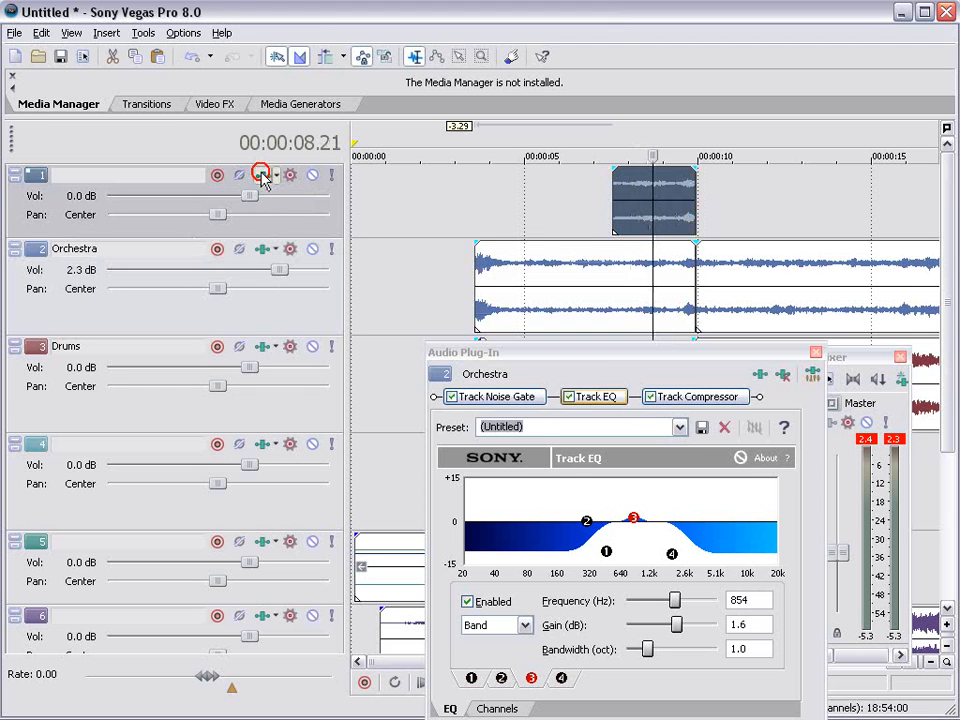
# Step: Boost track 1's EQ near 177 Hz, 2.5 kHz and highs, and trim the clip start later
pyautogui.click(261, 174)
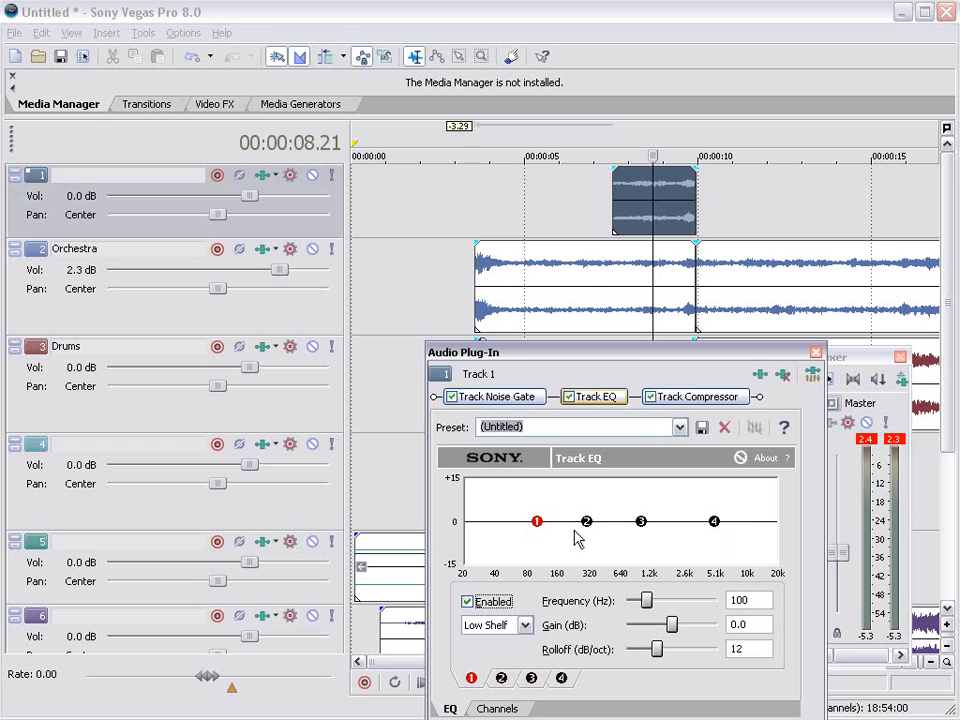
pyautogui.moveTo(650, 528)
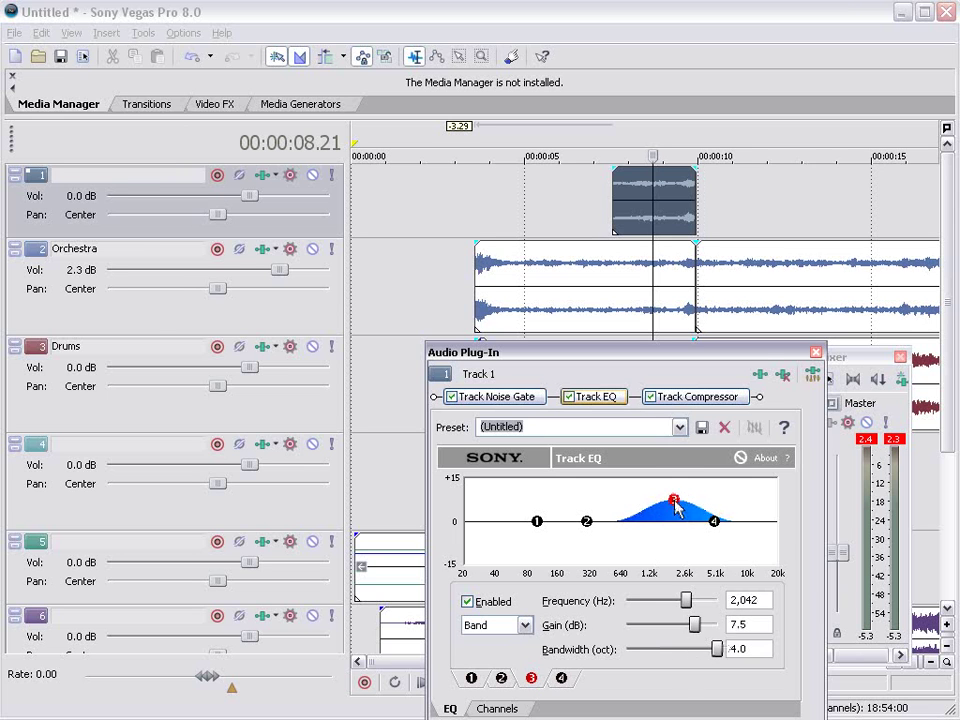
pyautogui.moveTo(673, 500); pyautogui.dragTo(683, 500)
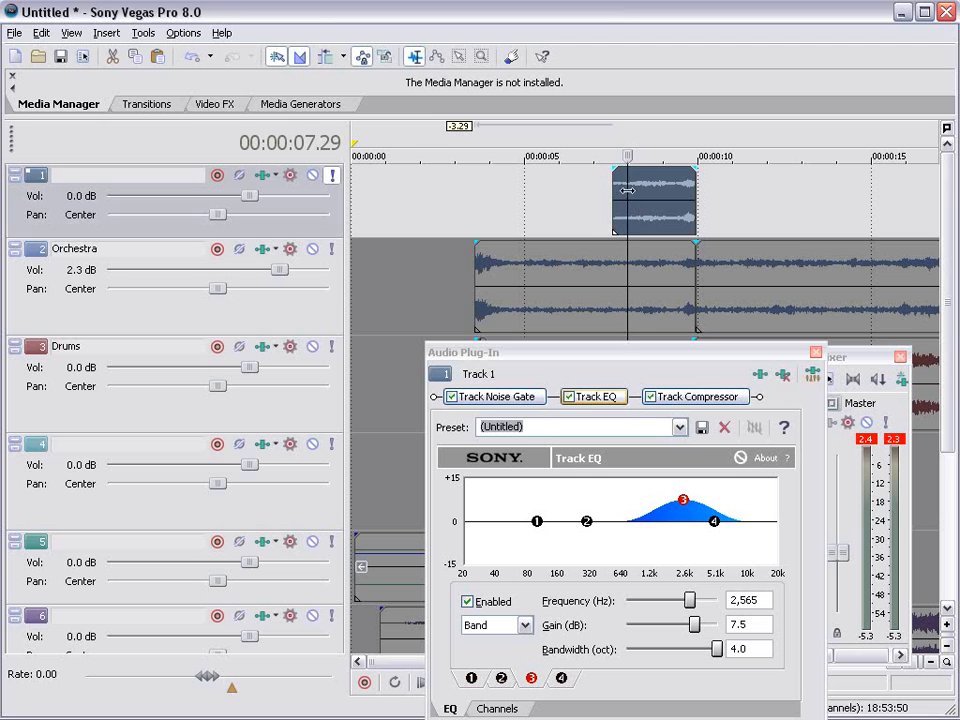
pyautogui.moveTo(683, 500); pyautogui.dragTo(683, 488)
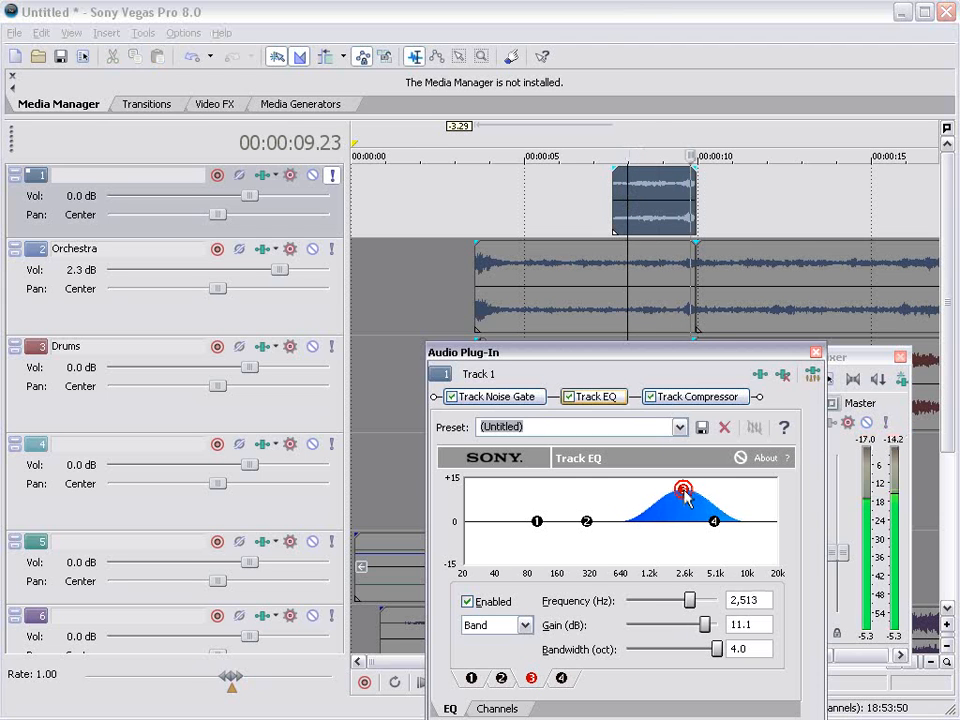
pyautogui.moveTo(683, 490); pyautogui.dragTo(568, 509)
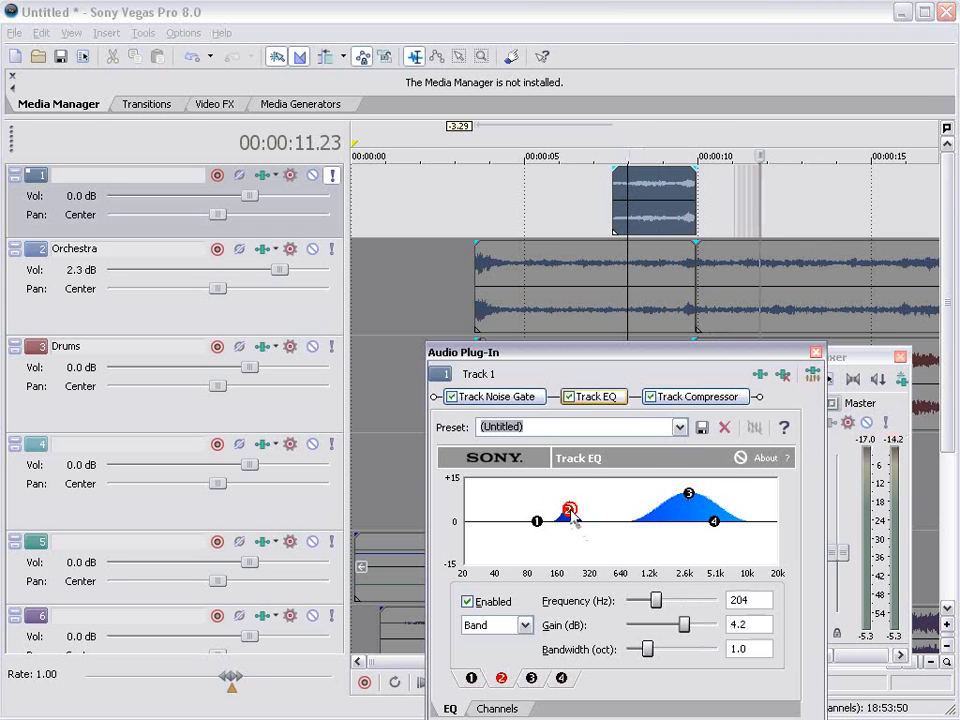
pyautogui.moveTo(568, 510); pyautogui.dragTo(557, 500)
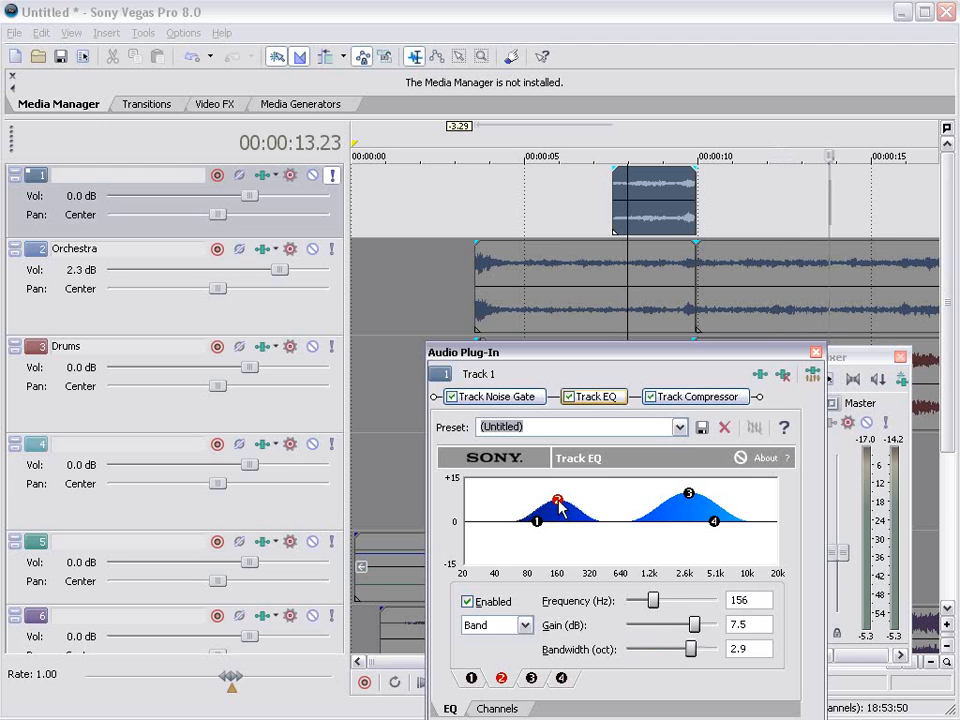
pyautogui.moveTo(558, 501); pyautogui.dragTo(562, 490)
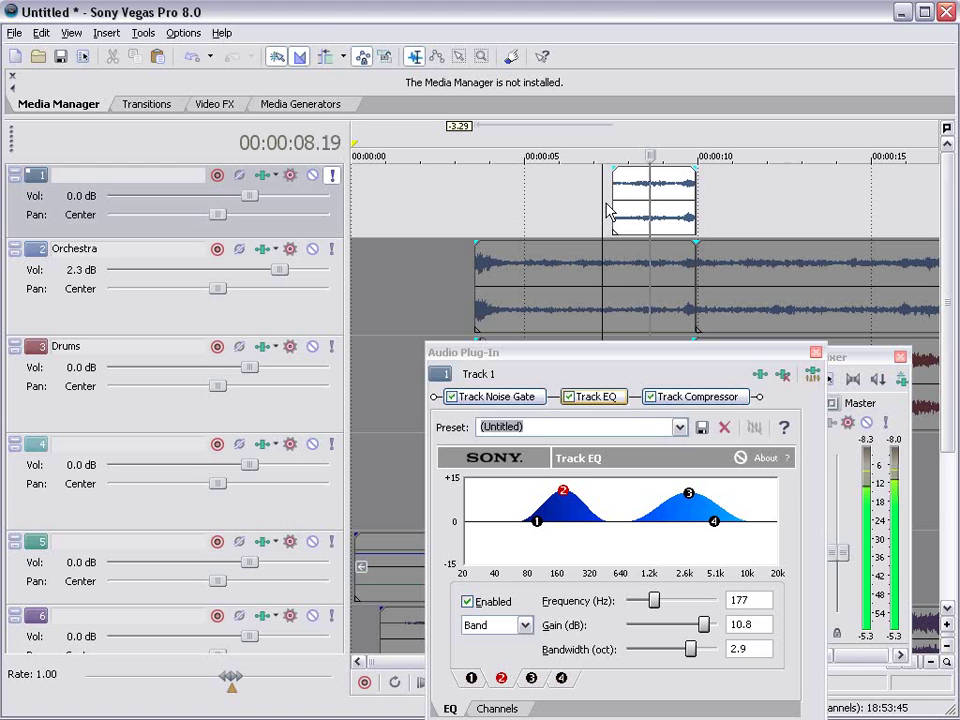
pyautogui.moveTo(688, 493); pyautogui.dragTo(680, 483)
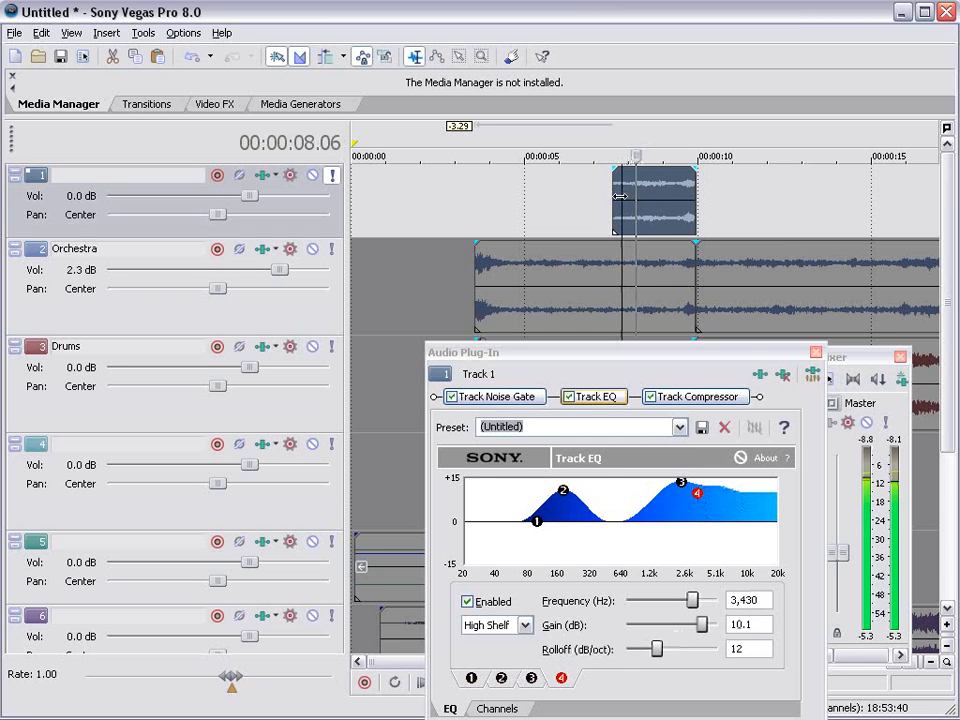
pyautogui.moveTo(697, 494); pyautogui.dragTo(692, 507)
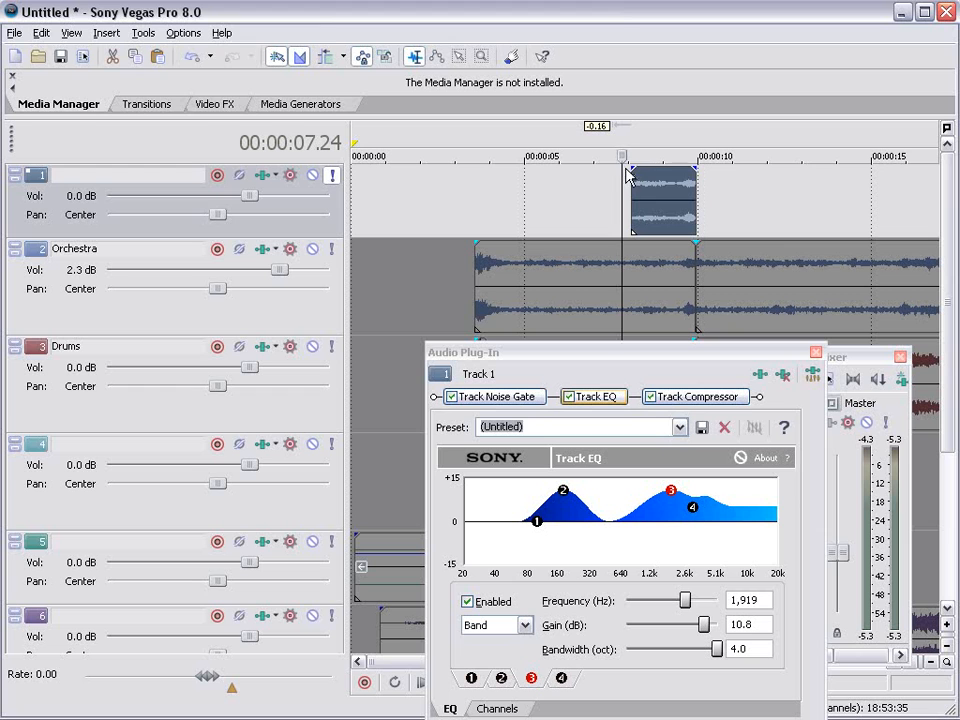
# Step: Fade the track 1 clip in across its whole length and close its effects window
pyautogui.moveTo(630, 168); pyautogui.dragTo(655, 170)
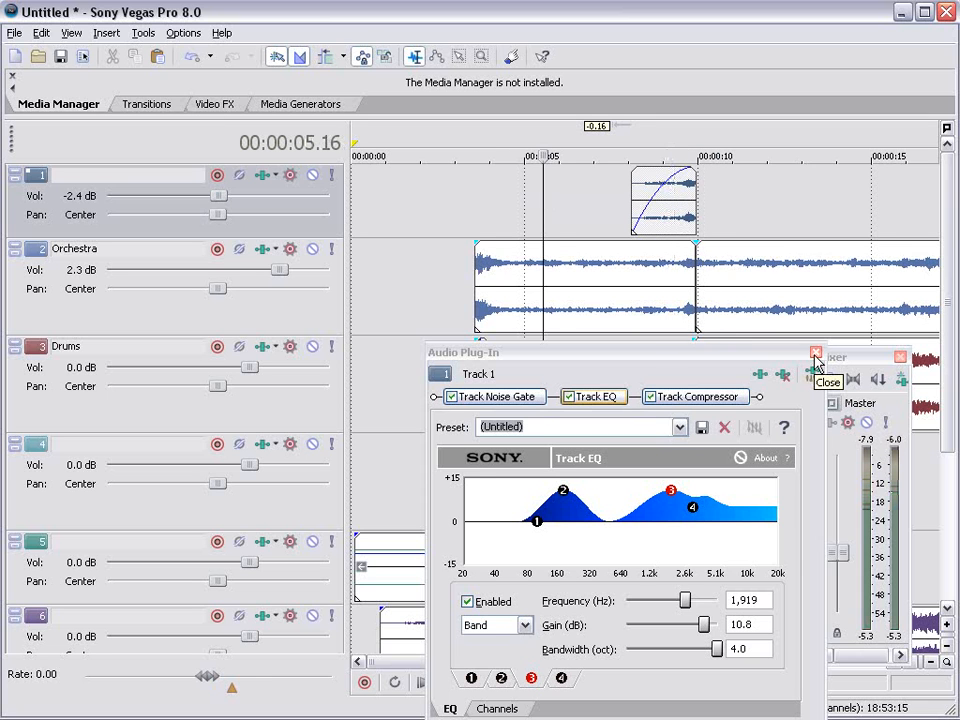
pyautogui.click(816, 352)
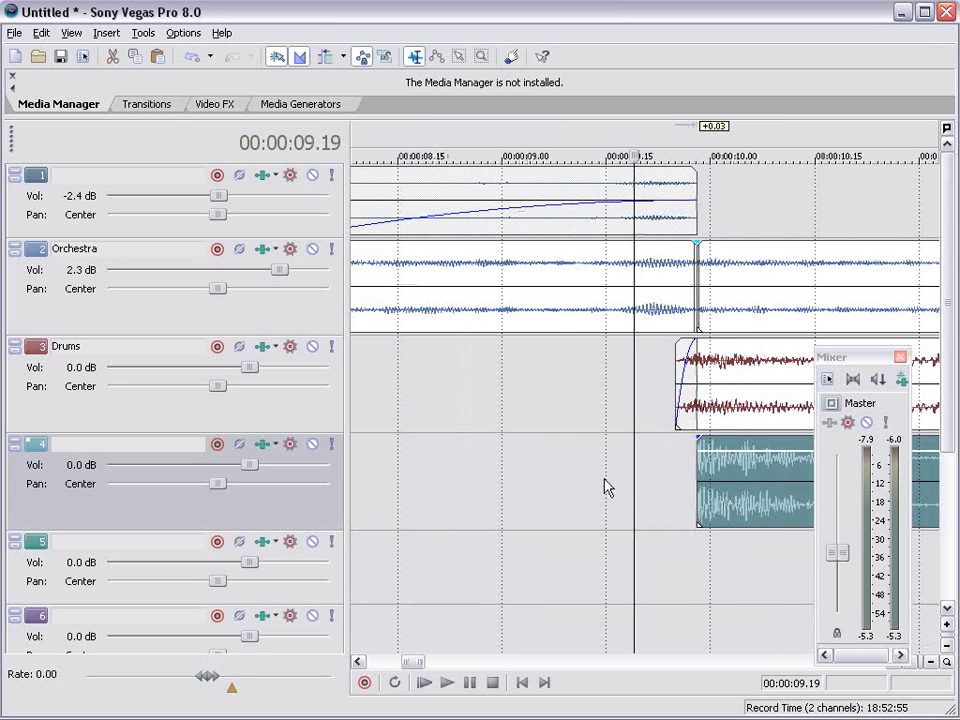
# Step: Snap the Drums event and track 4 hit to the Orchestra edge at 00:00:10
pyautogui.click(423, 682)
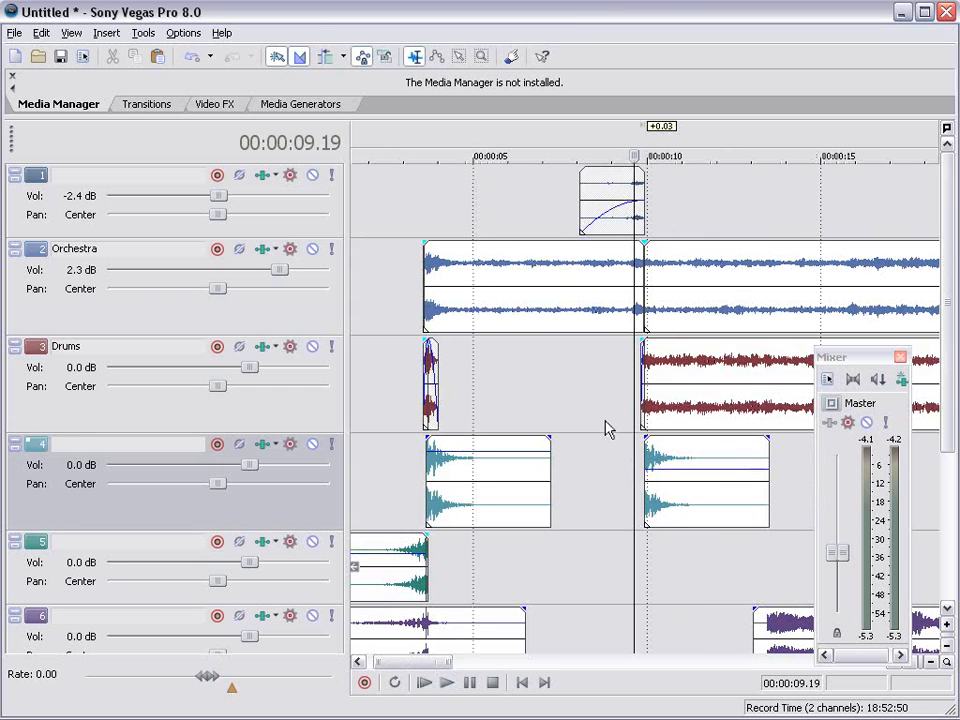
pyautogui.click(446, 682)
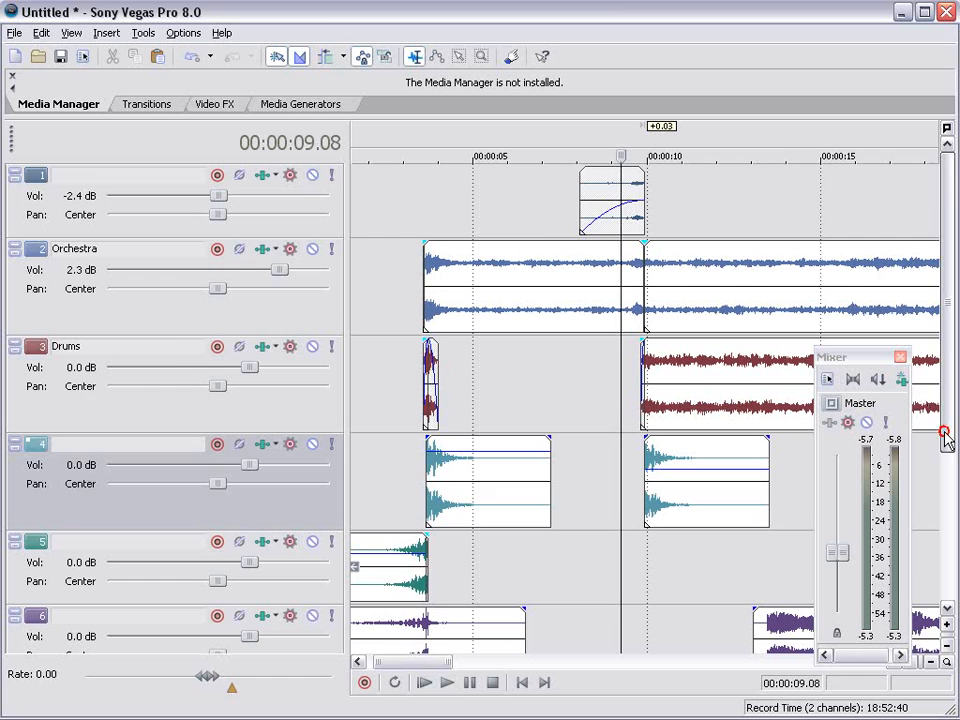
# Step: Drag track 6's long purple clip to start near 00:00:18, then select the following clip
pyautogui.scroll(-3)
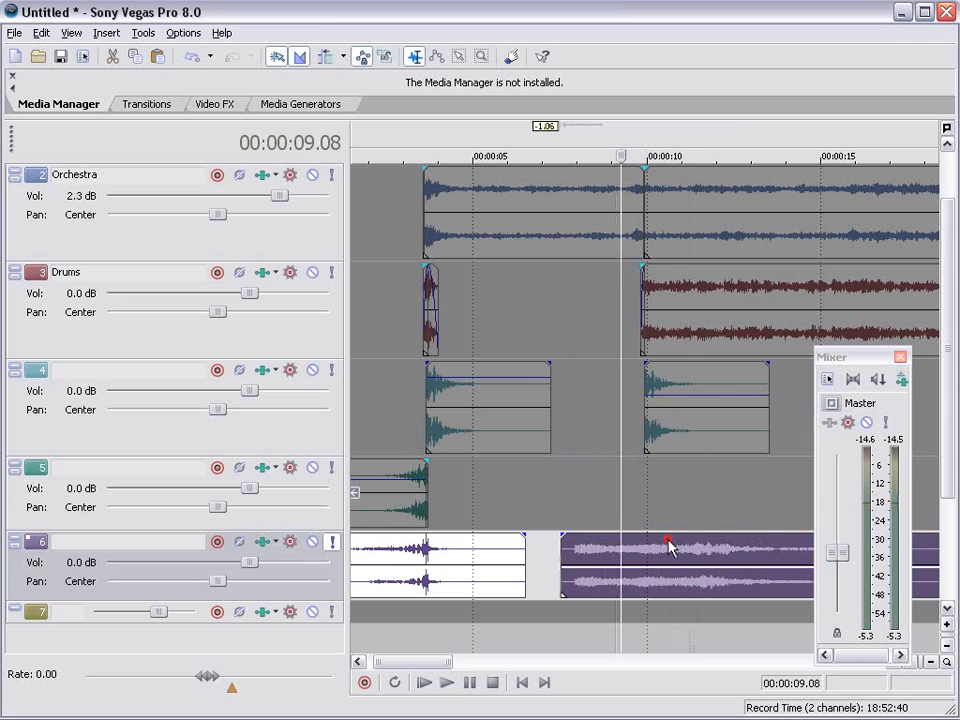
pyautogui.click(446, 682)
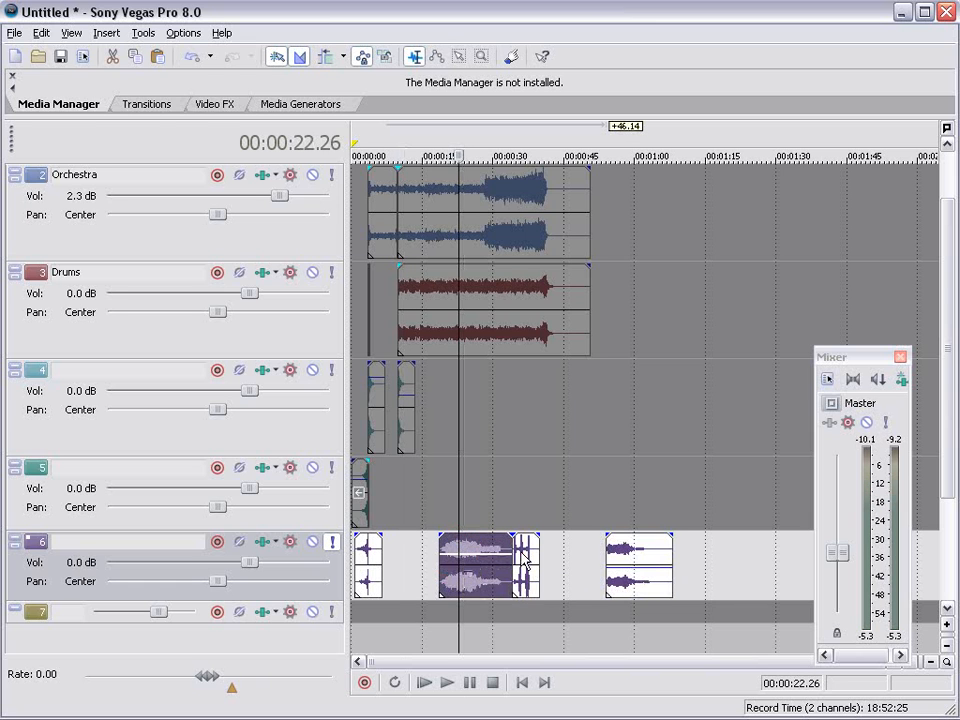
pyautogui.click(423, 682)
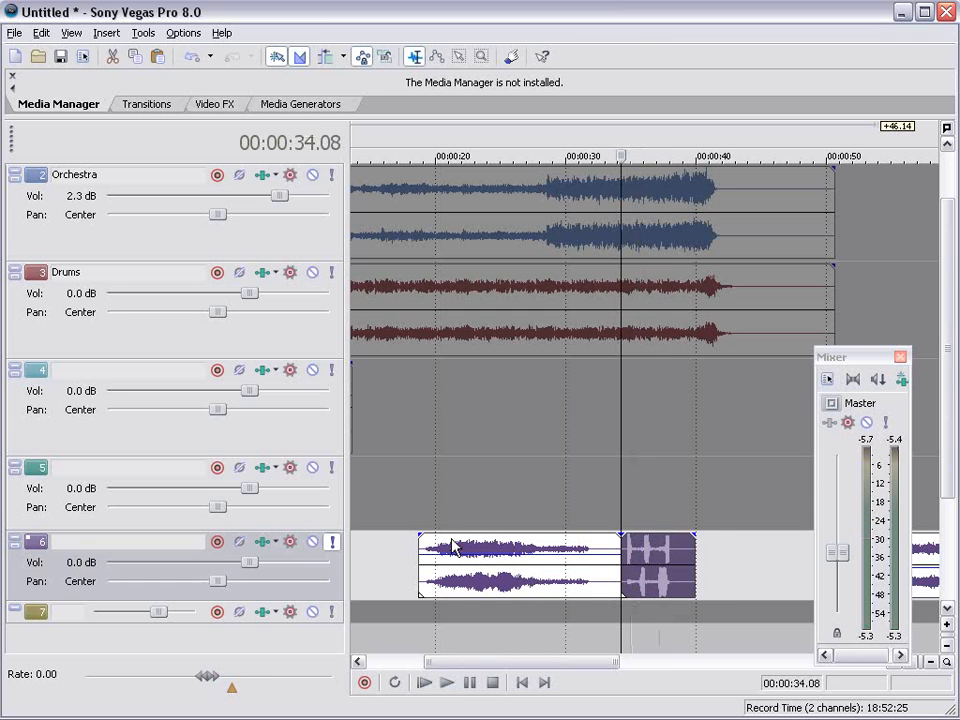
pyautogui.click(465, 157)
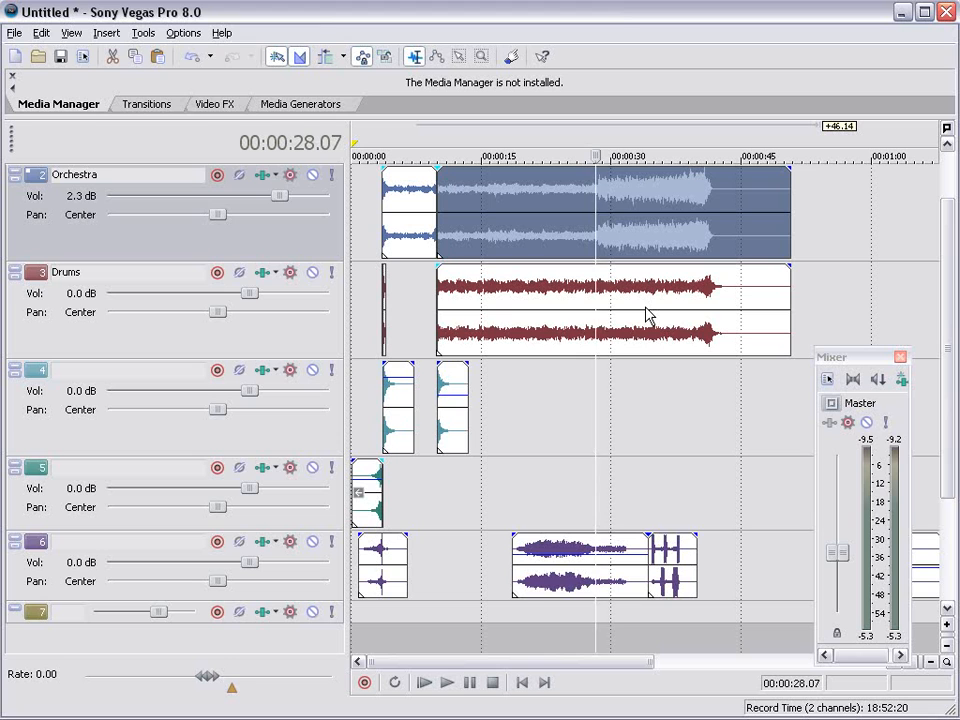
pyautogui.click(447, 682)
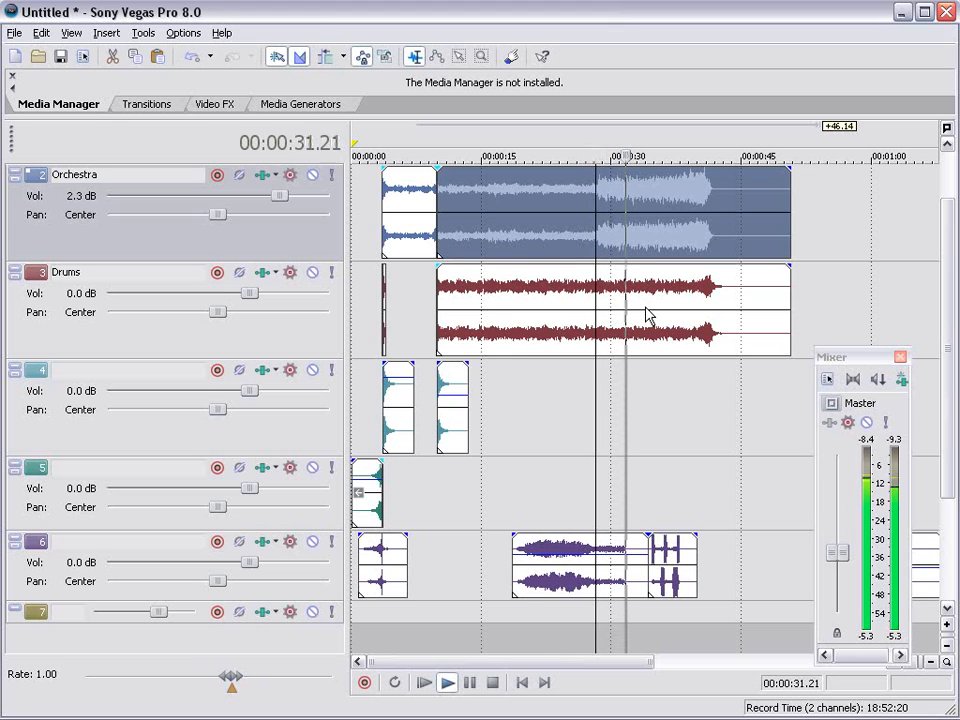
pyautogui.click(500, 370)
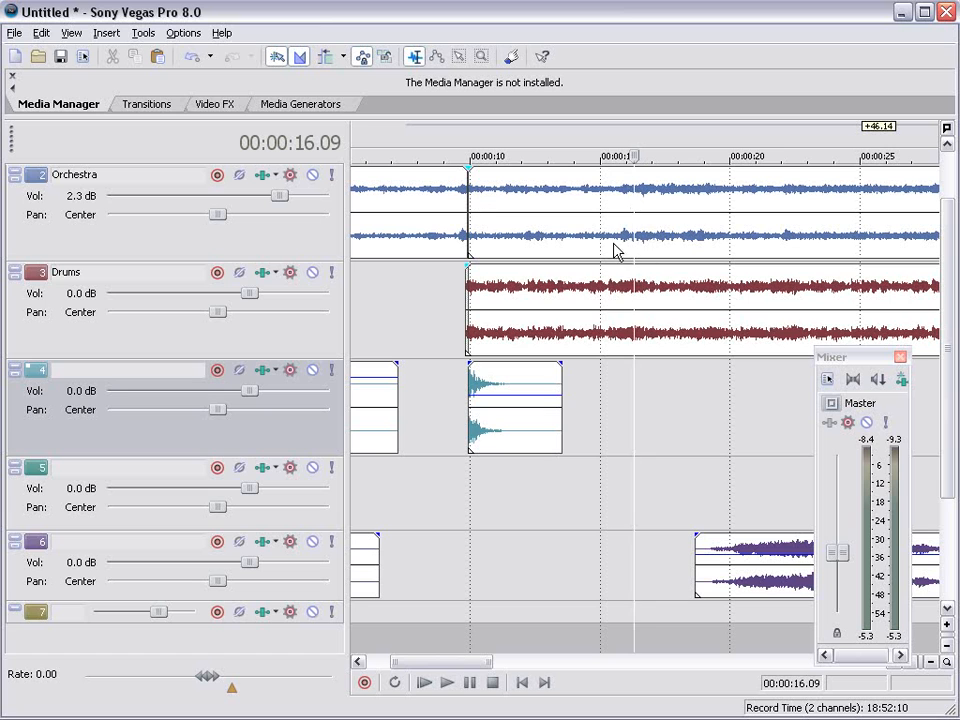
pyautogui.click(447, 682)
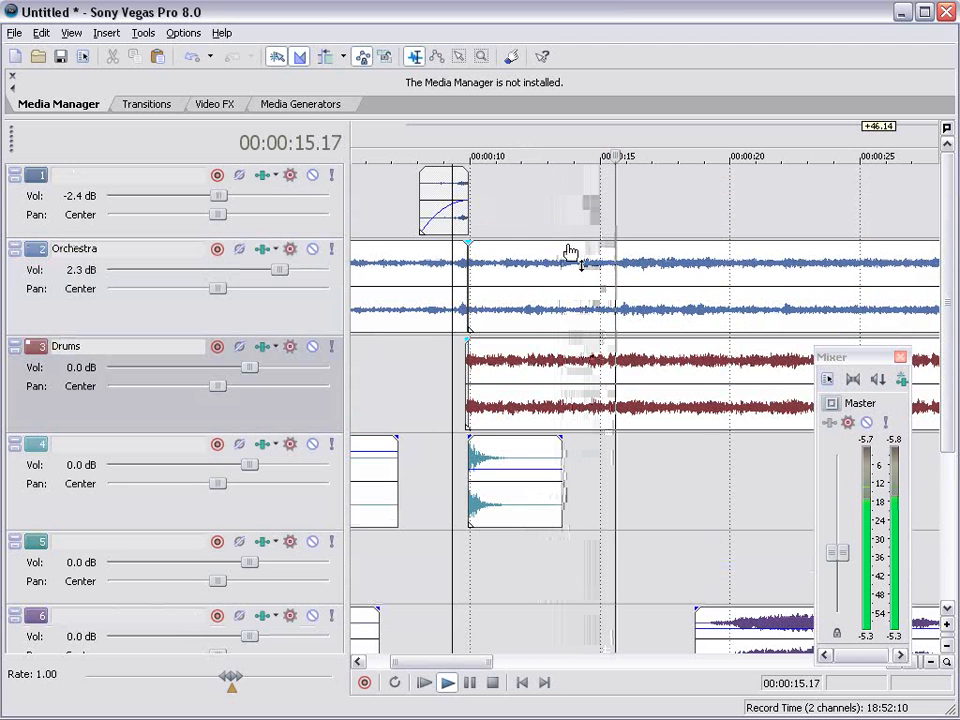
pyautogui.click(667, 156)
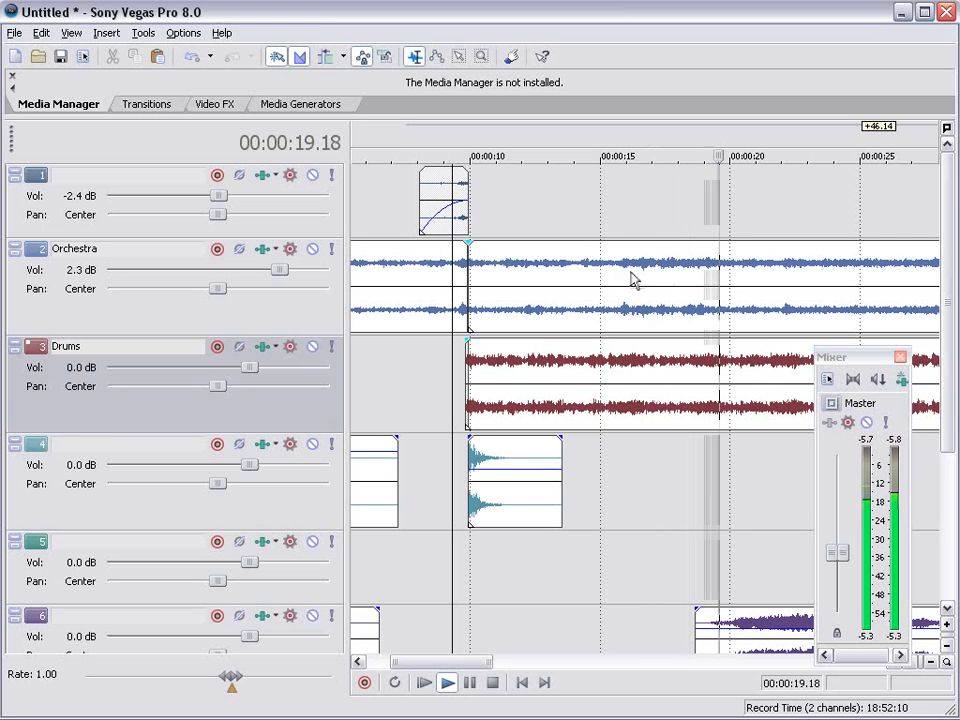
pyautogui.click(630, 275)
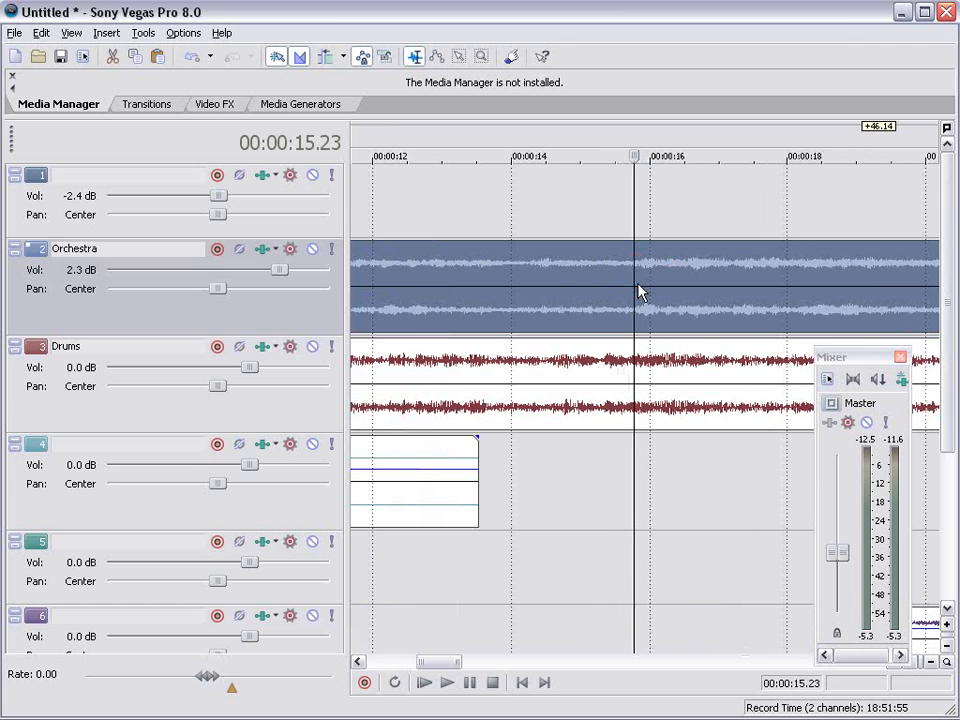
# Step: Overlap the Orchestra and Drums events at 00:00:16 for automatic crossfades and play back the result
pyautogui.click(446, 682)
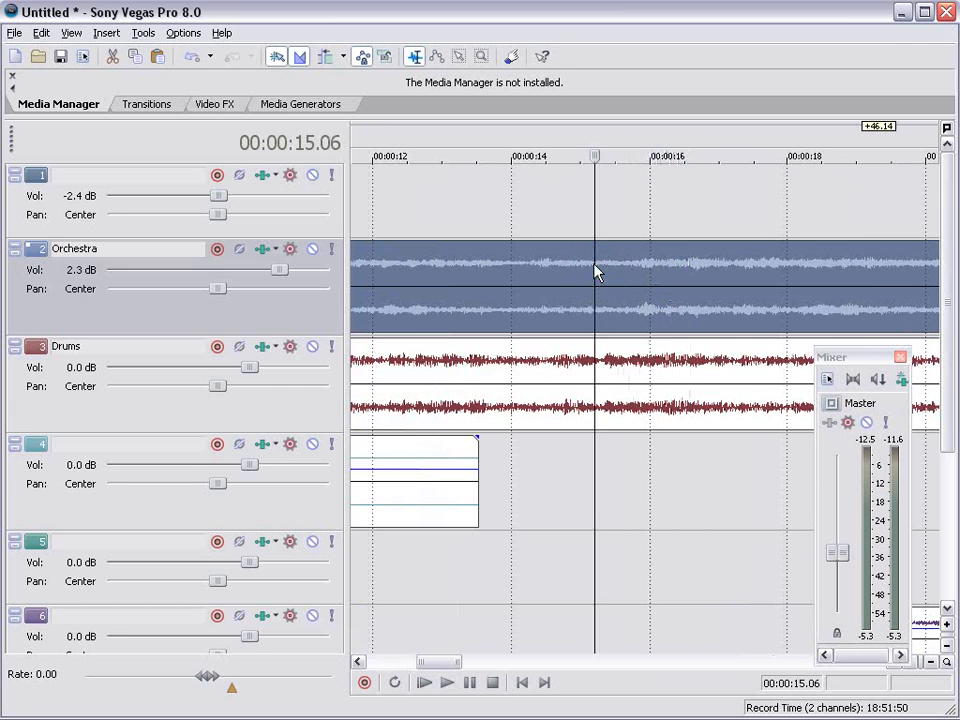
pyautogui.click(446, 682)
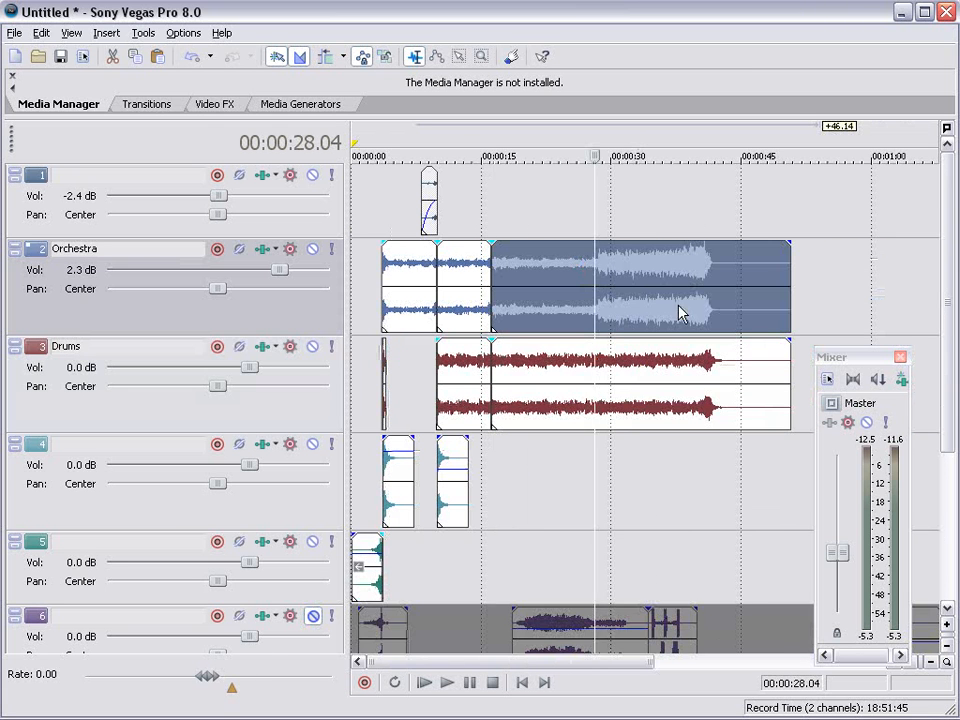
pyautogui.click(447, 682)
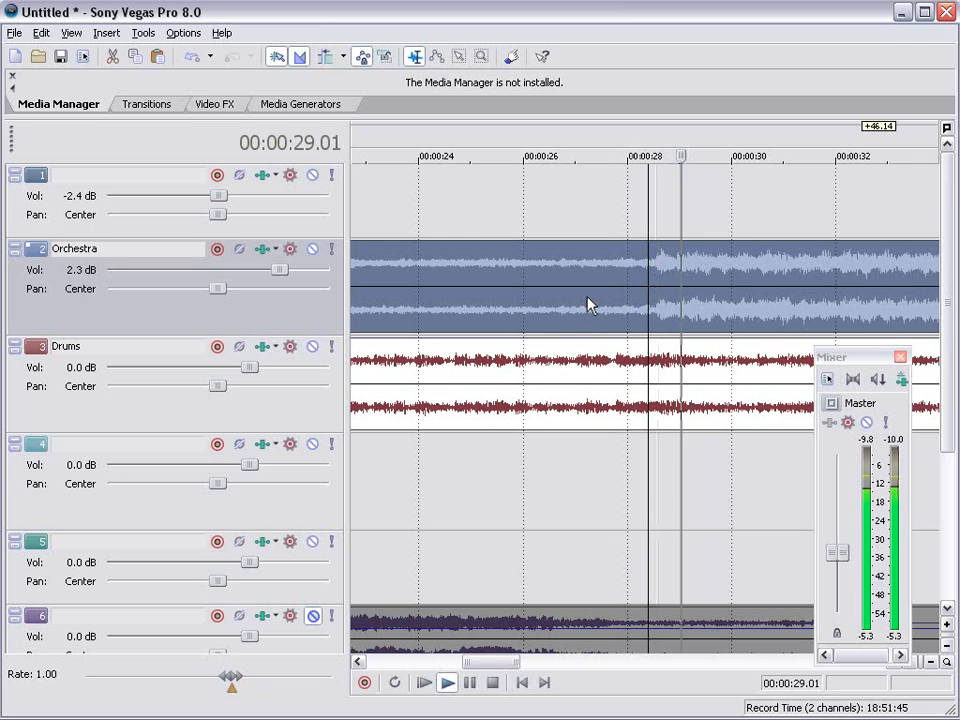
pyautogui.click(745, 270)
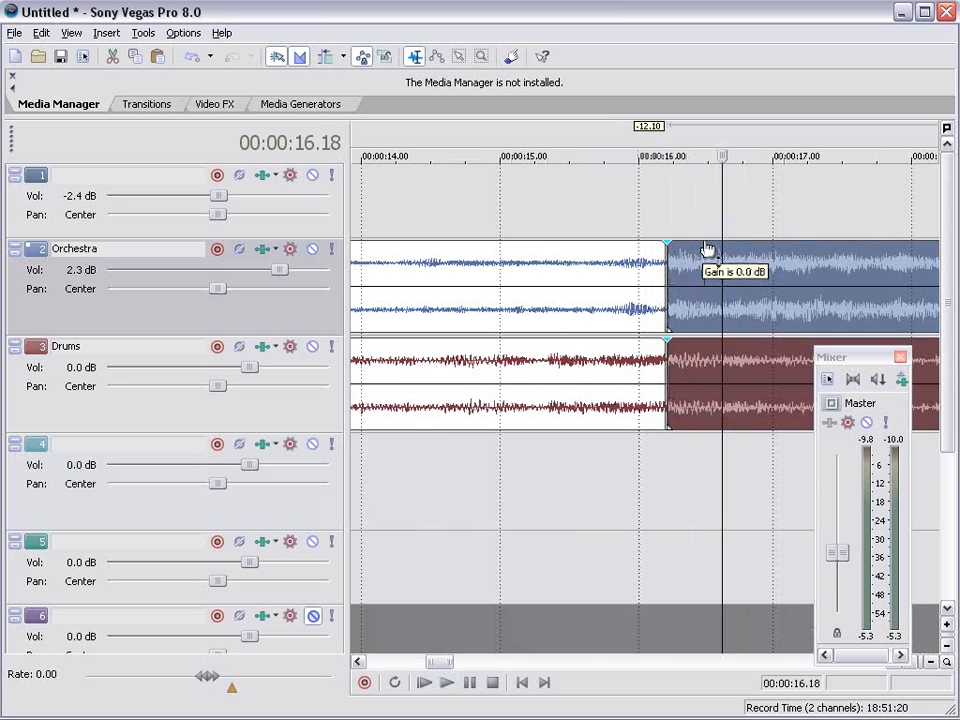
pyautogui.click(446, 682)
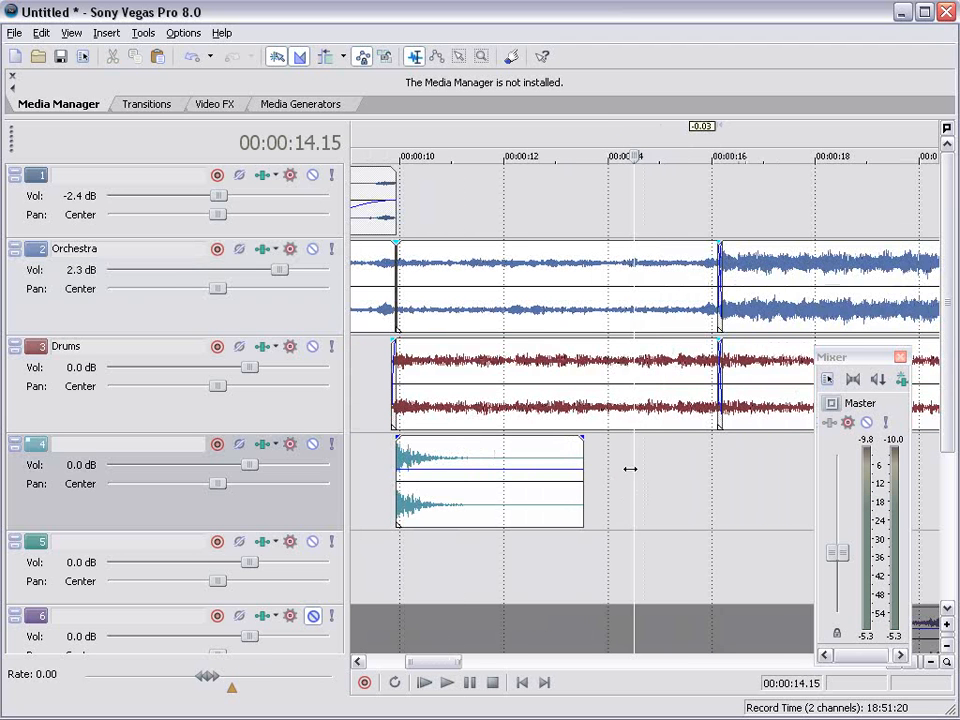
pyautogui.click(446, 682)
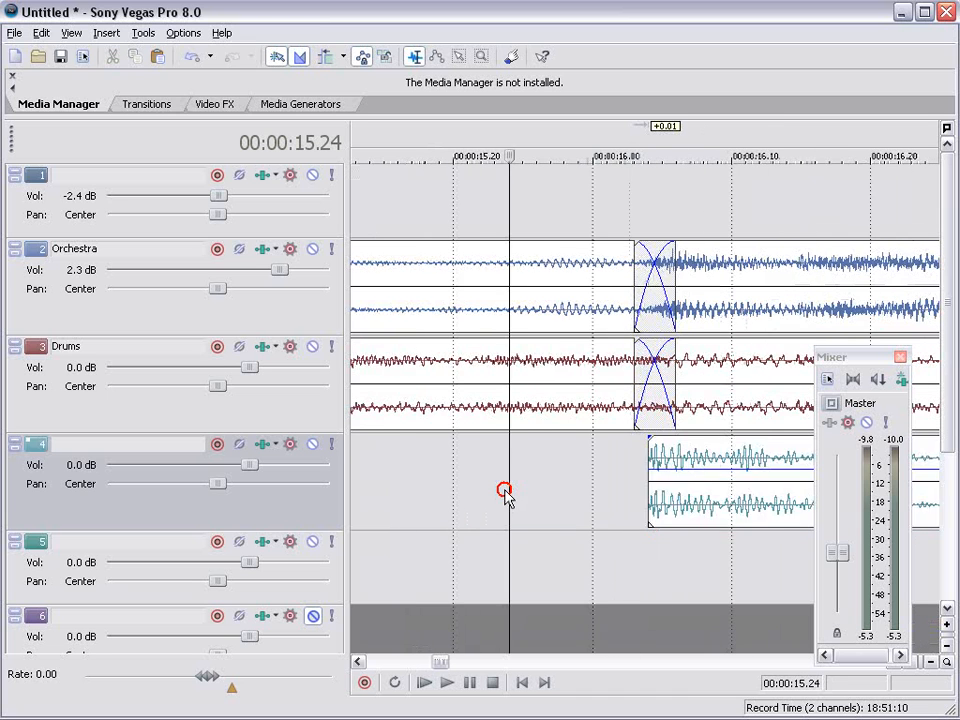
pyautogui.click(446, 682)
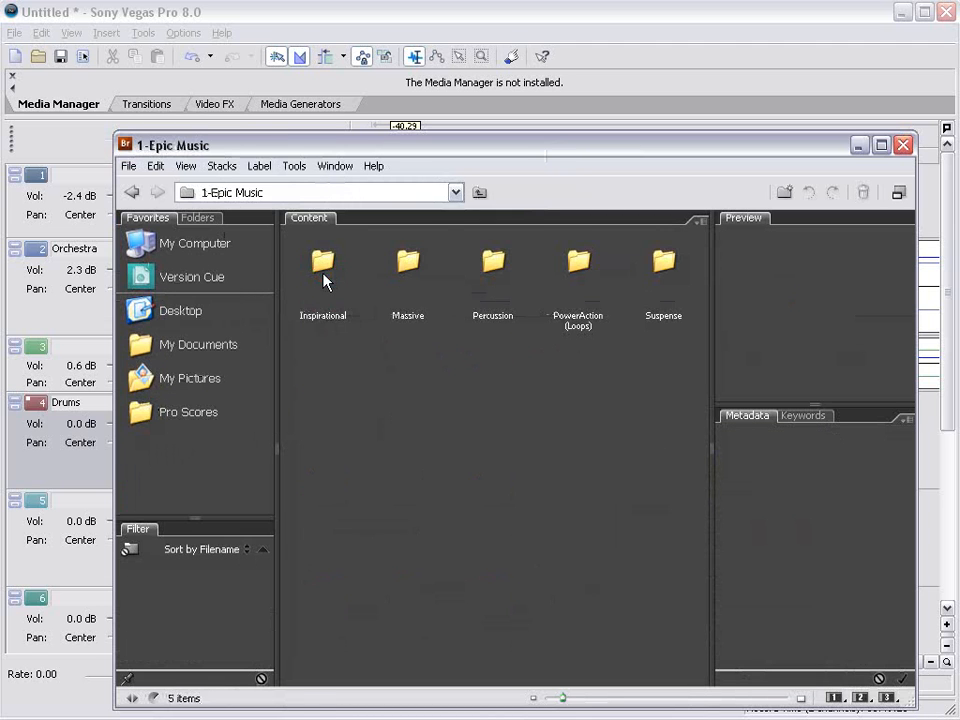
# Step: Open the Massive folder inside 1-Epic Music to show its WAV files
pyautogui.doubleClick(407, 262)
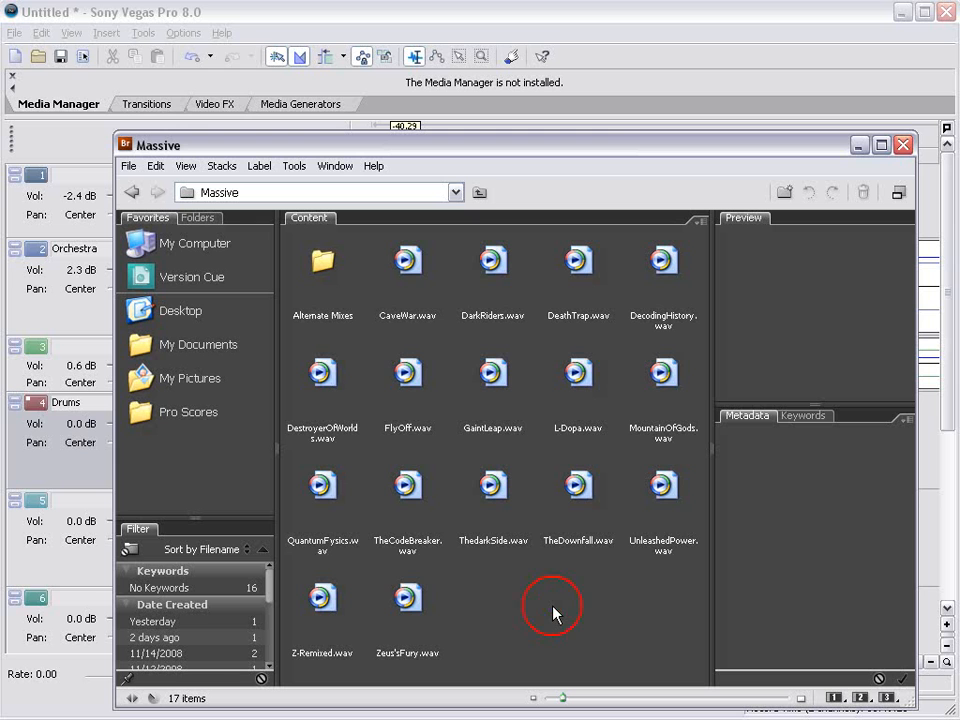
pyautogui.click(663, 485)
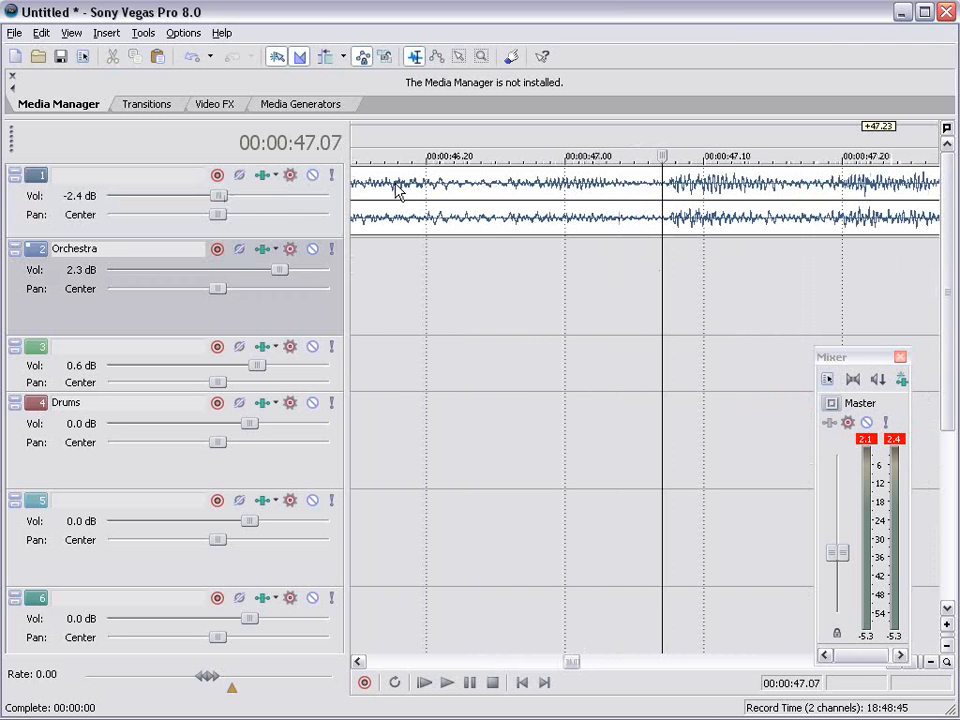
# Step: Place the full orchestra WAV on new track 3 starting at 00:00:16
pyautogui.click(800, 195)
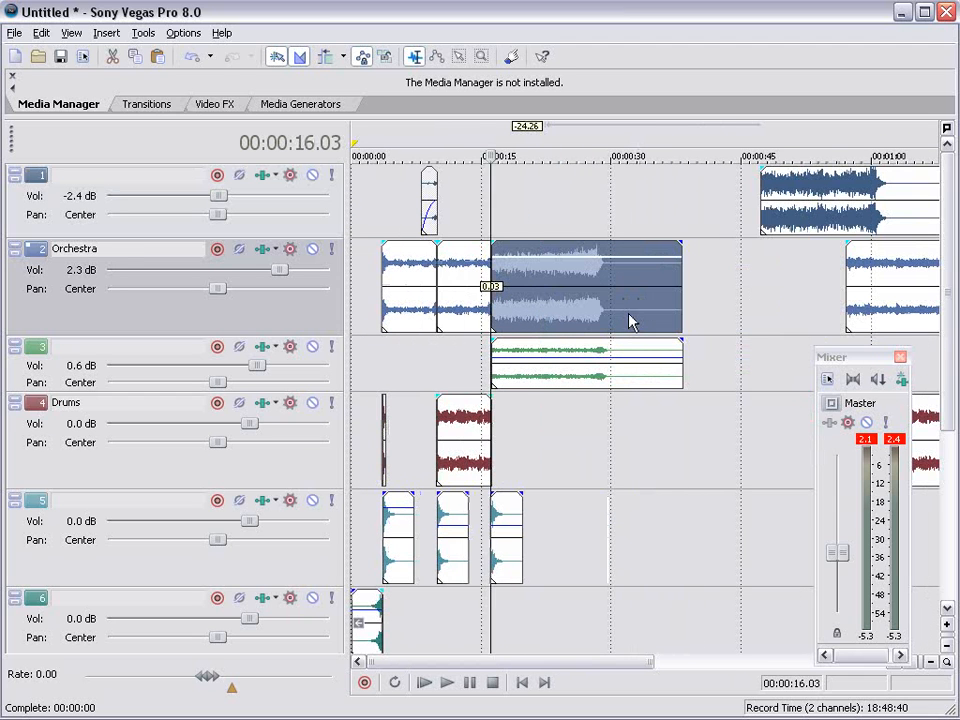
pyautogui.moveTo(595, 285)
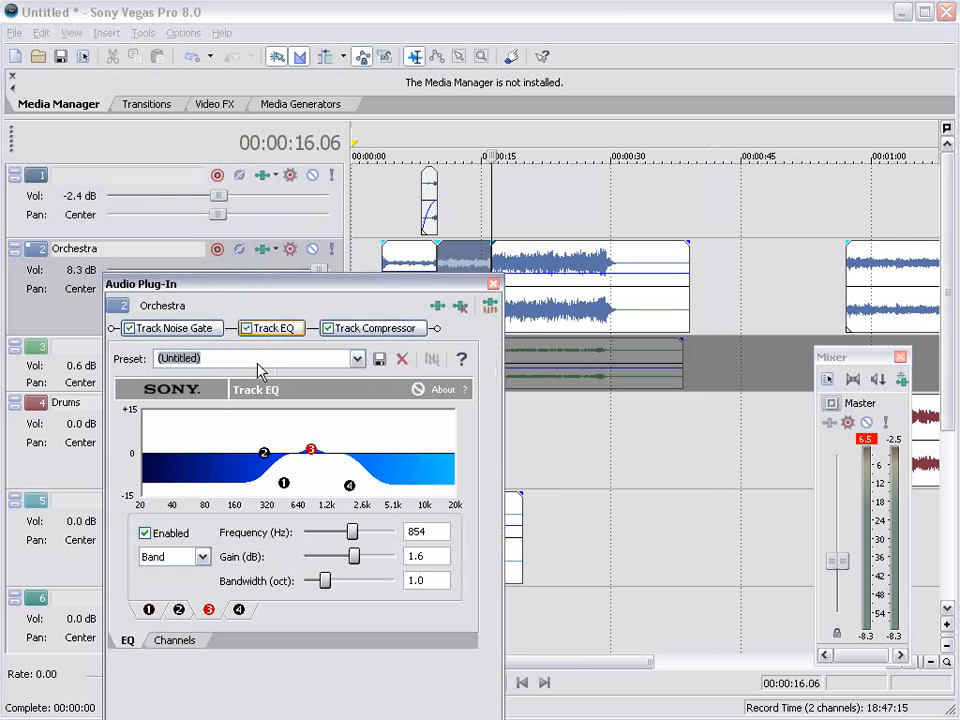
# Step: Raise the Orchestra track volume and boost its EQ band 3 around 850 Hz
pyautogui.click(493, 283)
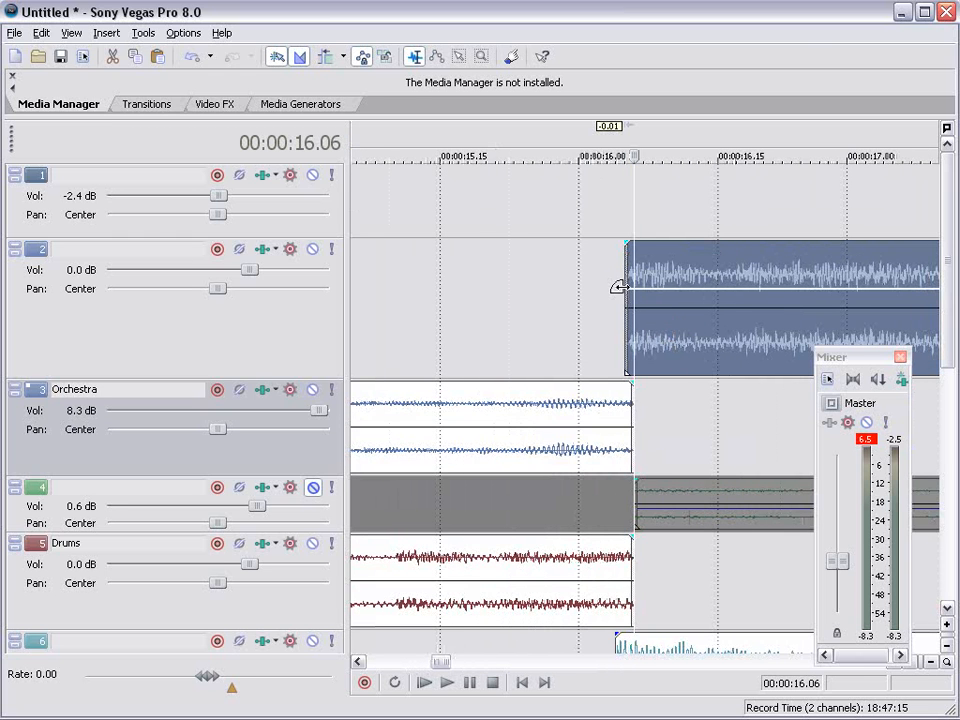
# Step: Move the full orchestra clip to its own track with a fade-in at 16 seconds
pyautogui.click(446, 682)
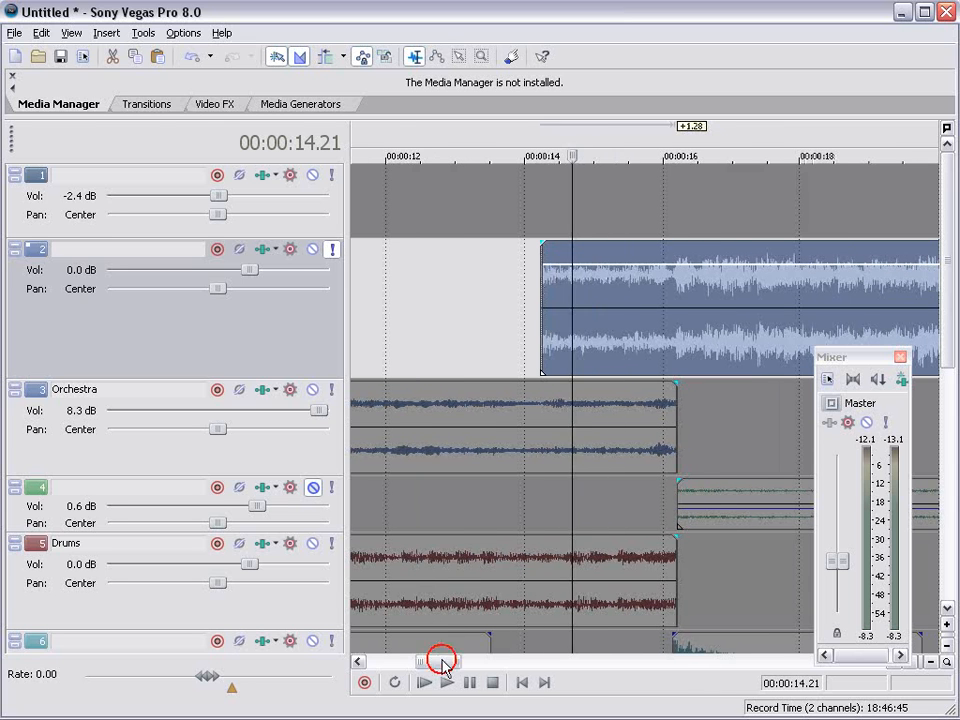
pyautogui.click(446, 682)
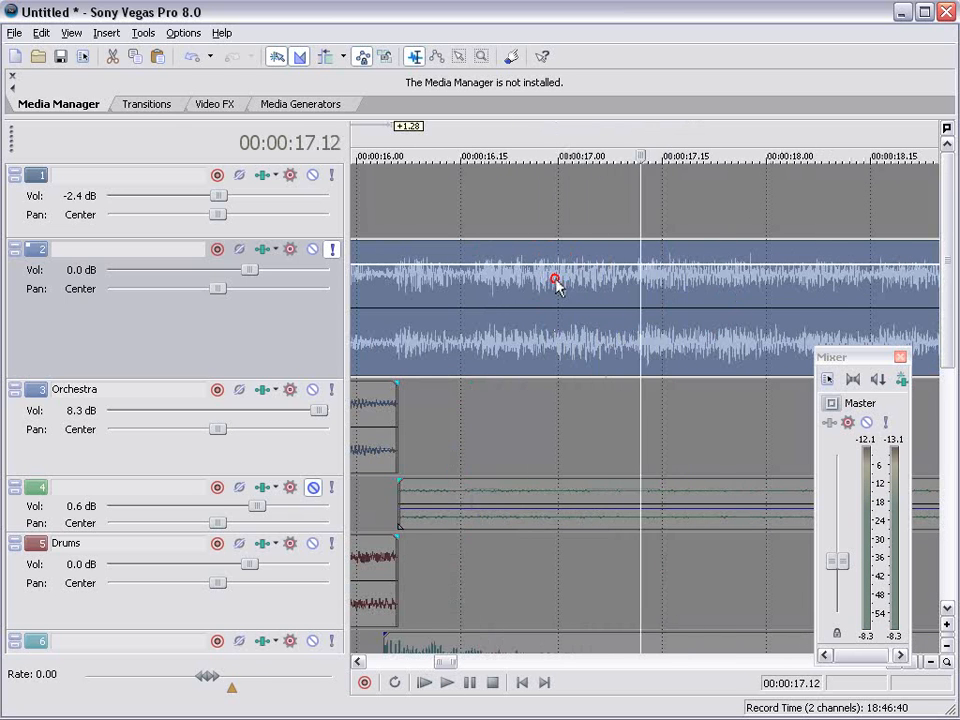
pyautogui.click(446, 682)
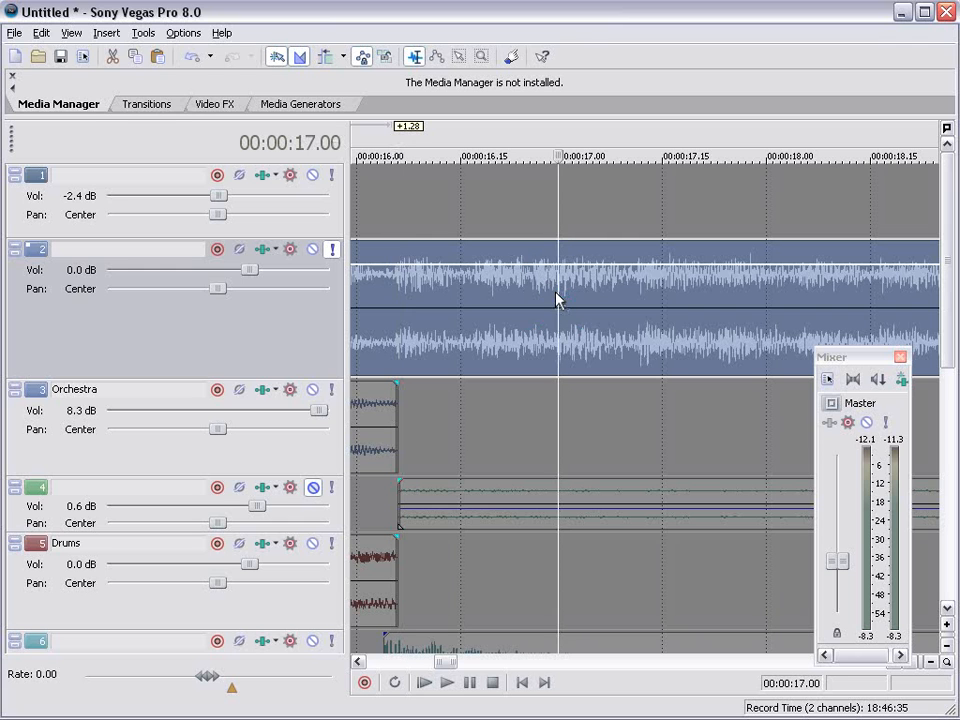
pyautogui.click(525, 305)
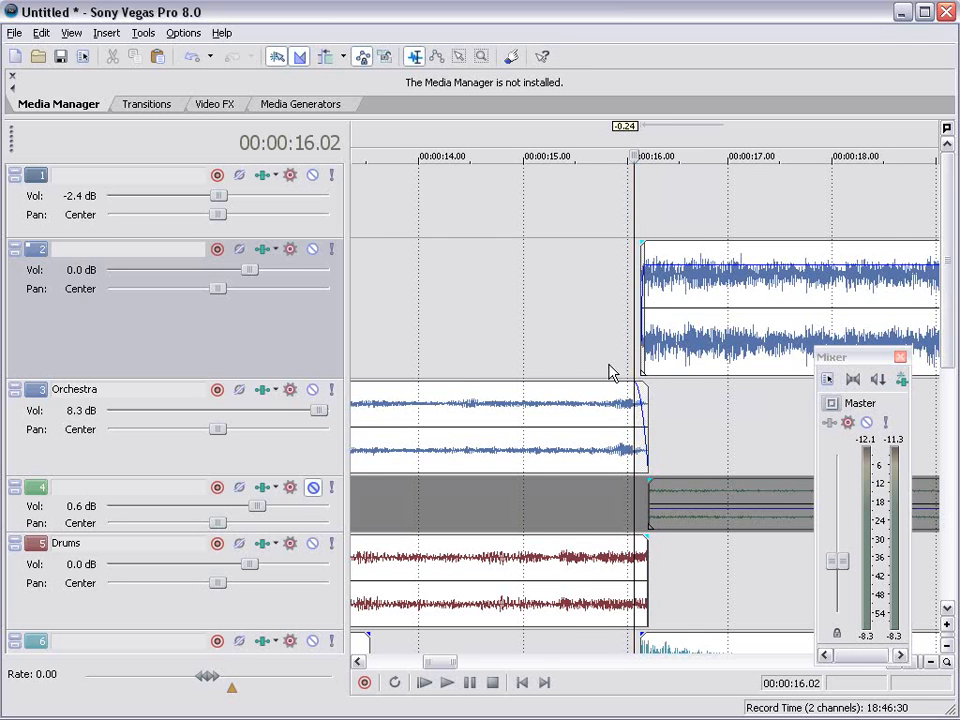
pyautogui.click(446, 682)
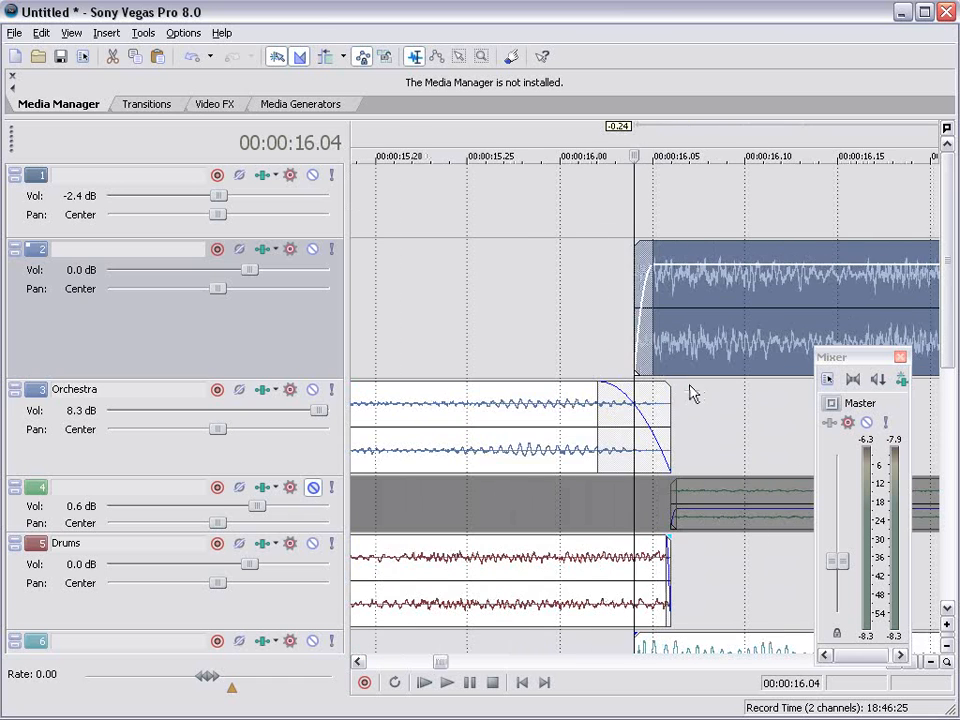
pyautogui.click(423, 682)
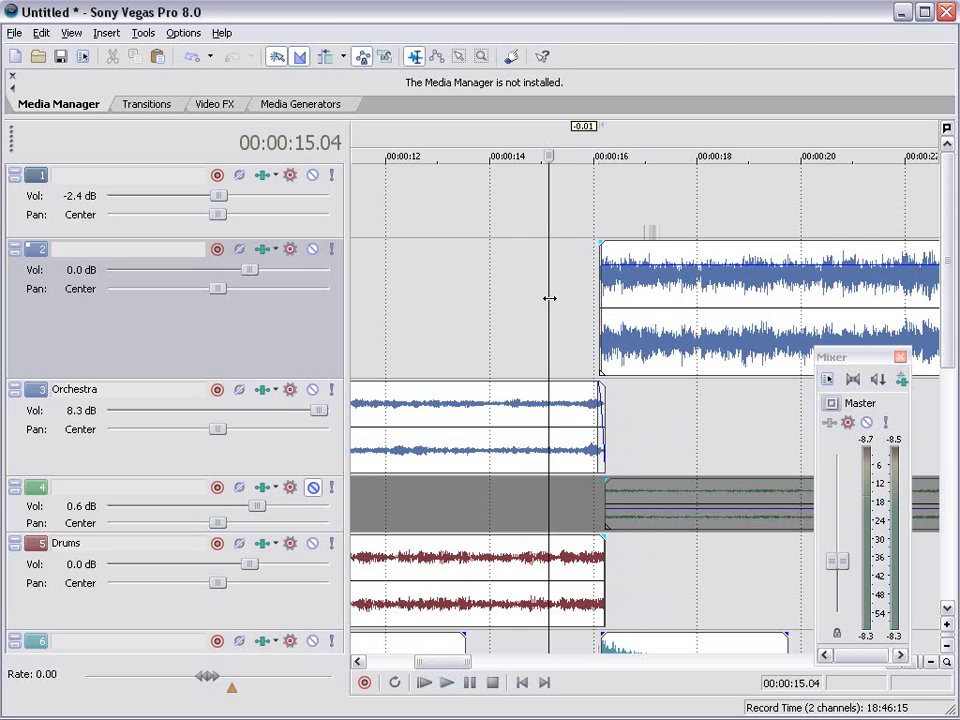
pyautogui.moveTo(515, 305)
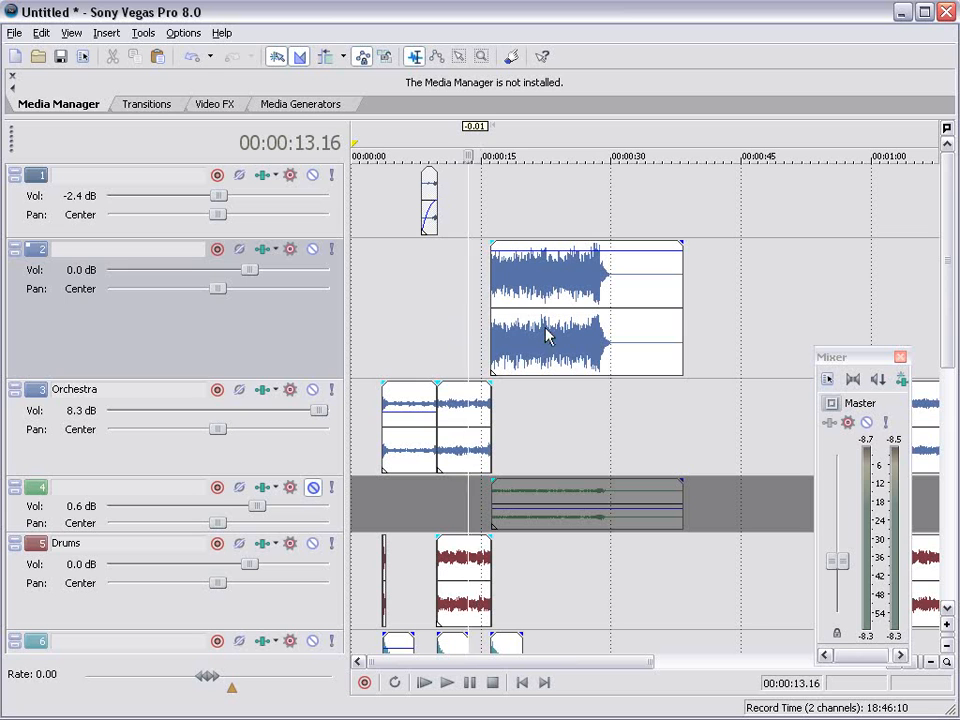
pyautogui.click(446, 682)
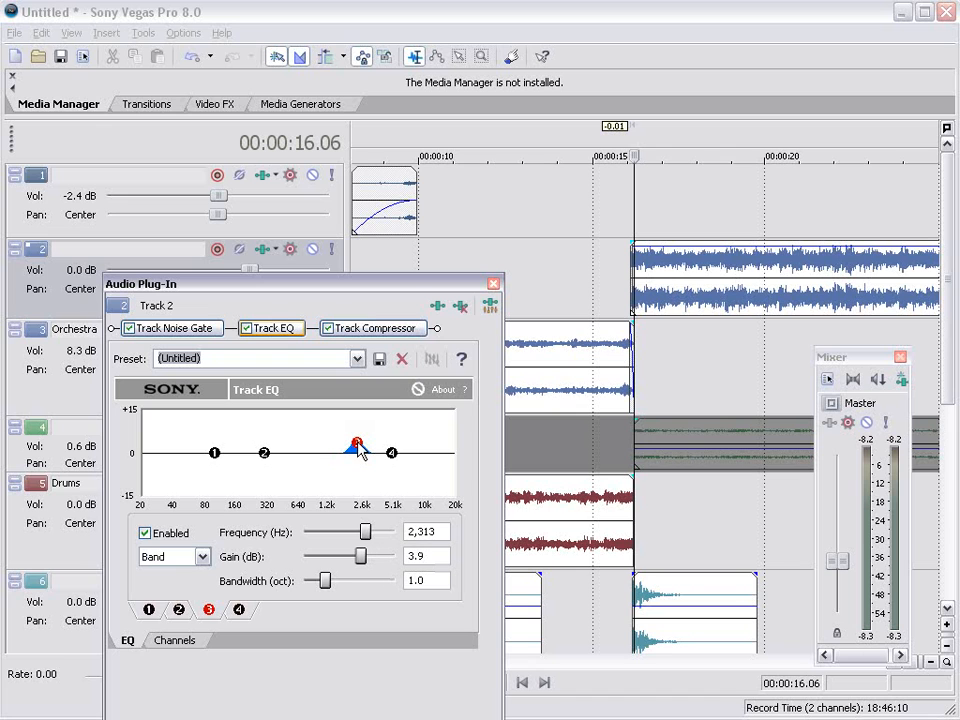
# Step: Lift track 2's EQ near 2.3 kHz and 163 Hz by 1.3 dB
pyautogui.moveTo(355, 445); pyautogui.dragTo(360, 445)
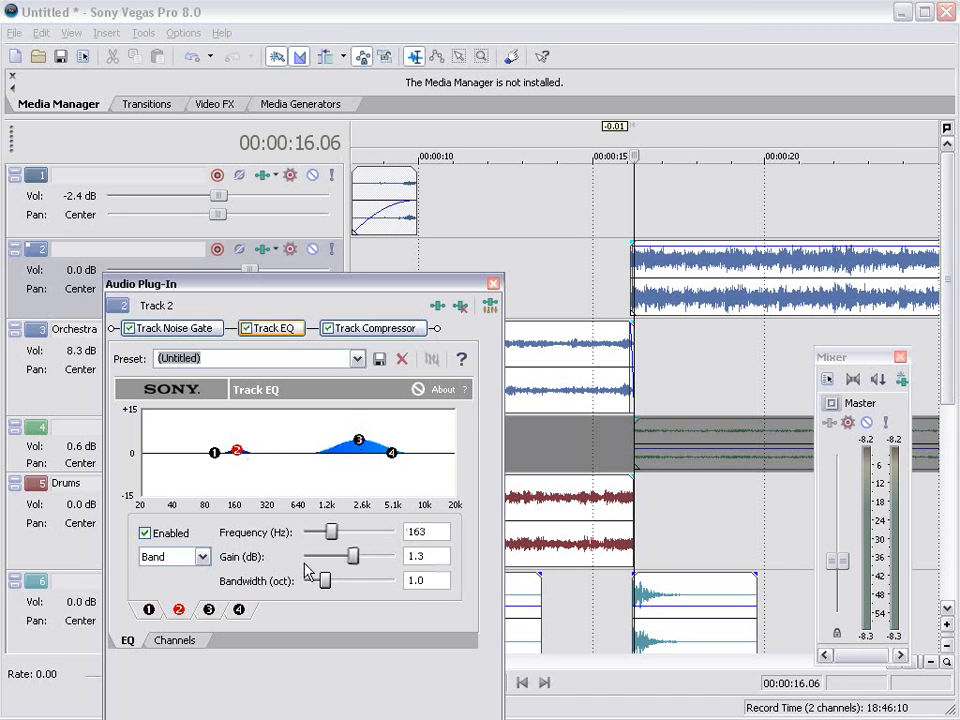
pyautogui.moveTo(322, 580); pyautogui.dragTo(392, 580)
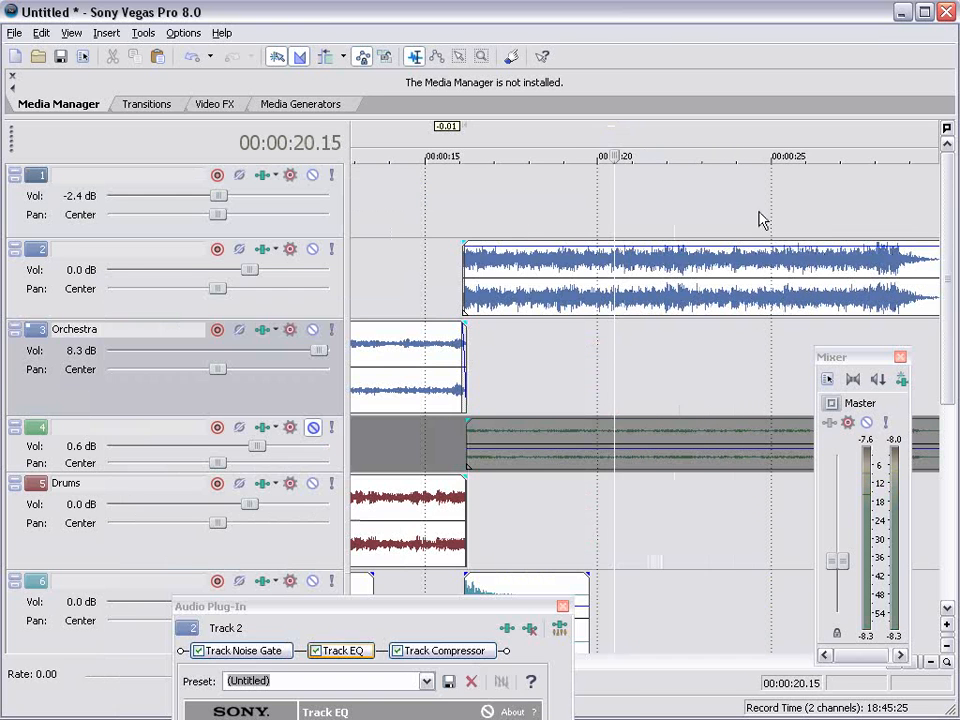
pyautogui.moveTo(762, 286)
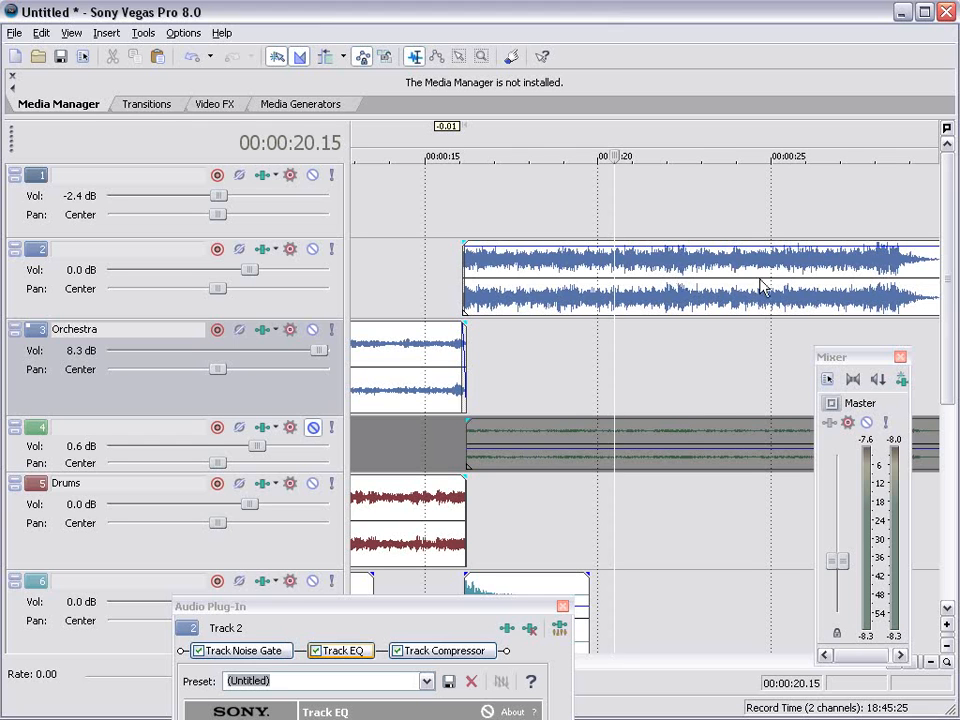
pyautogui.click(780, 290)
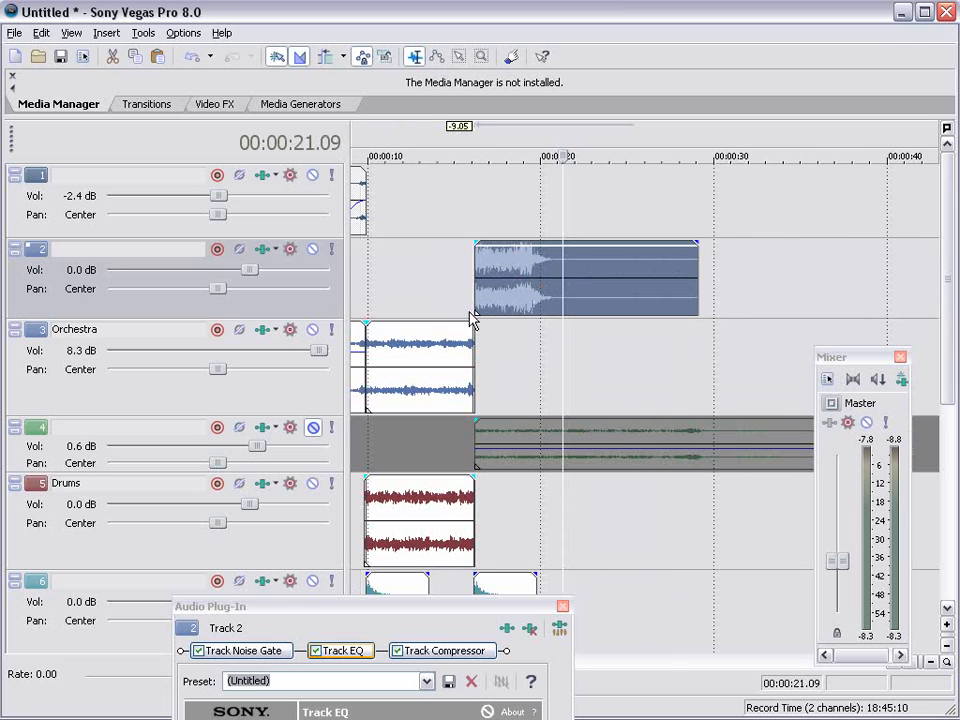
pyautogui.click(475, 156)
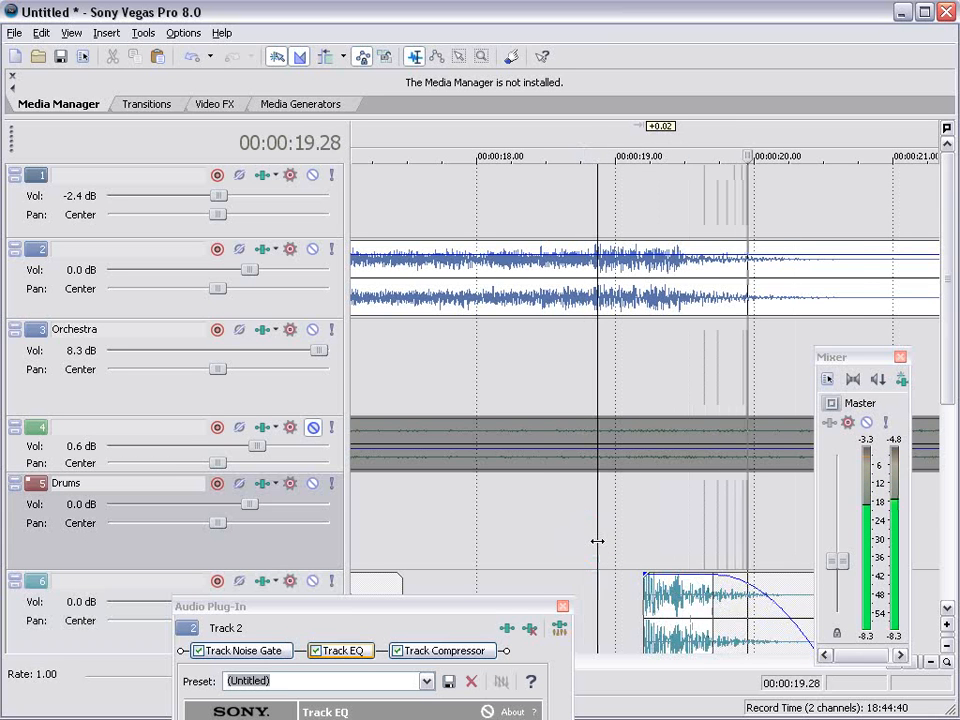
# Step: Add faded drum hits on track 6 at 15–18 seconds and trim track 2's end
pyautogui.click(945, 375)
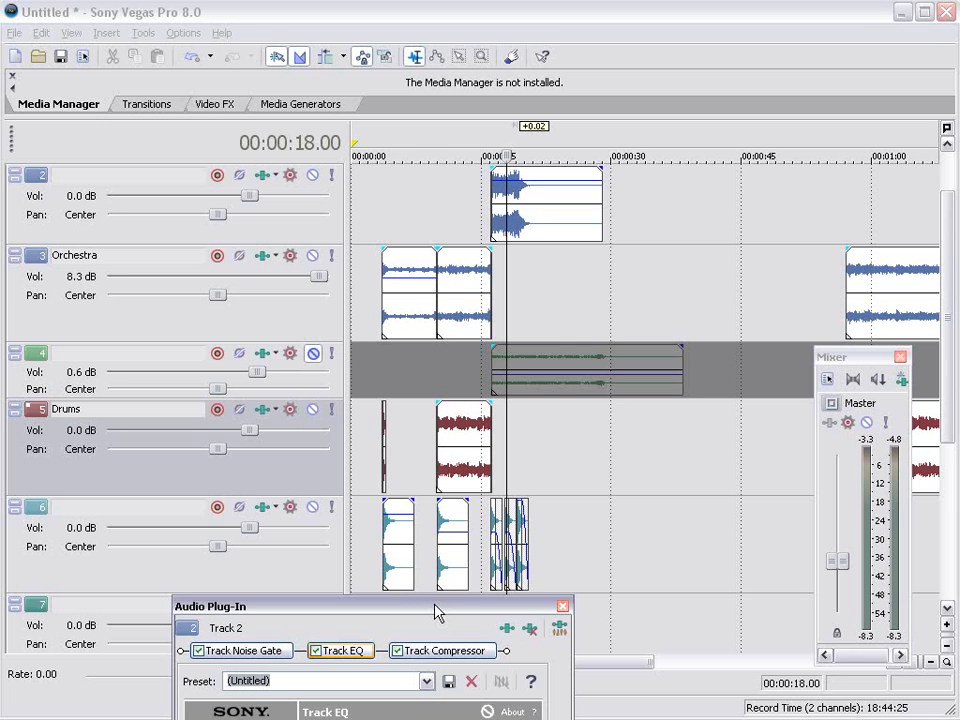
pyautogui.click(562, 606)
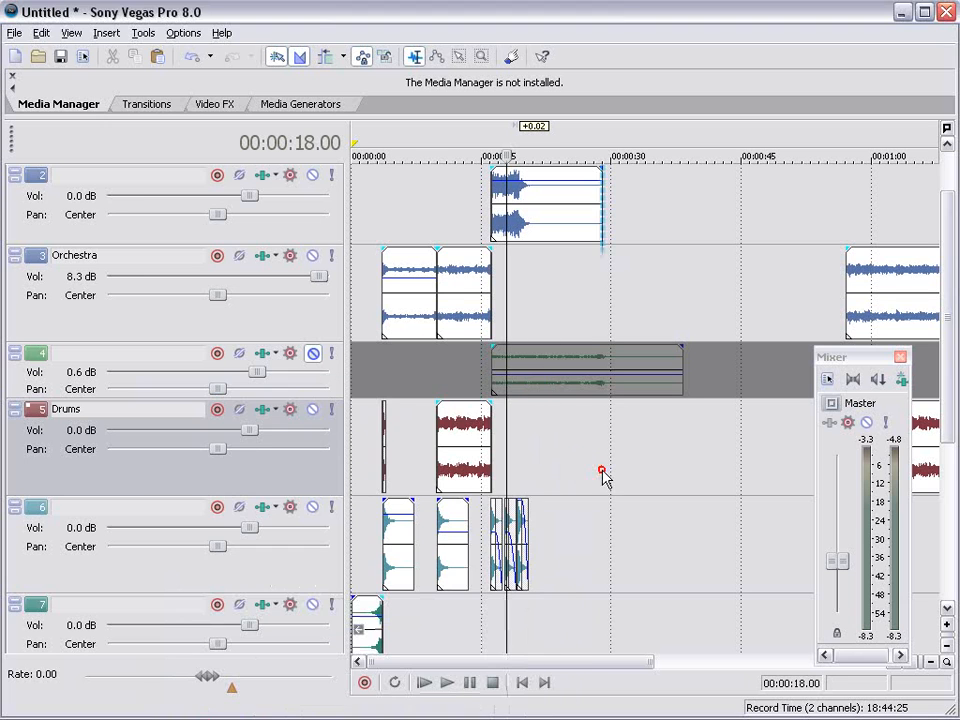